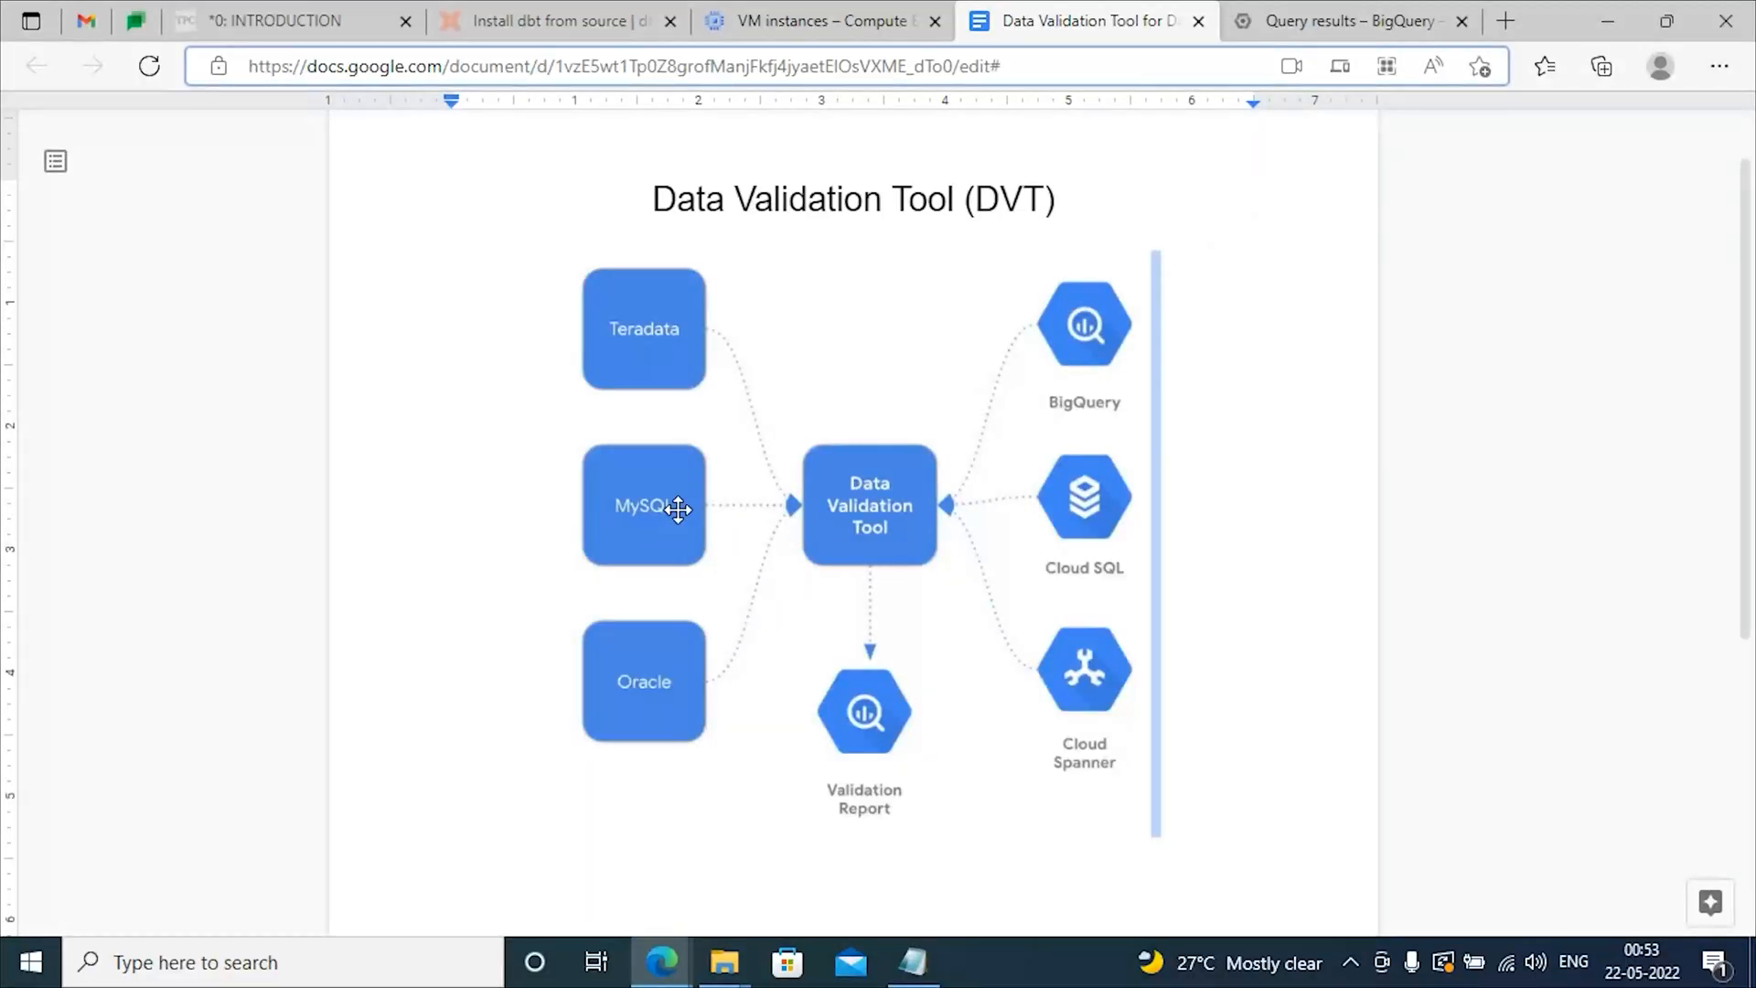
pyautogui.moveTo(739, 455)
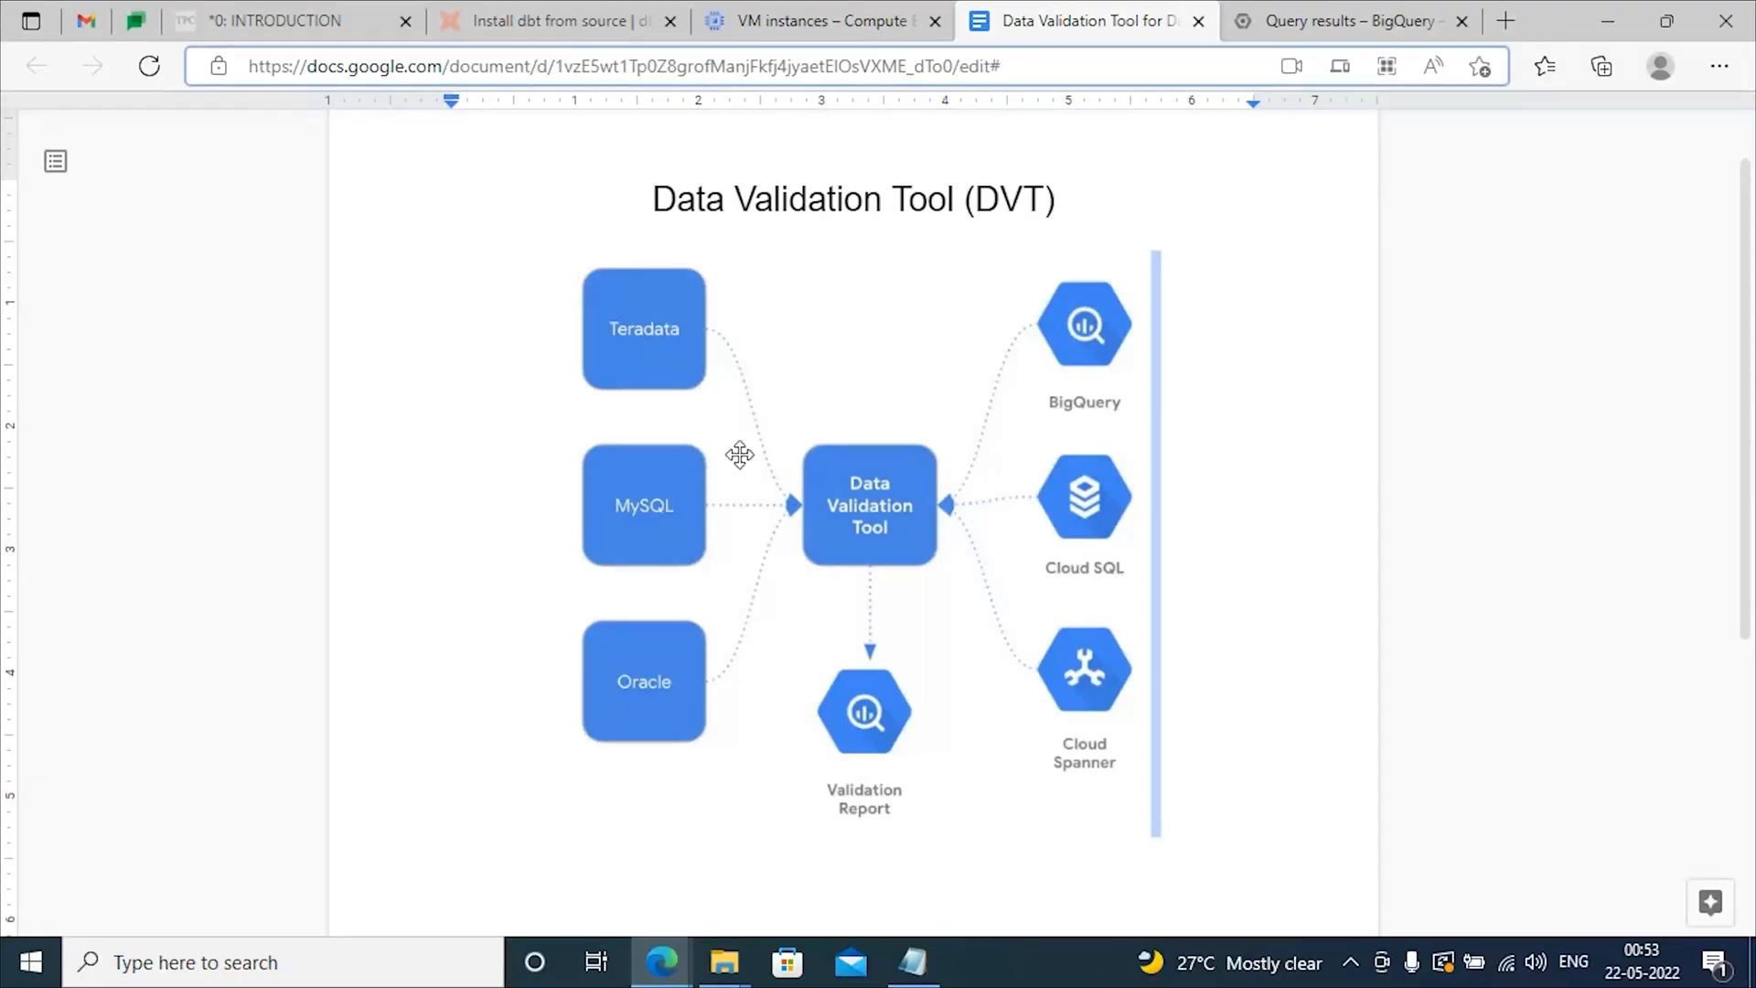
pyautogui.moveTo(920, 472)
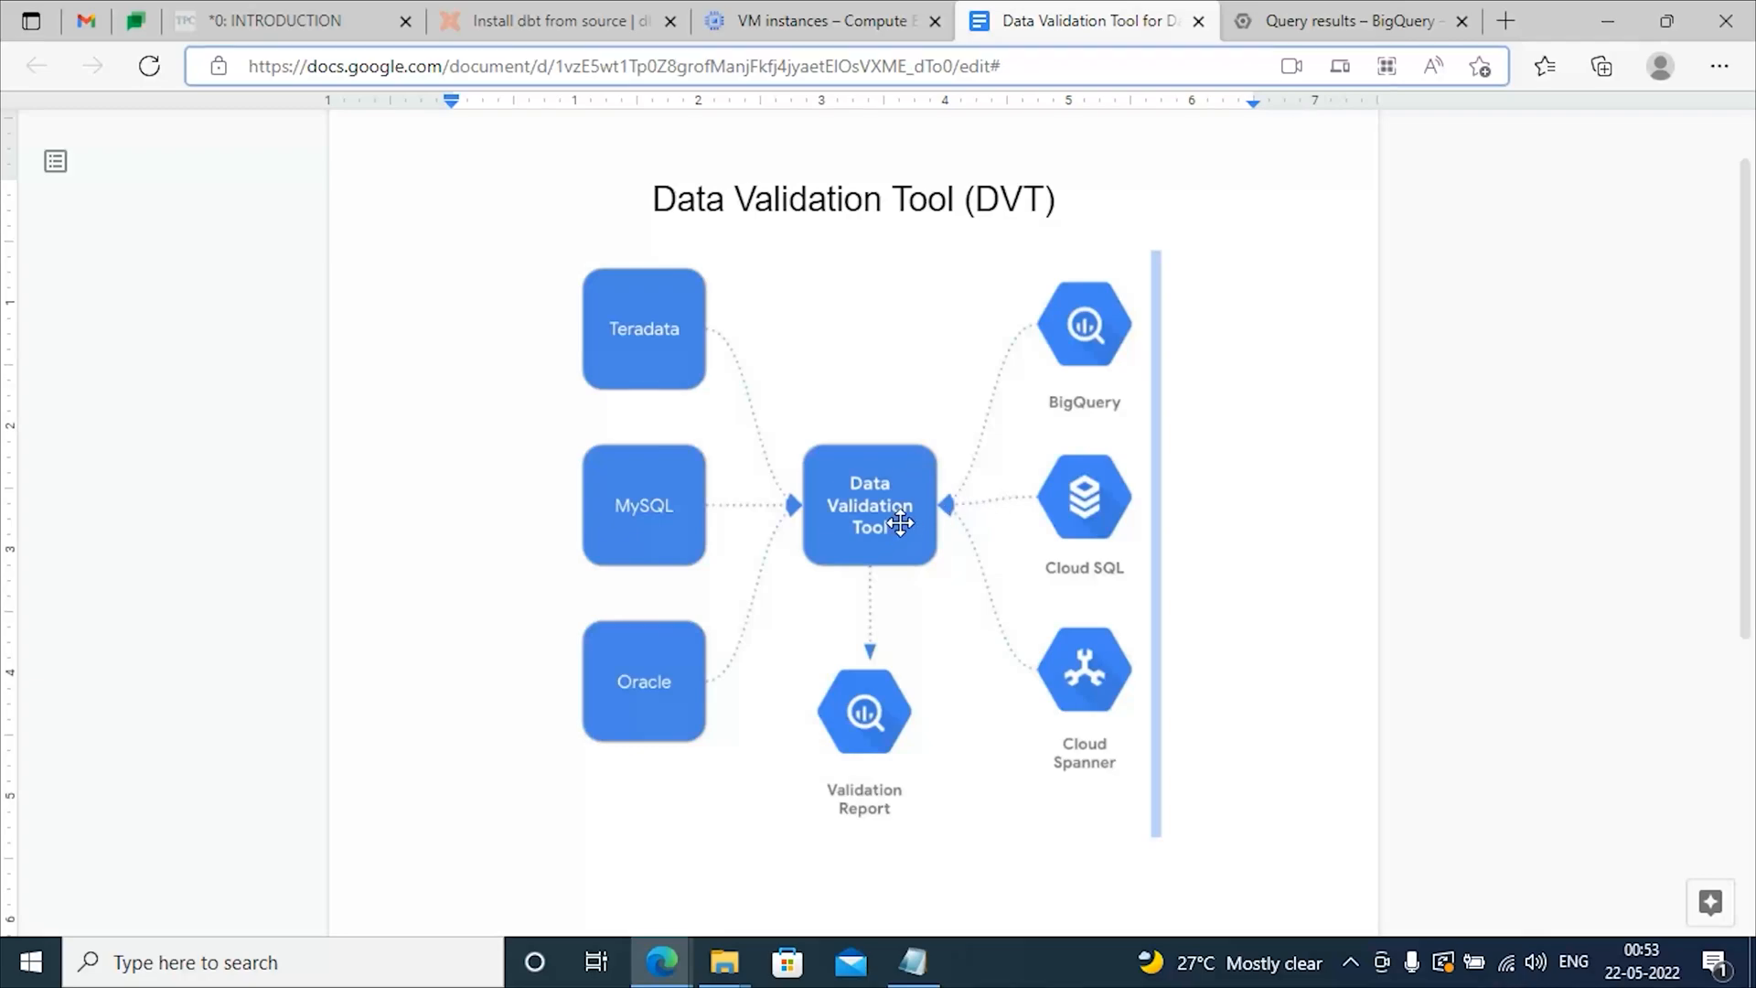
pyautogui.moveTo(927, 580)
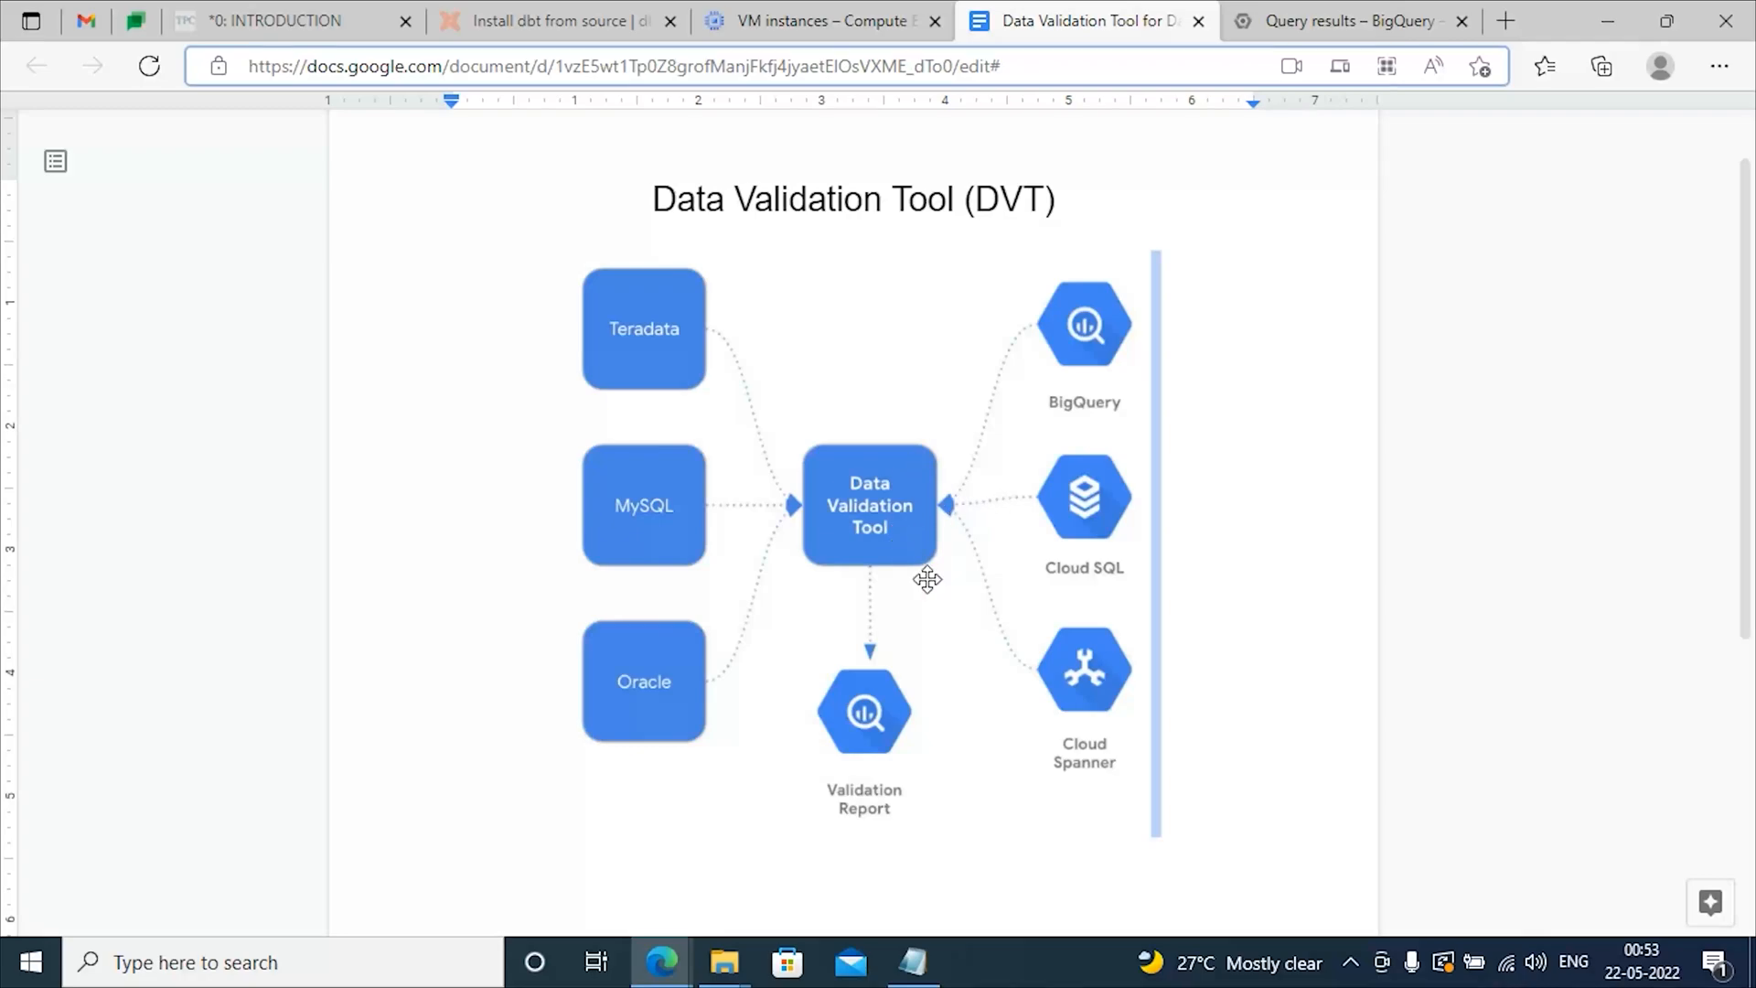
pyautogui.moveTo(1032, 565)
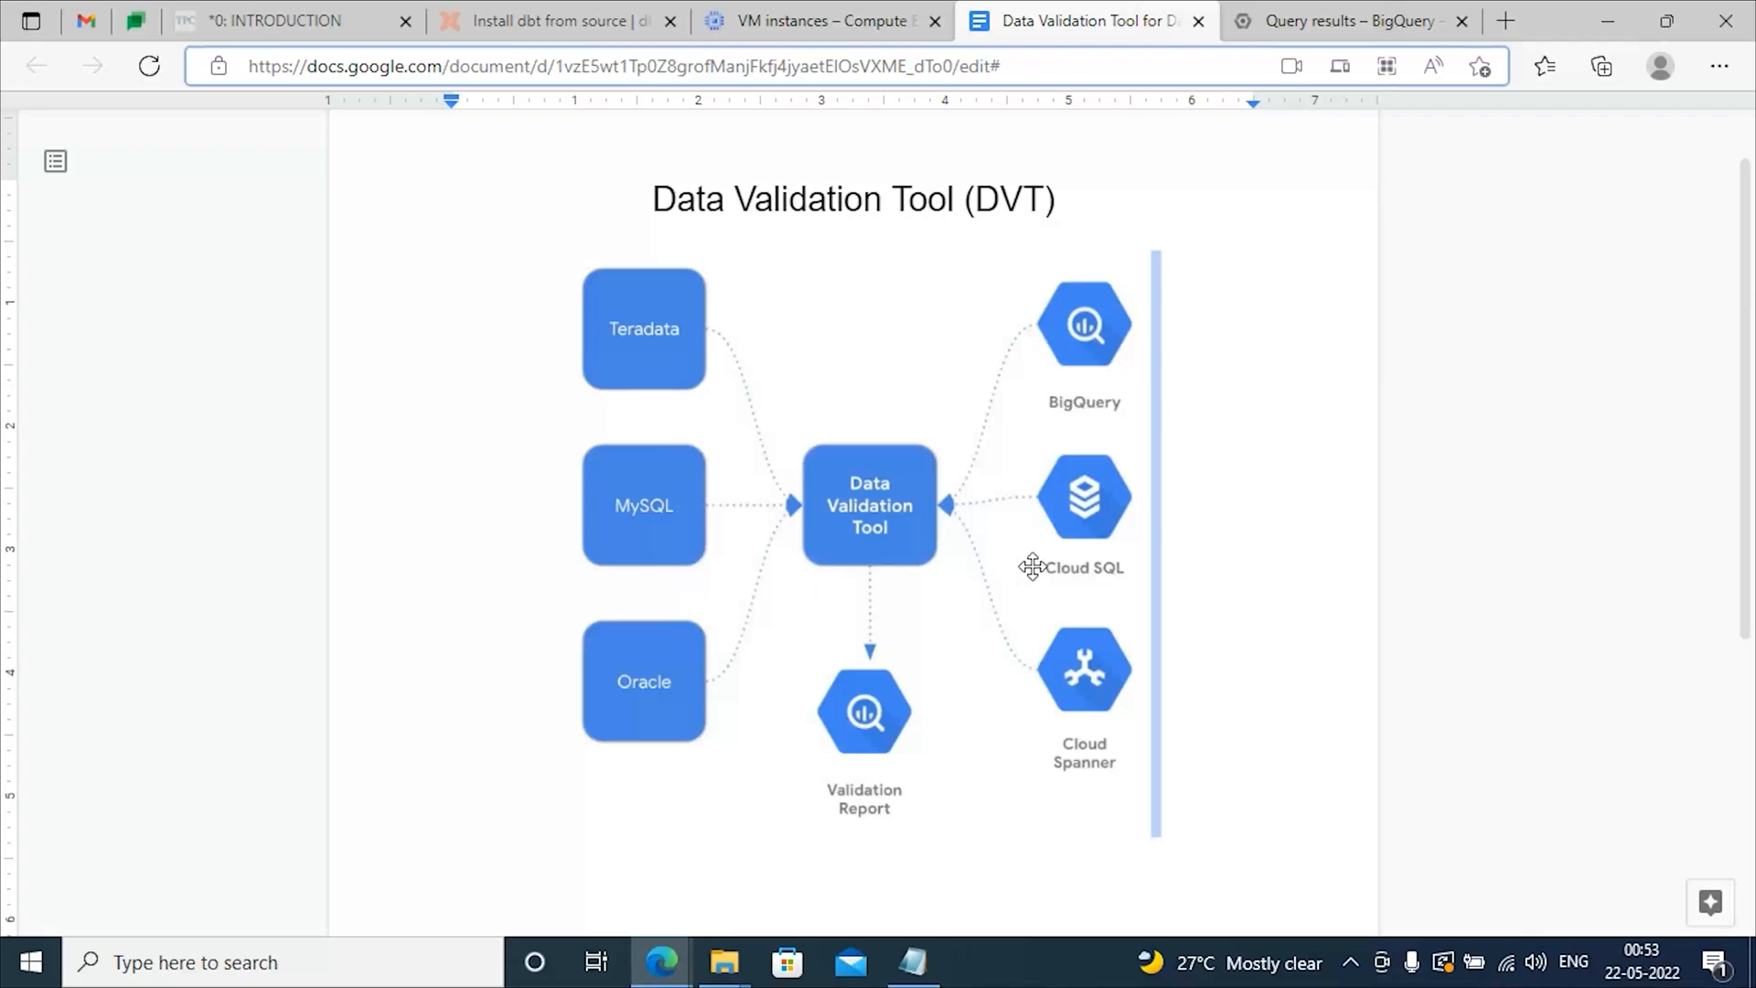
pyautogui.moveTo(815, 591)
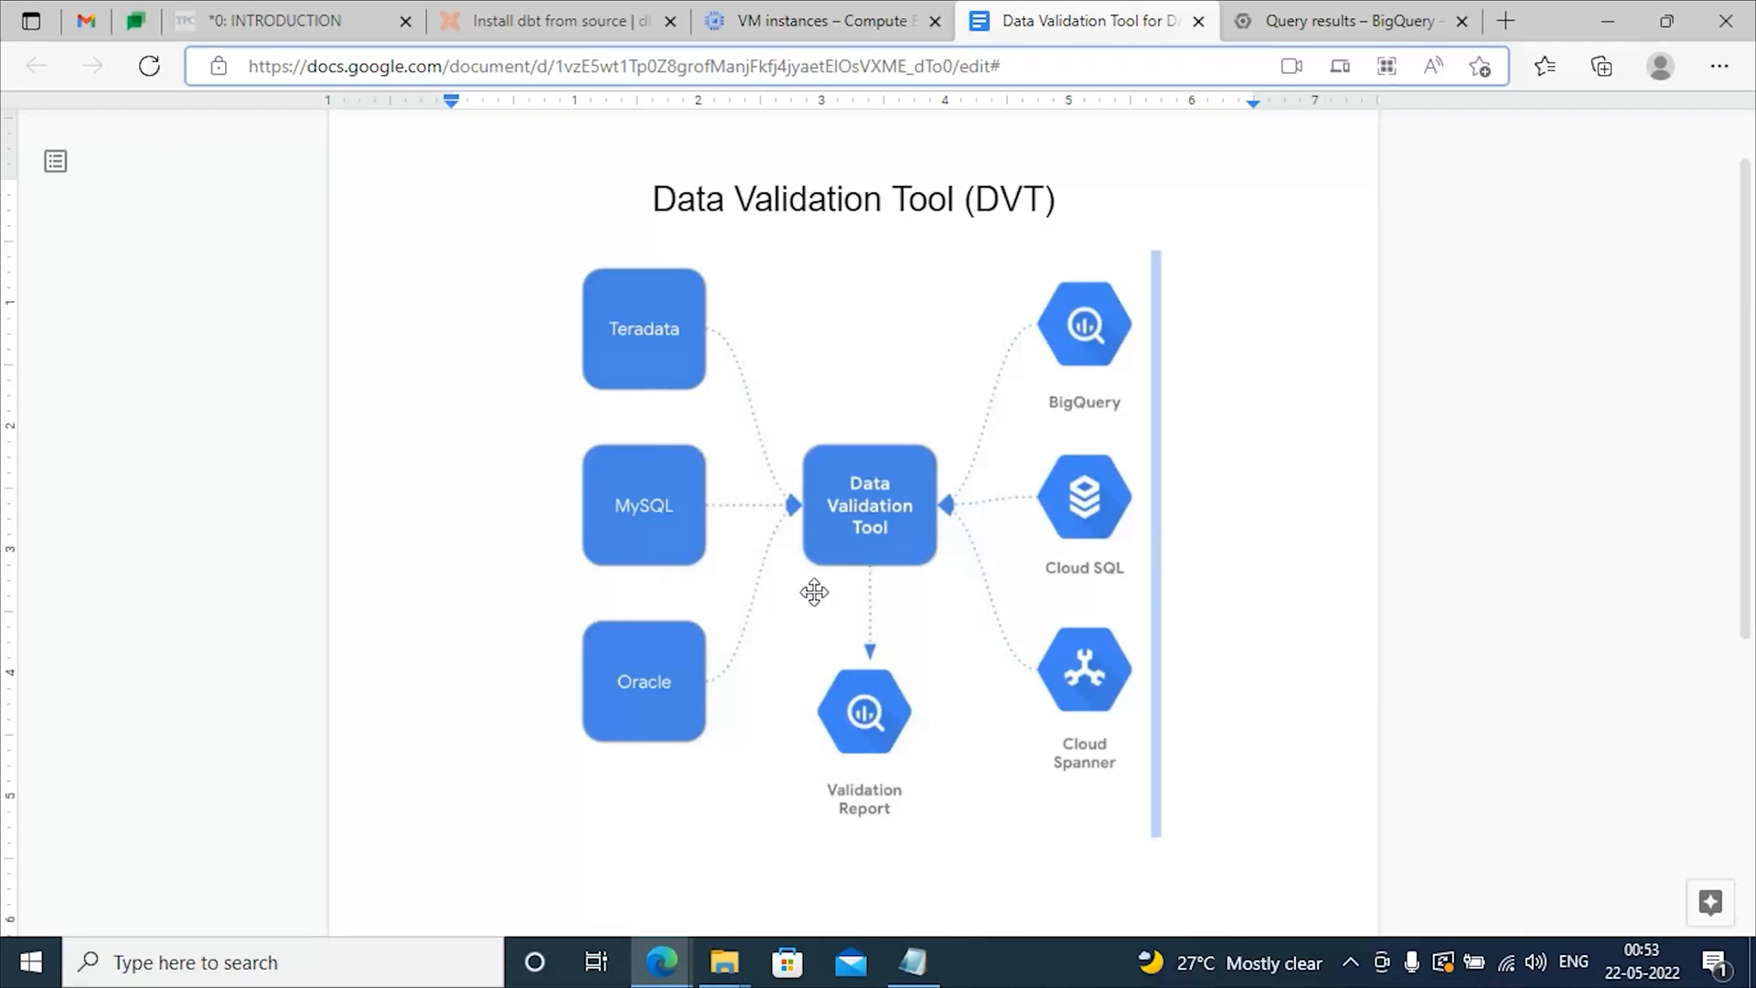
pyautogui.moveTo(897, 538)
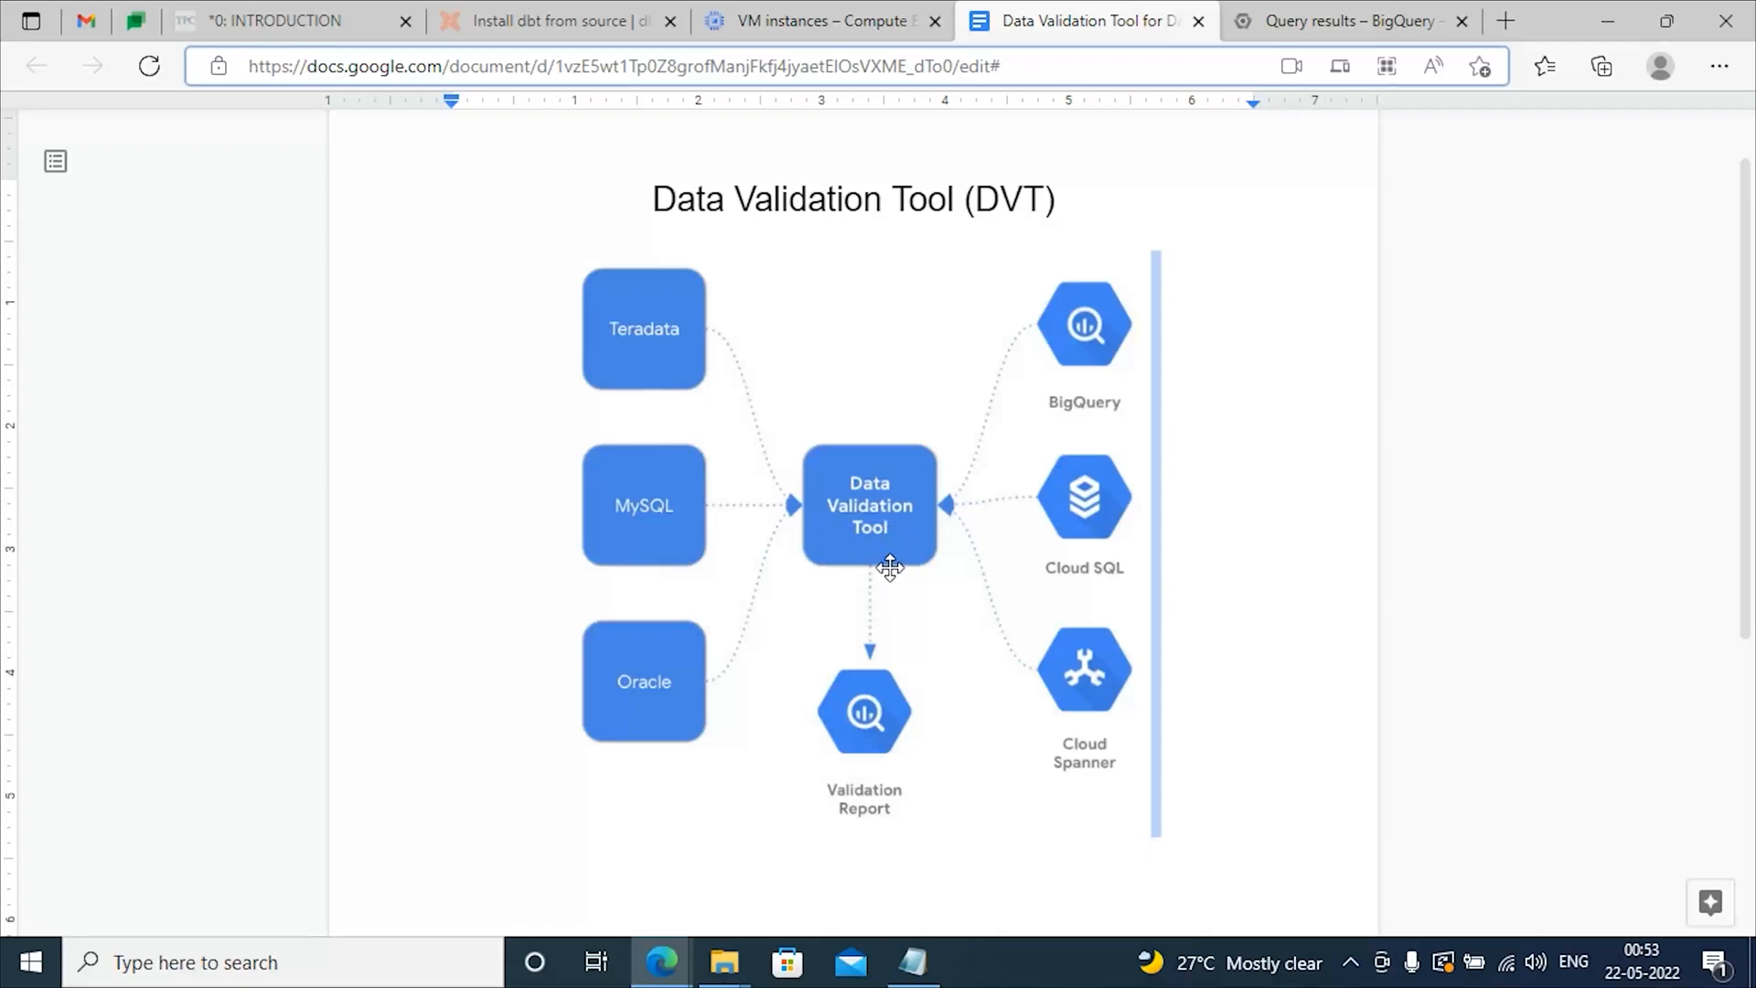
pyautogui.moveTo(907, 553)
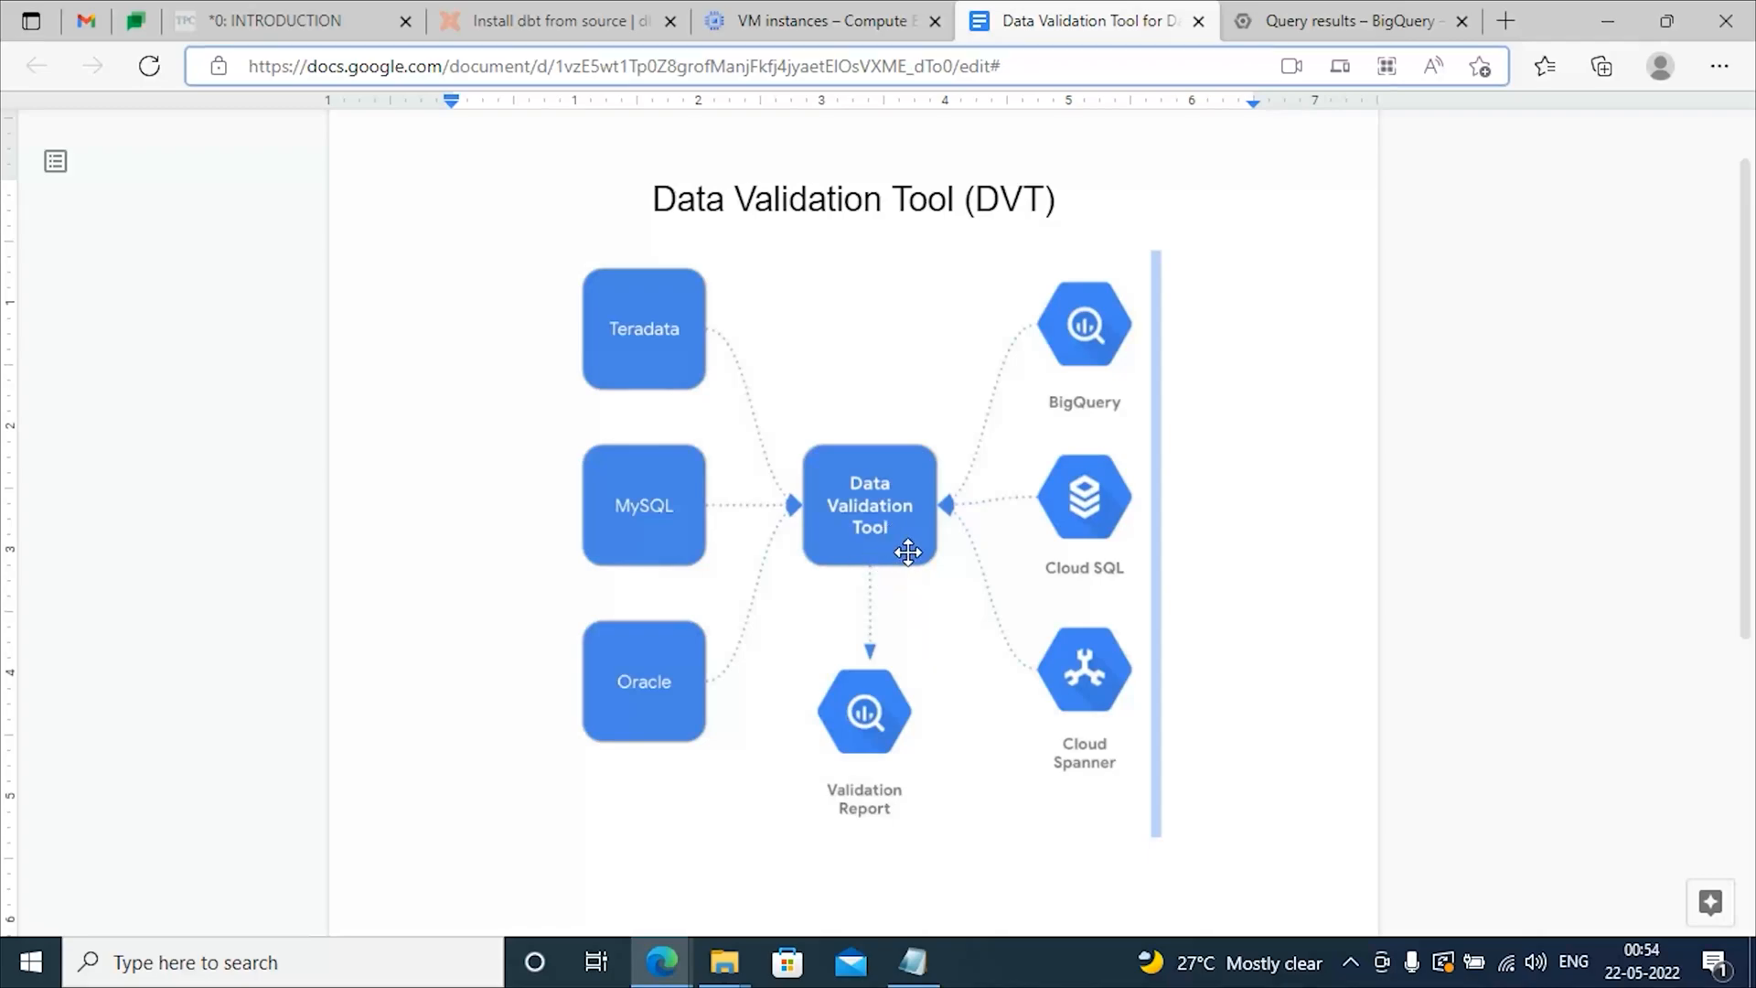
pyautogui.moveTo(893, 536)
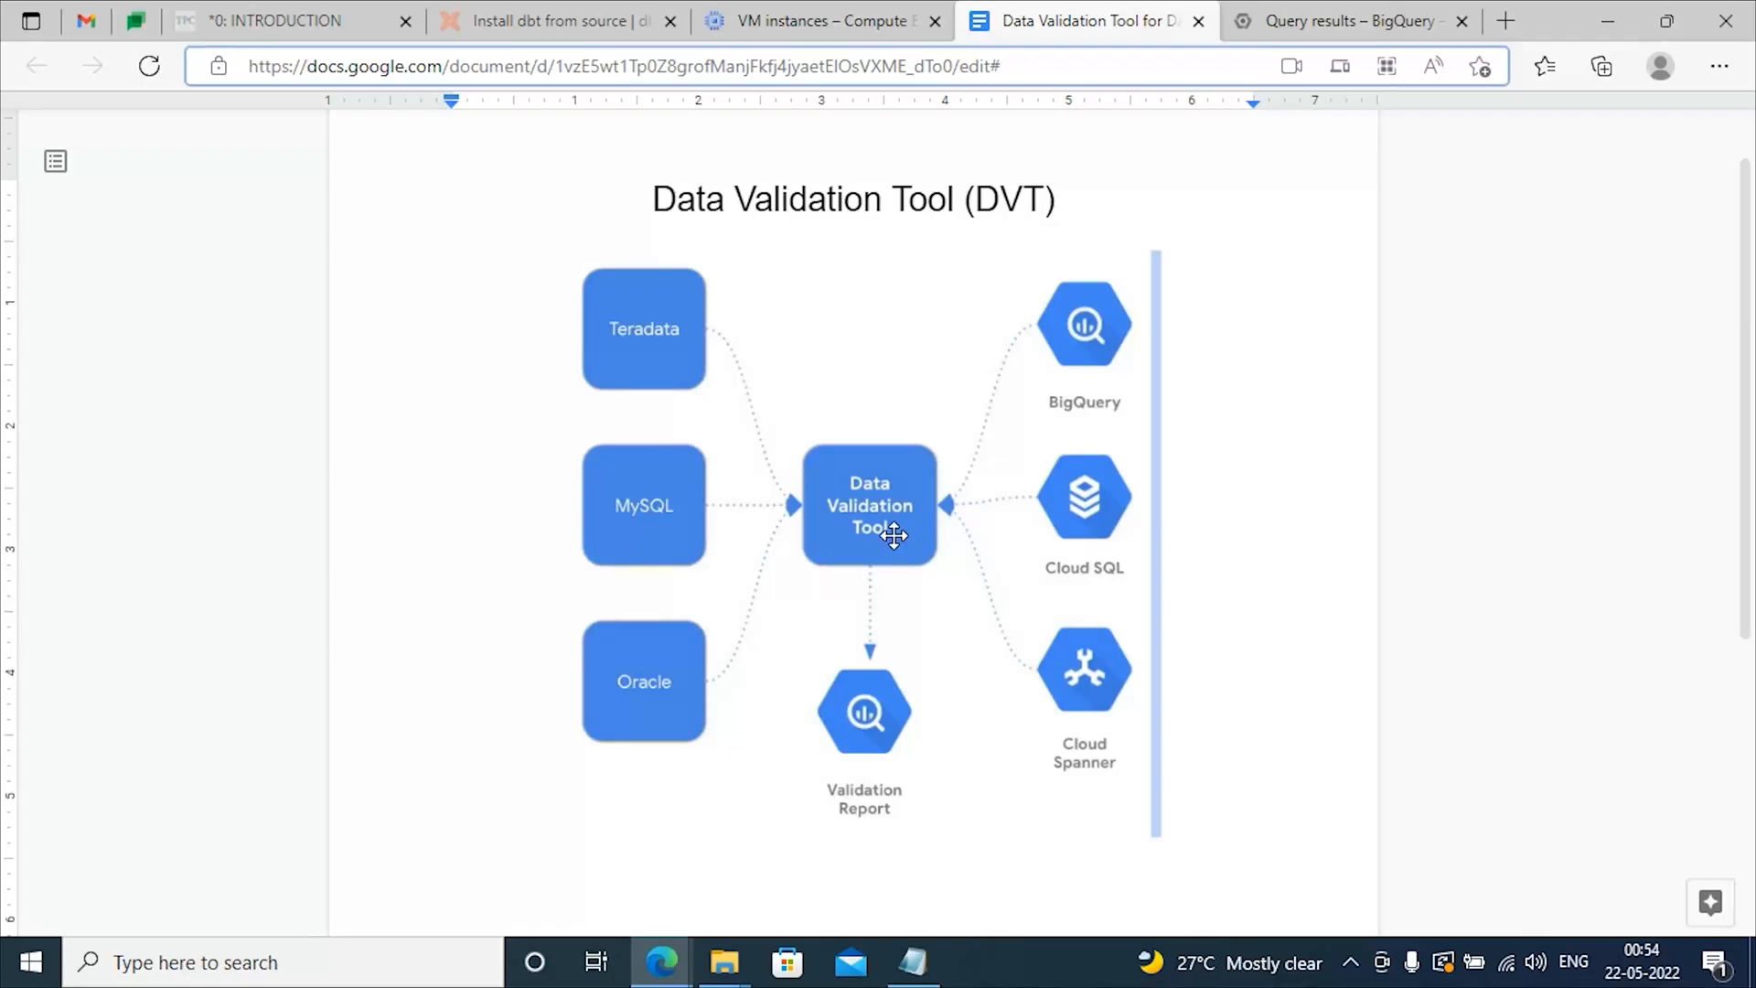
pyautogui.moveTo(966, 763)
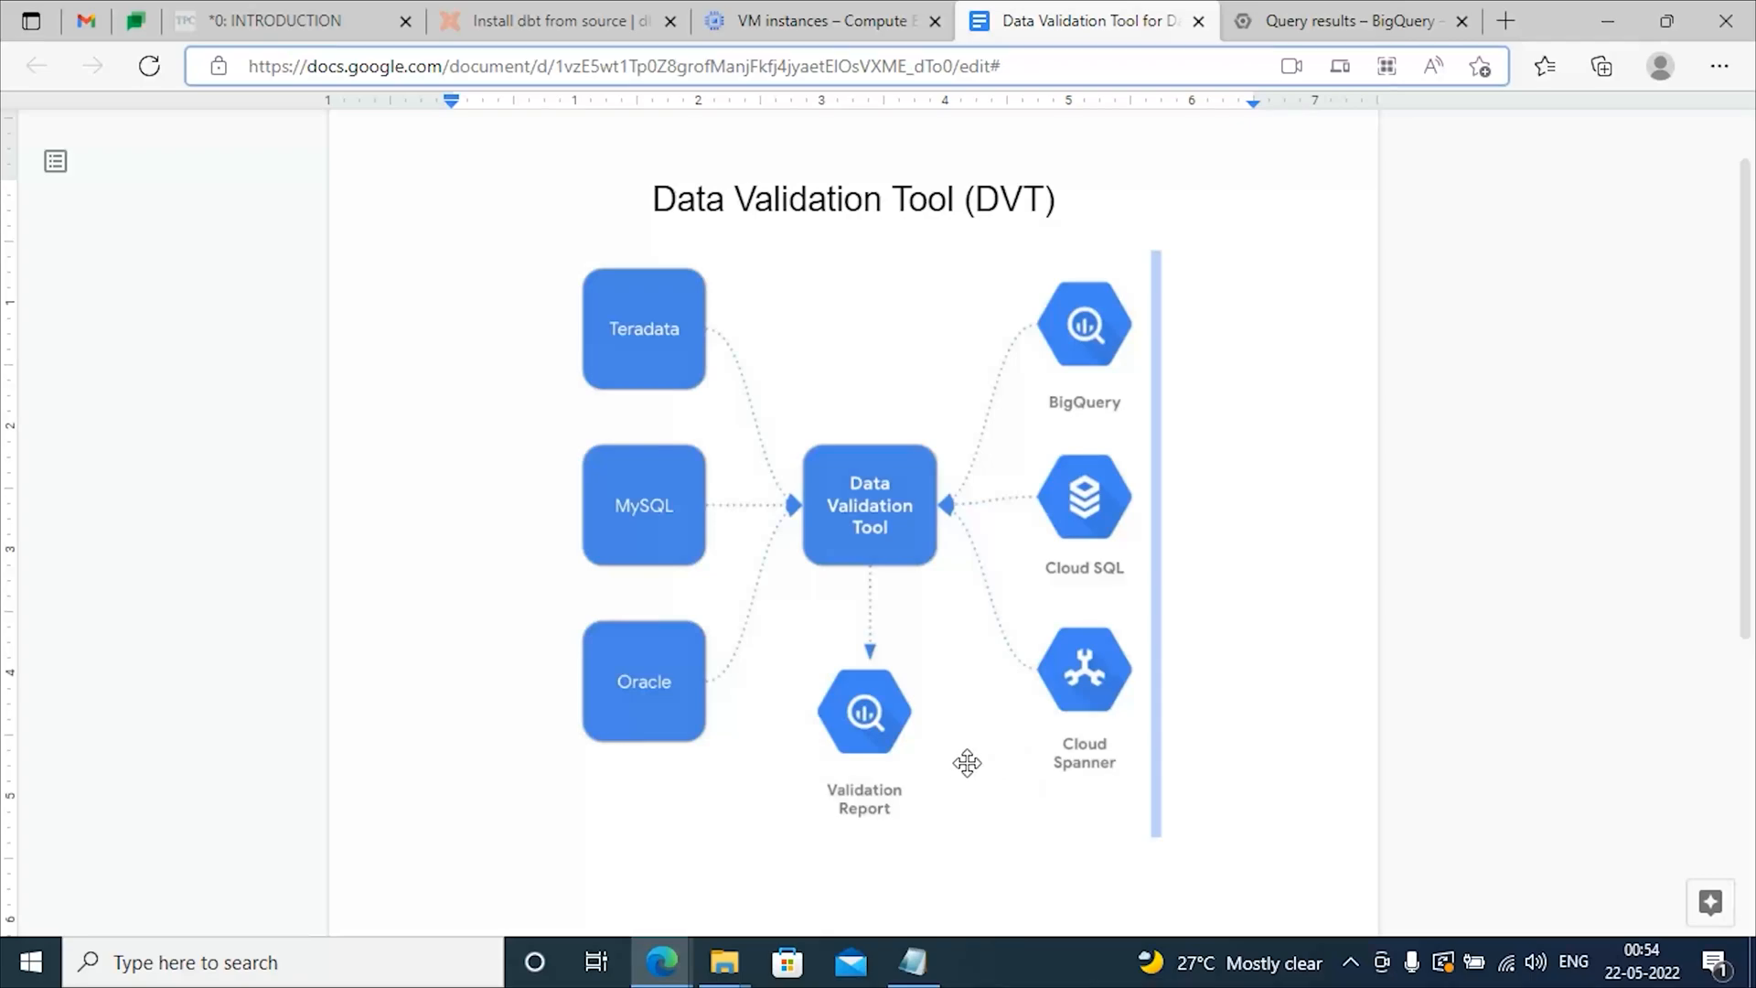
pyautogui.moveTo(902, 741)
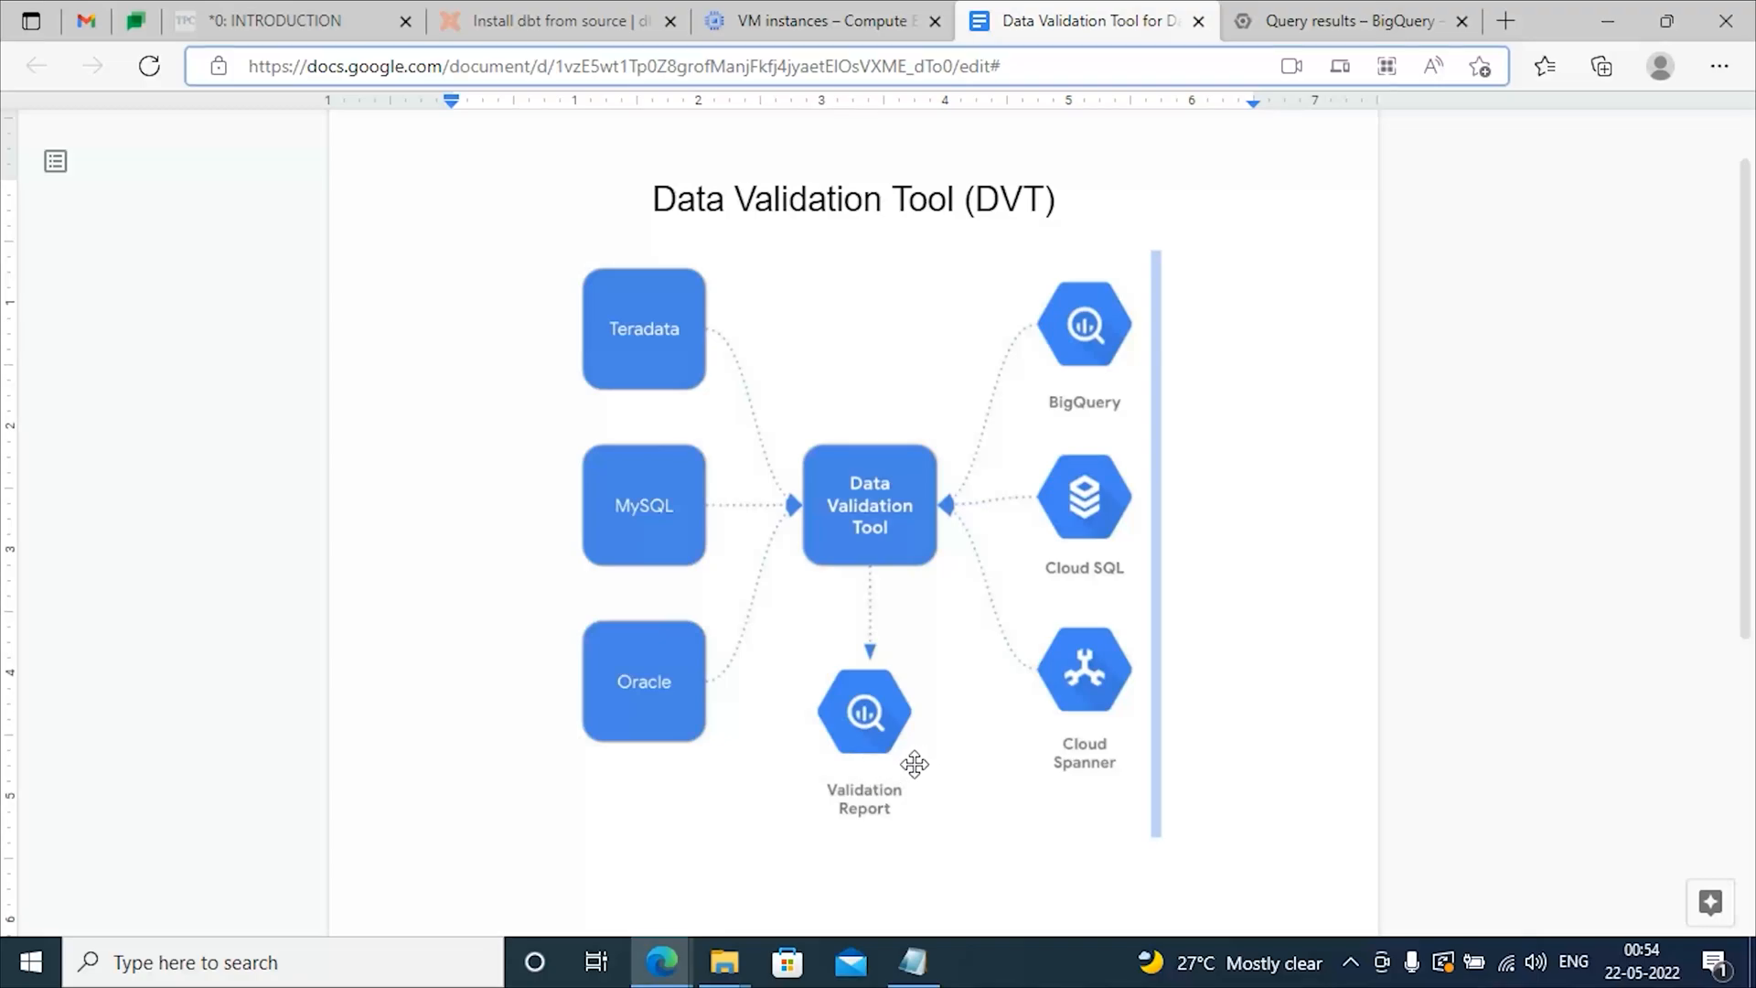
pyautogui.moveTo(659, 961)
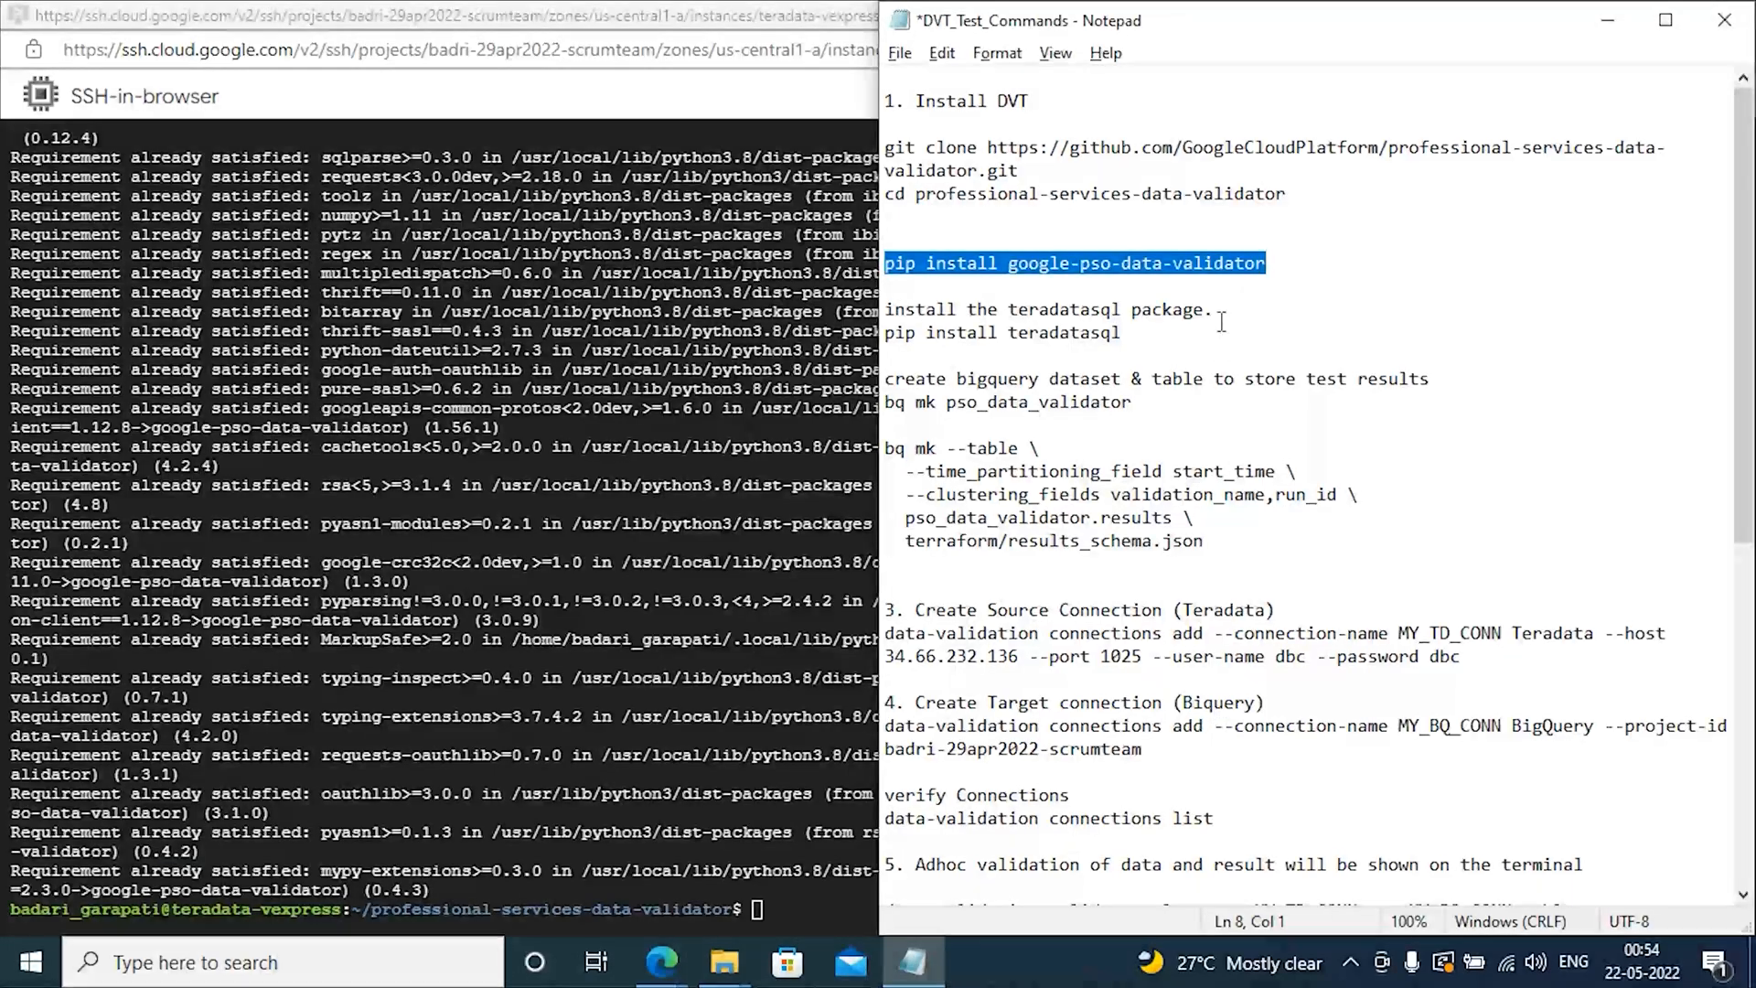
# Step: Install teradatasql, then select the bq mk pso_data_validator dataset command from the notes
pyautogui.click(1041, 356)
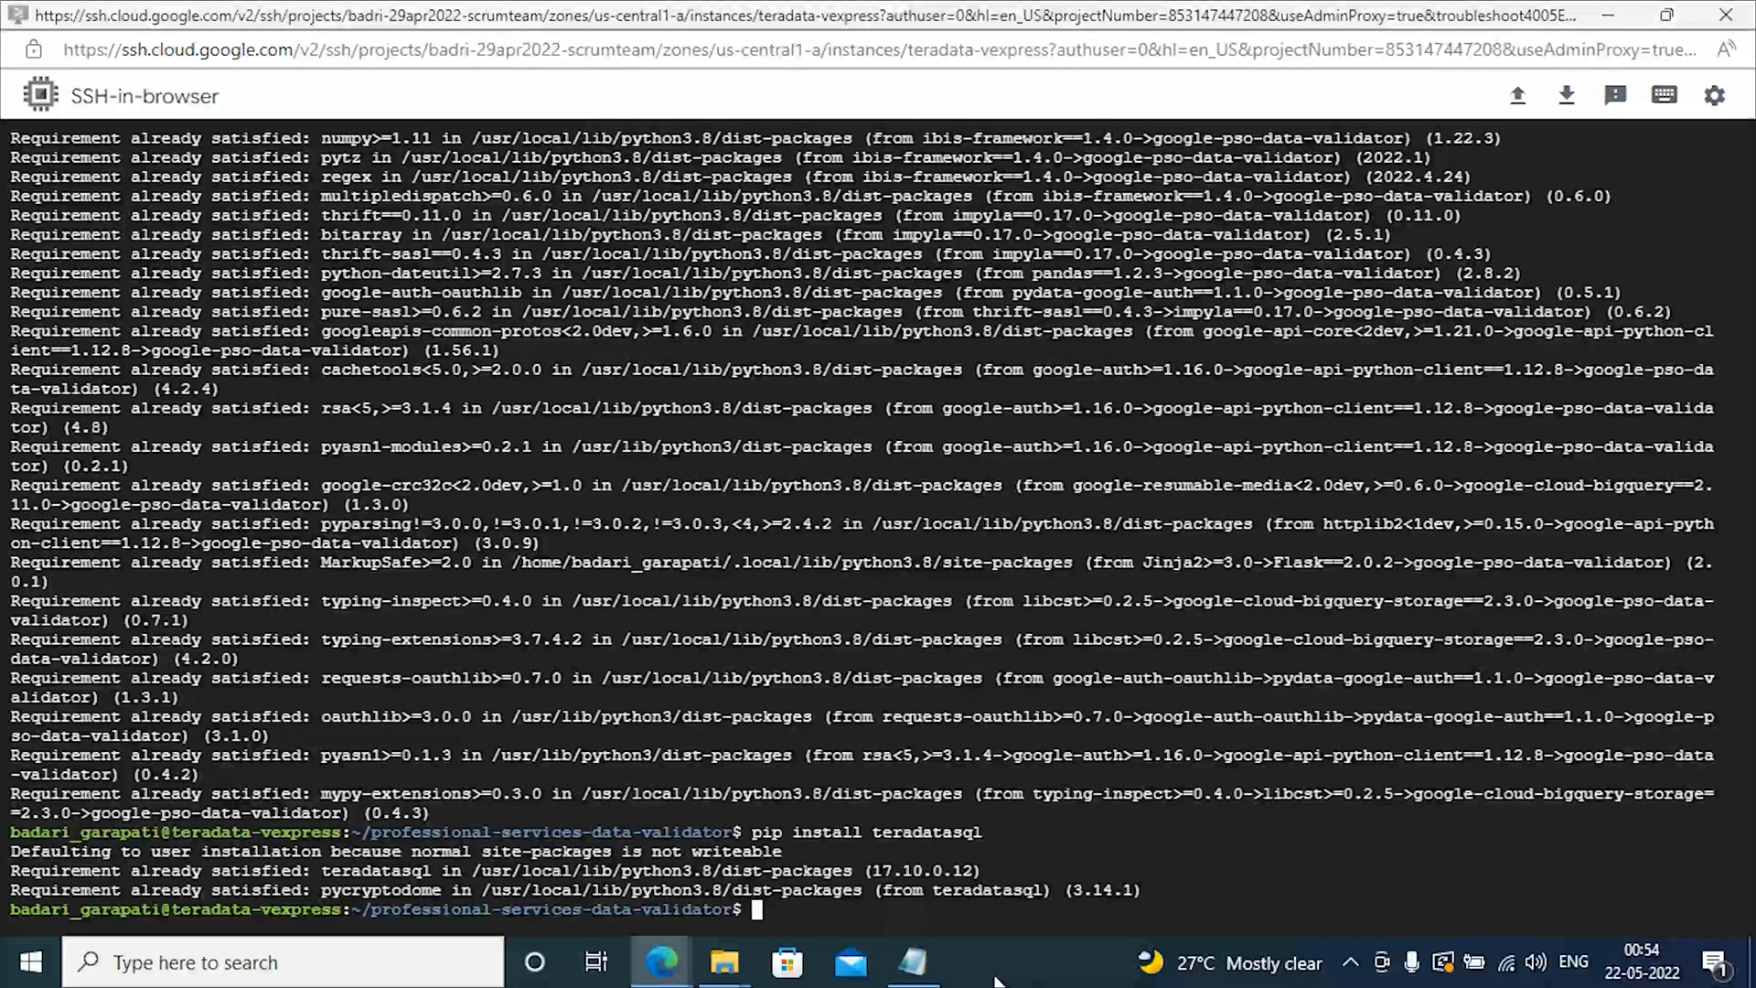
pyautogui.click(913, 962)
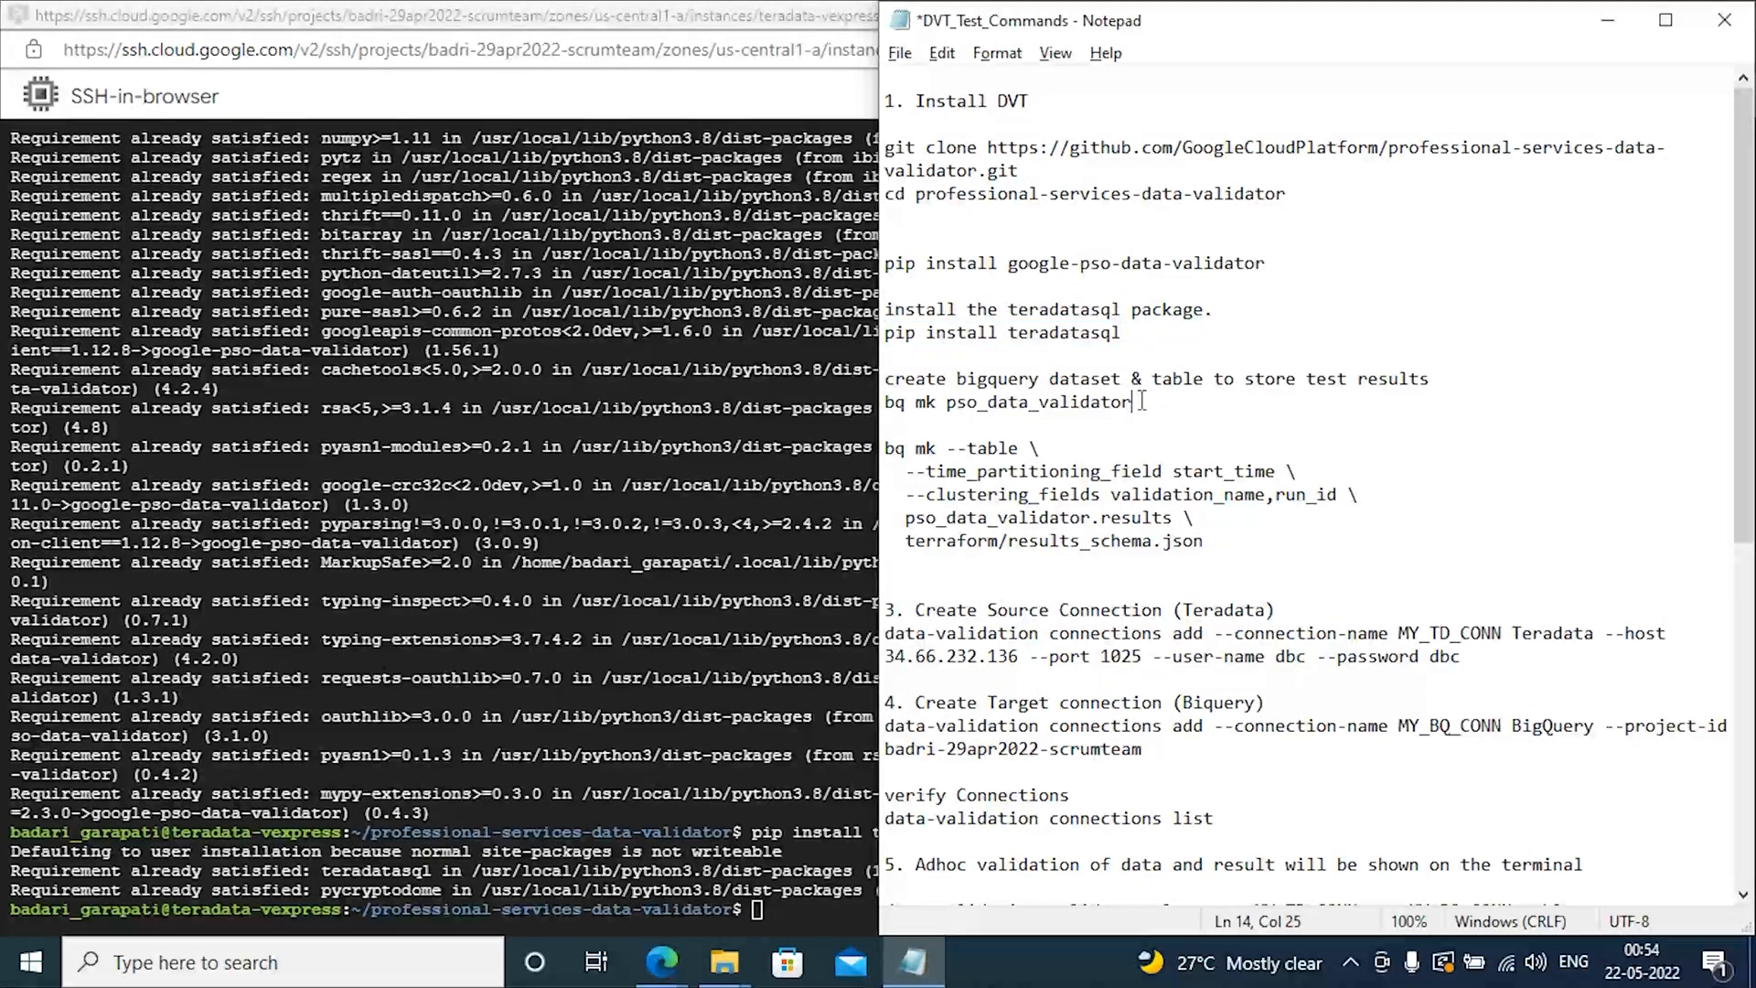
pyautogui.tripleClick(1006, 400)
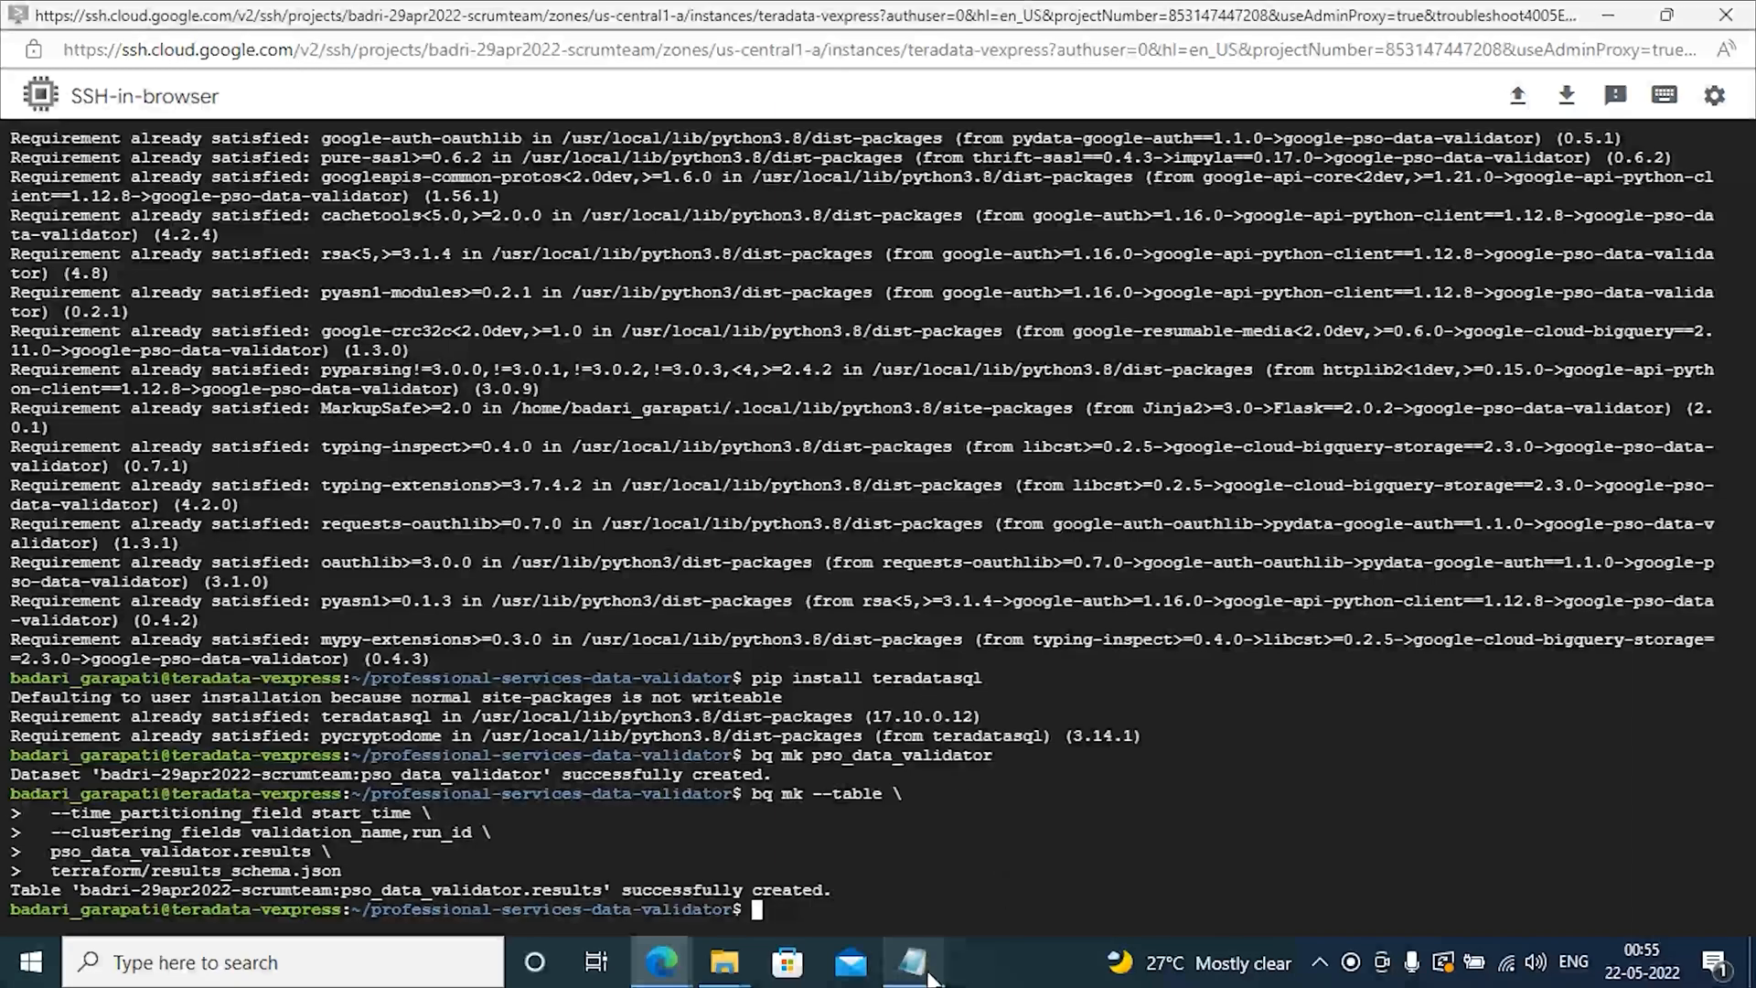
# Step: Add the MY_TD_CONN Teradata and MY_BQ_CONN BigQuery connections from the noted commands
pyautogui.click(915, 960)
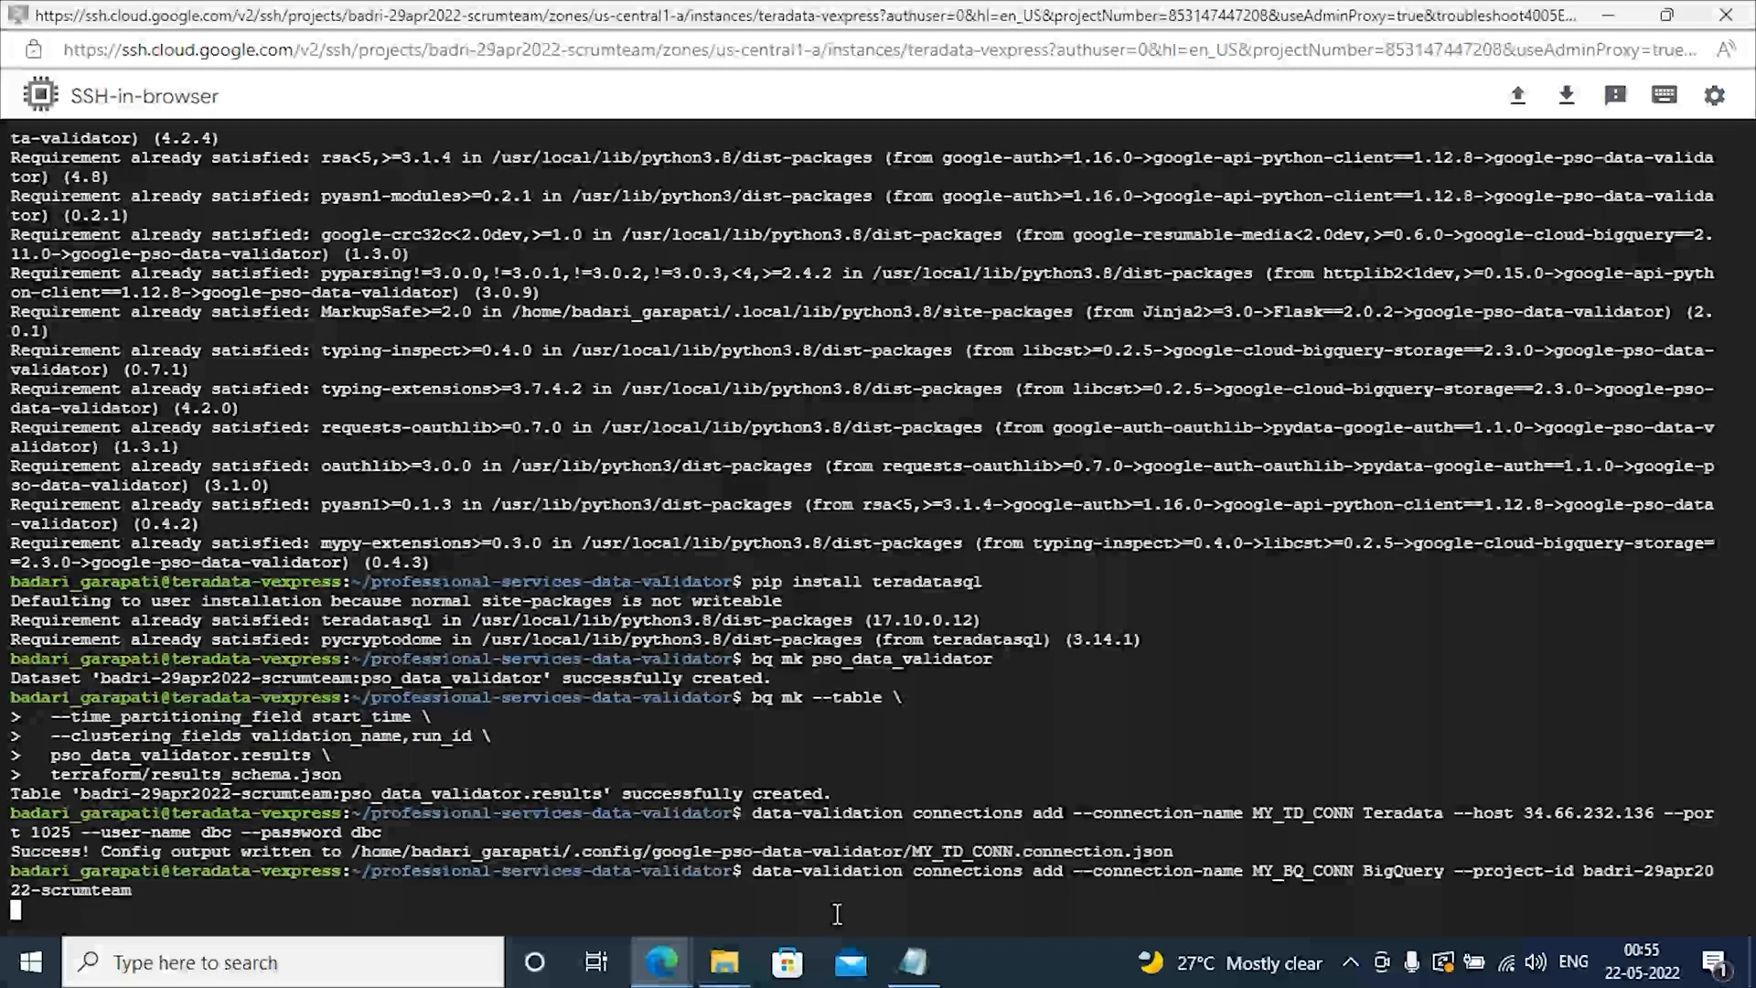
pyautogui.press('Return')
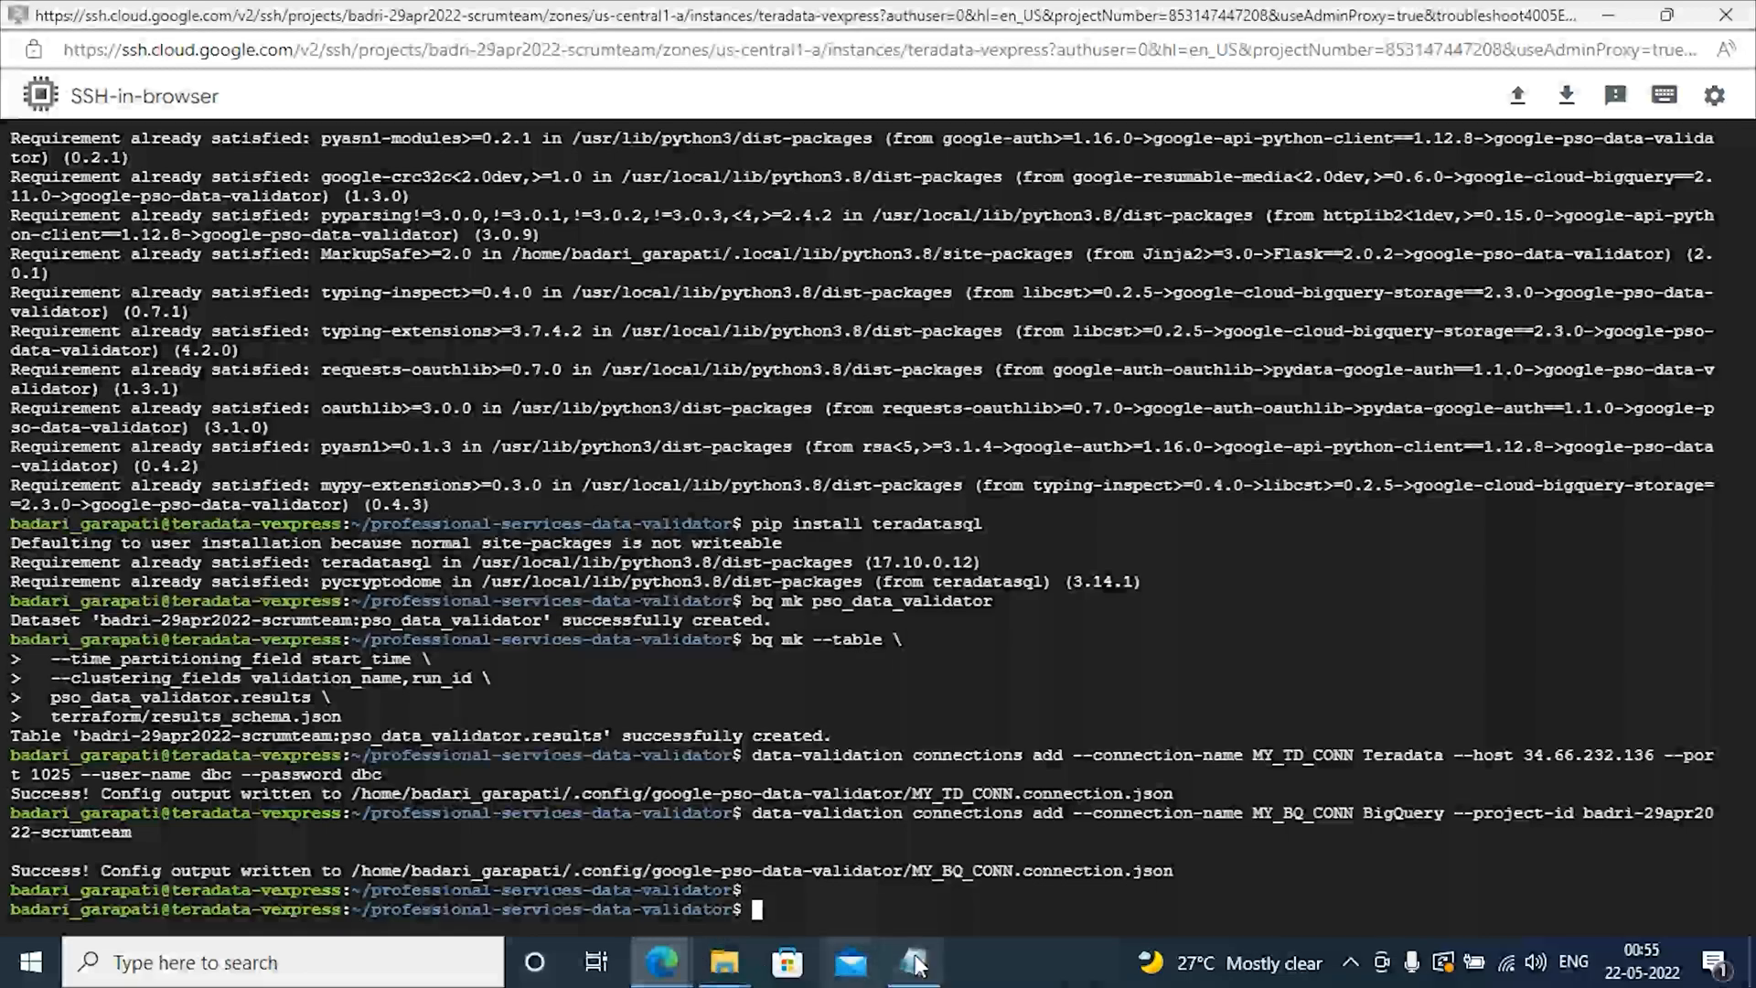
pyautogui.click(915, 963)
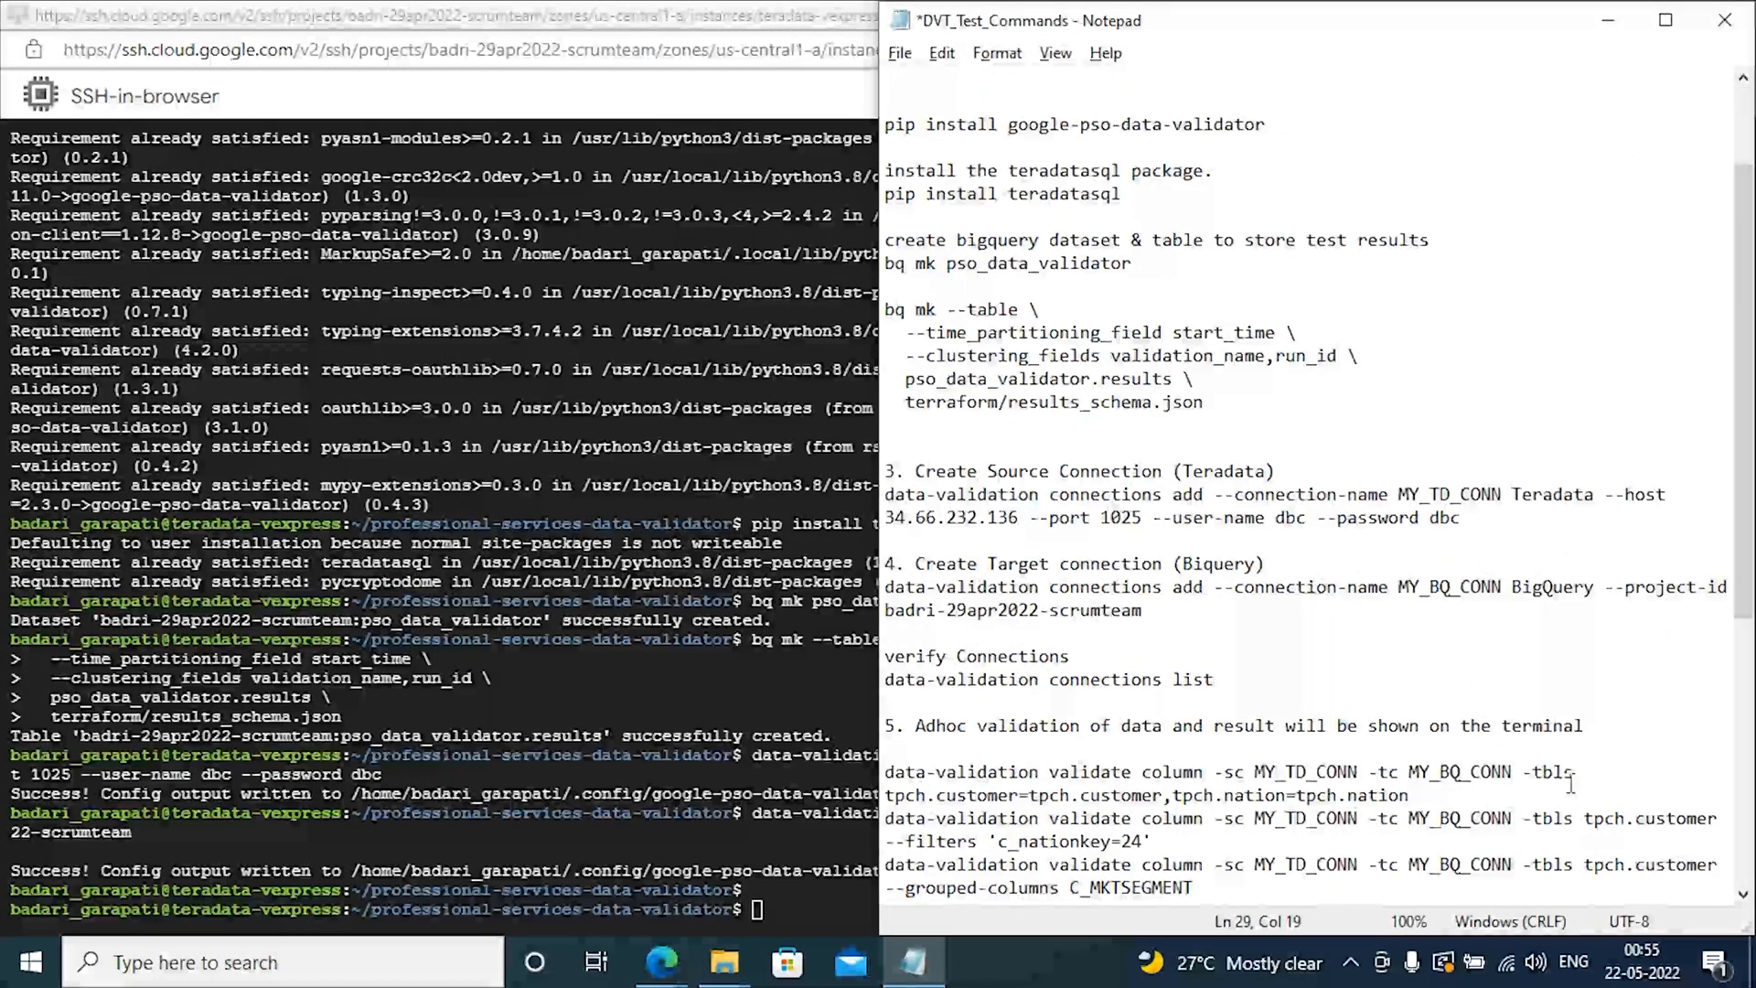
# Step: Select the ad hoc 'data-validation validate column' command for tpch.customer and tpch.nation
pyautogui.moveTo(886, 772); pyautogui.dragTo(1415, 796)
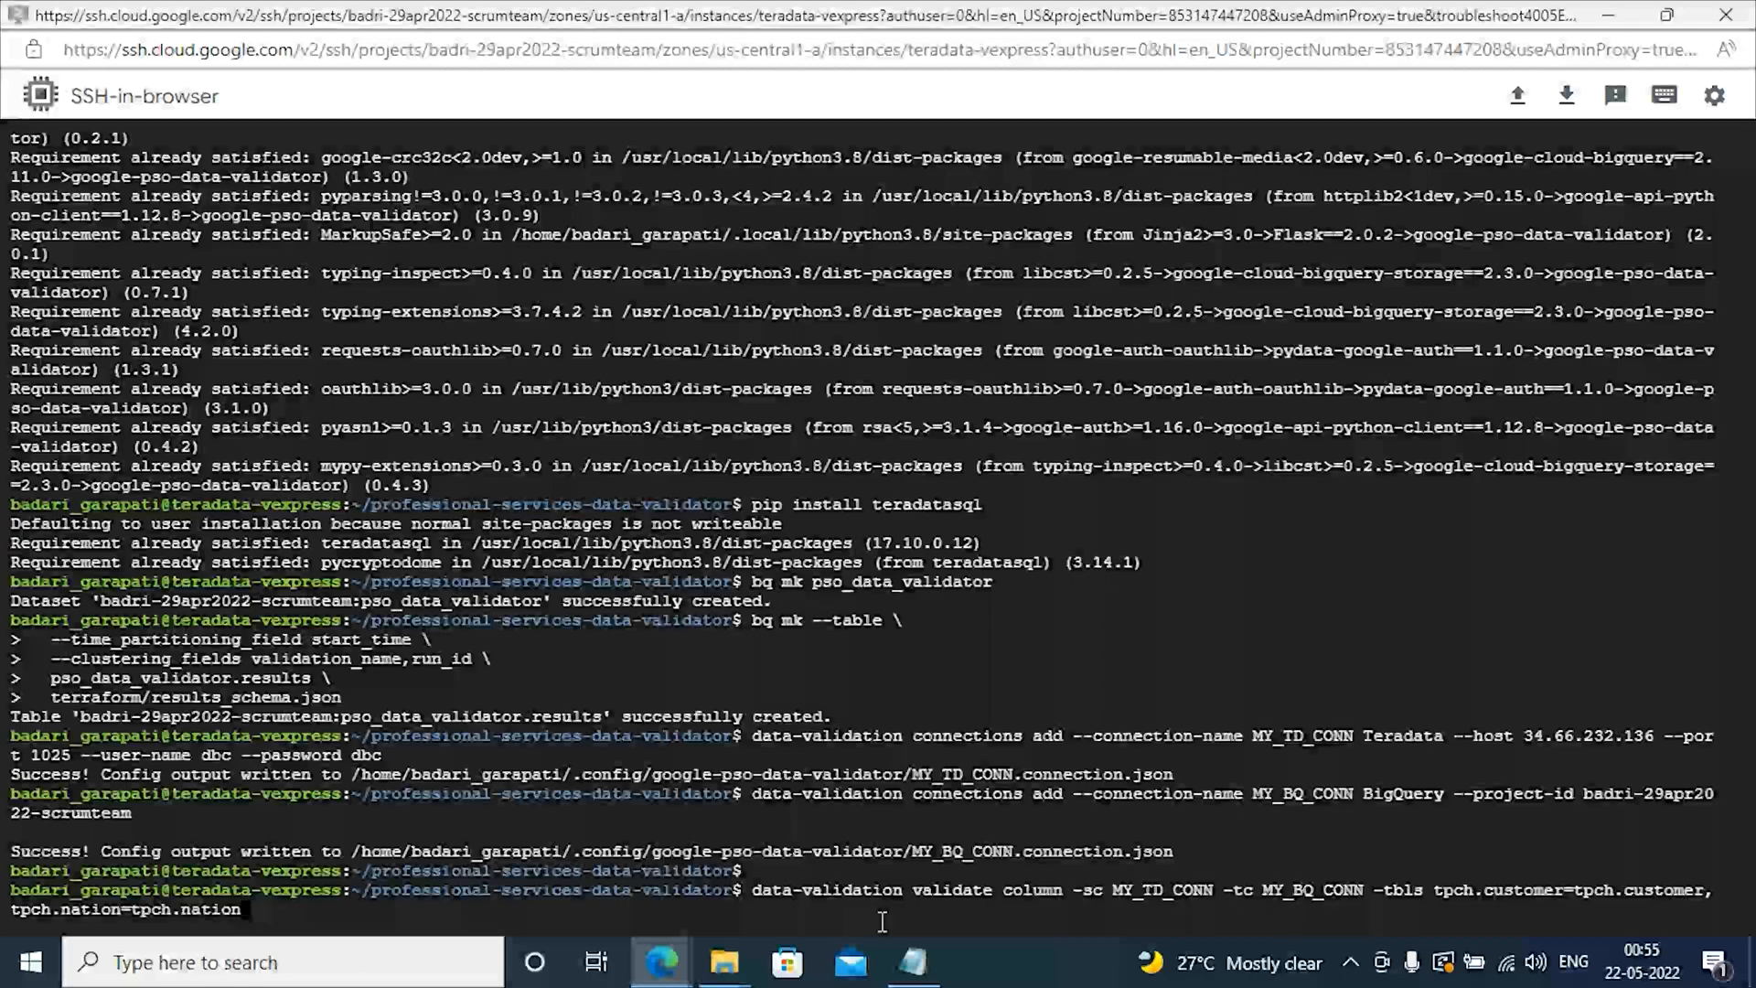
pyautogui.moveTo(1488, 902)
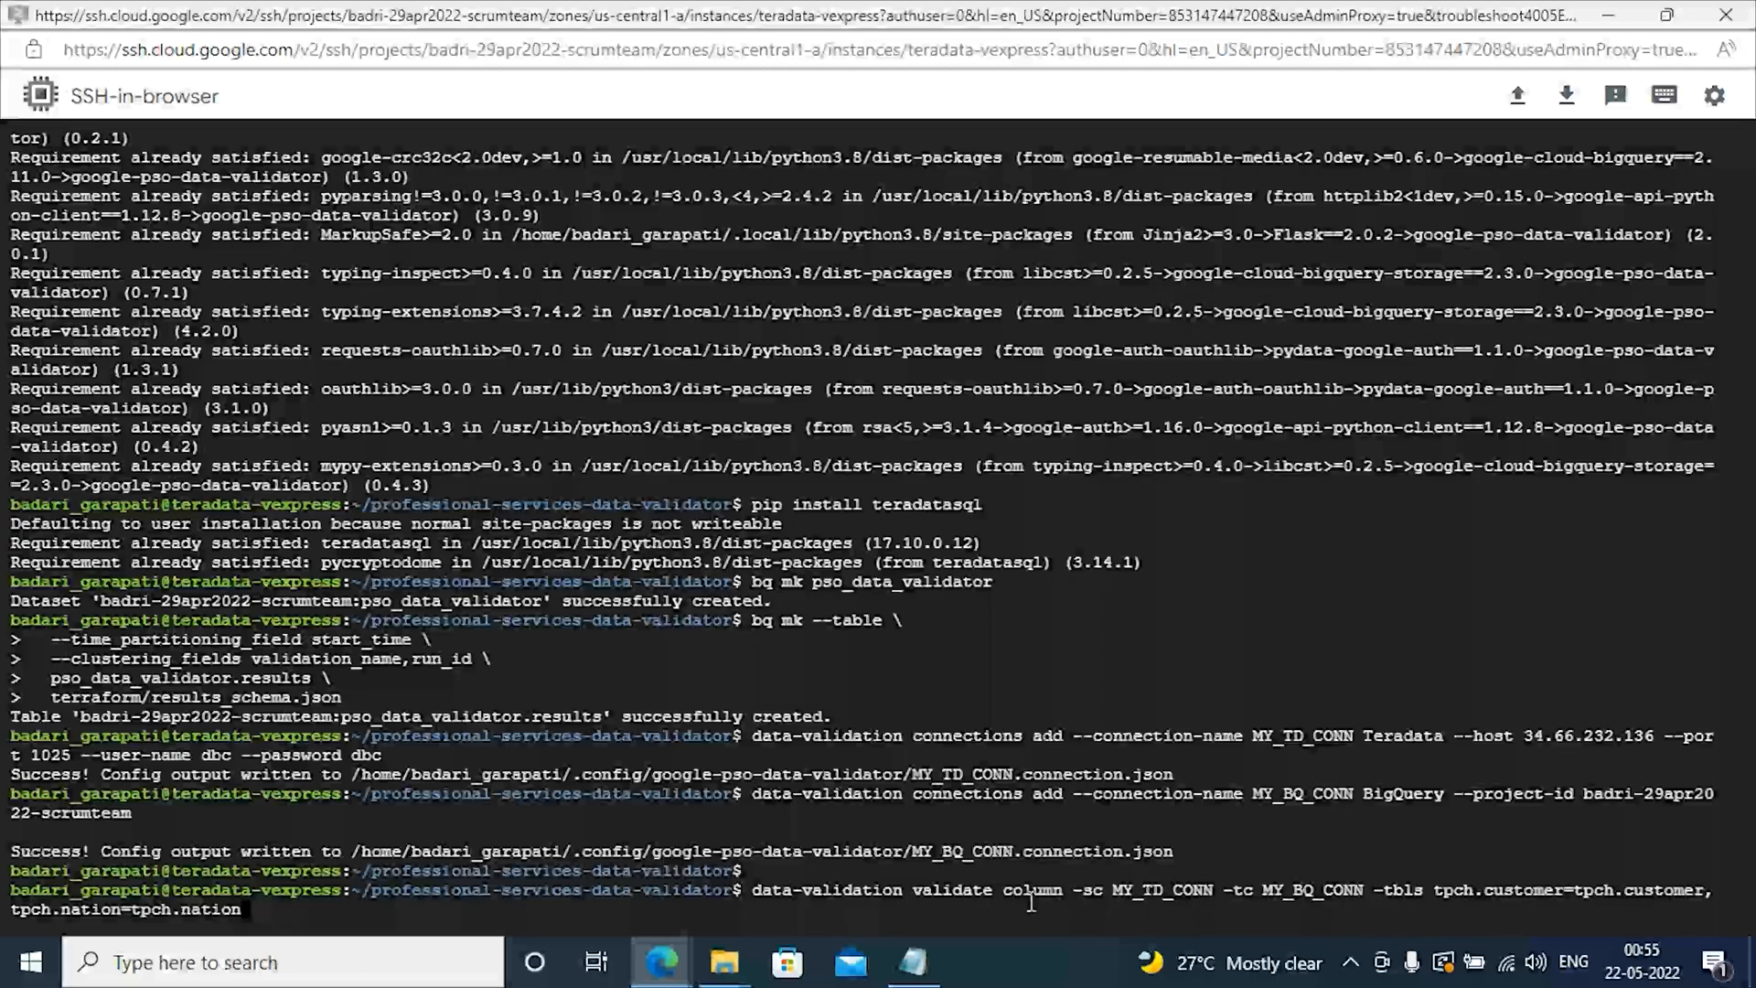
pyautogui.moveTo(1435, 882)
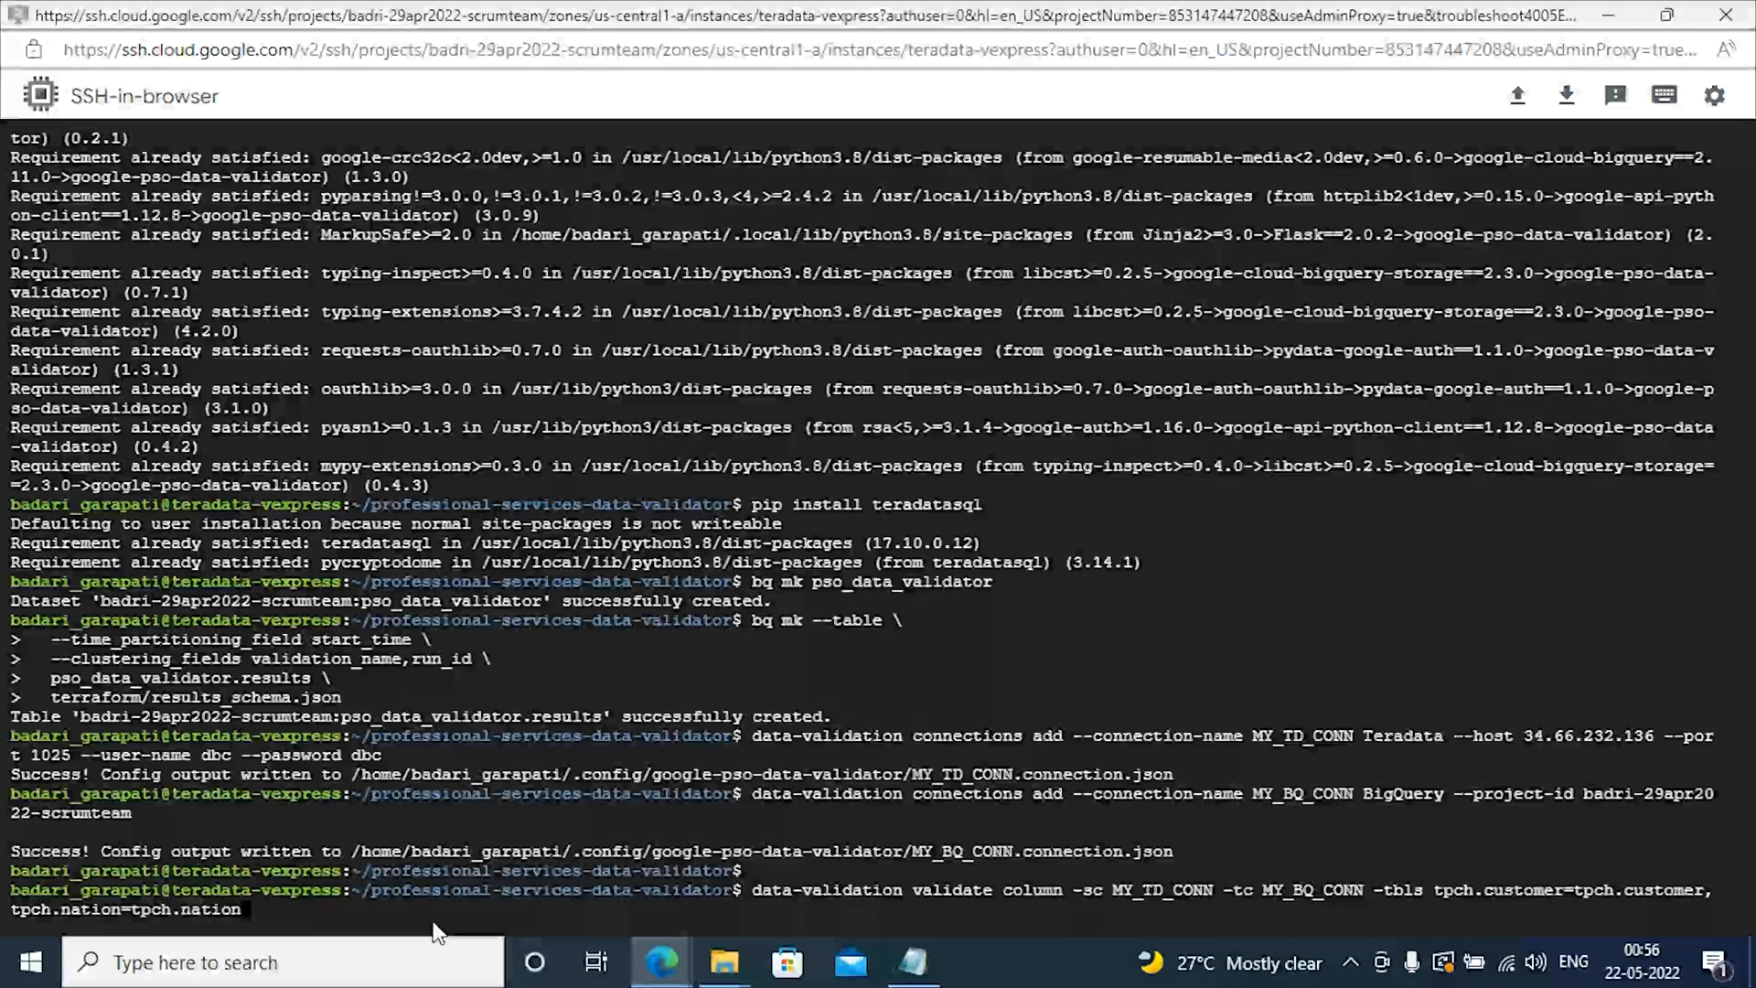
pyautogui.moveTo(617, 915)
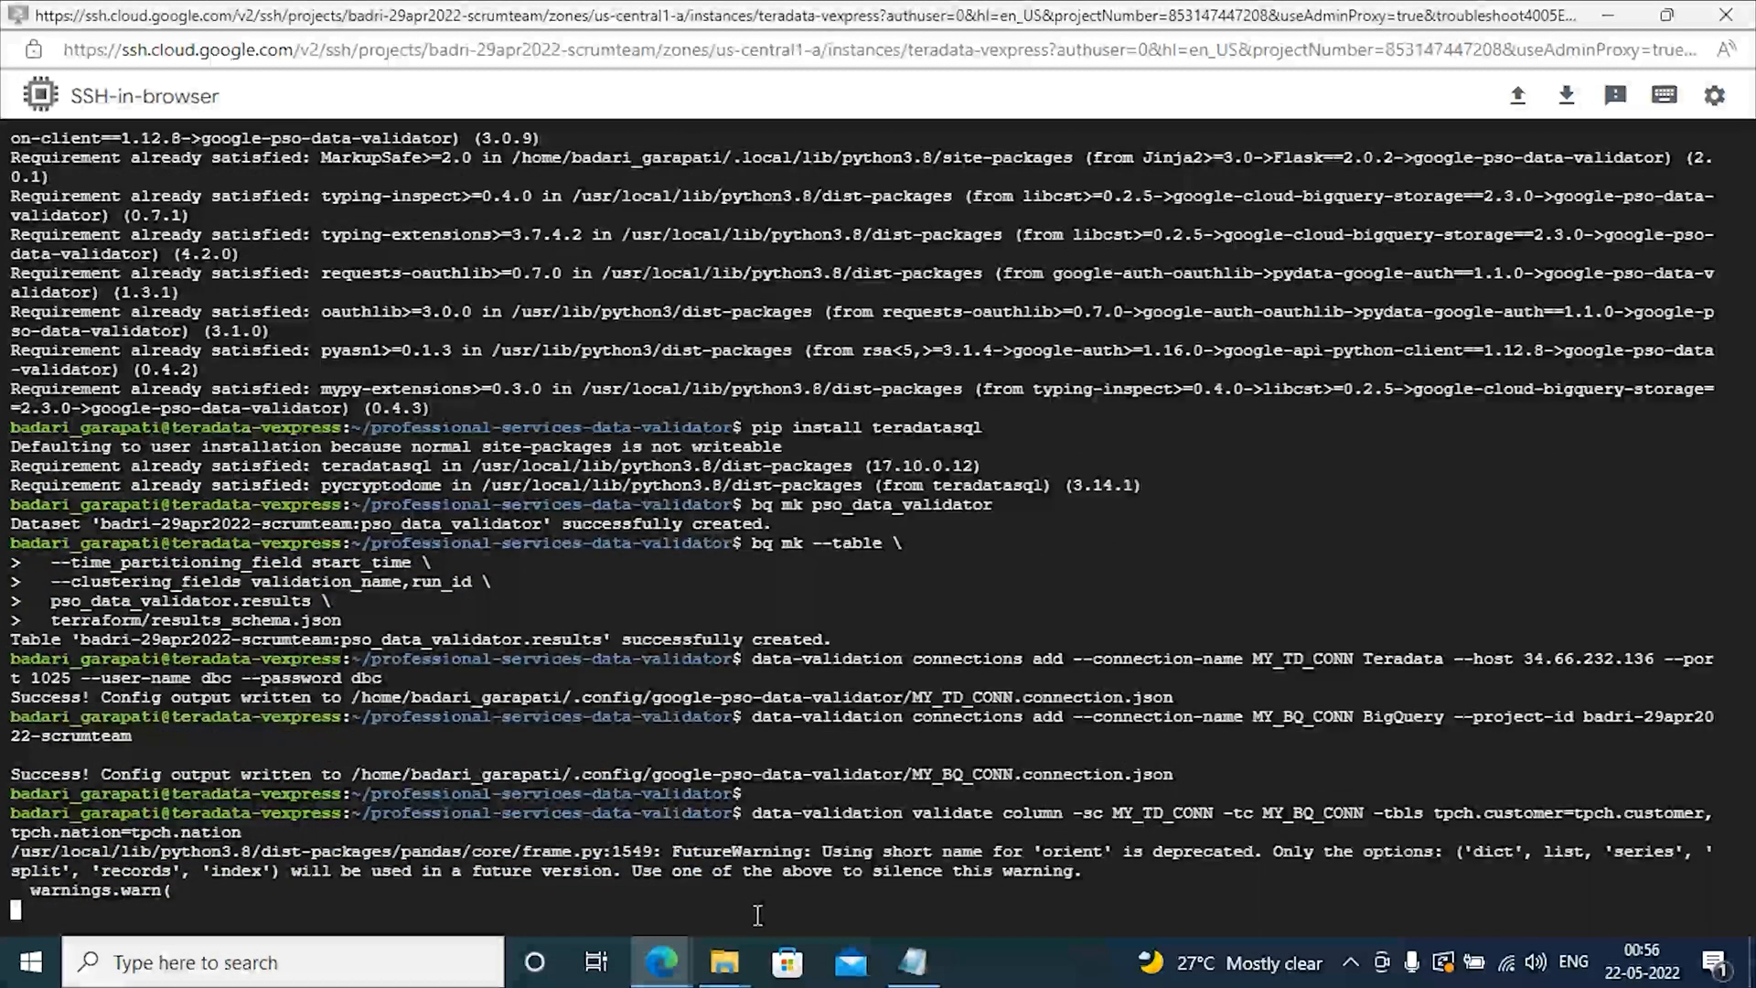
# Step: Read the results: tpch.customer counts match at 150000, tpch.nation fails 25 versus 26
pyautogui.scroll(-3)
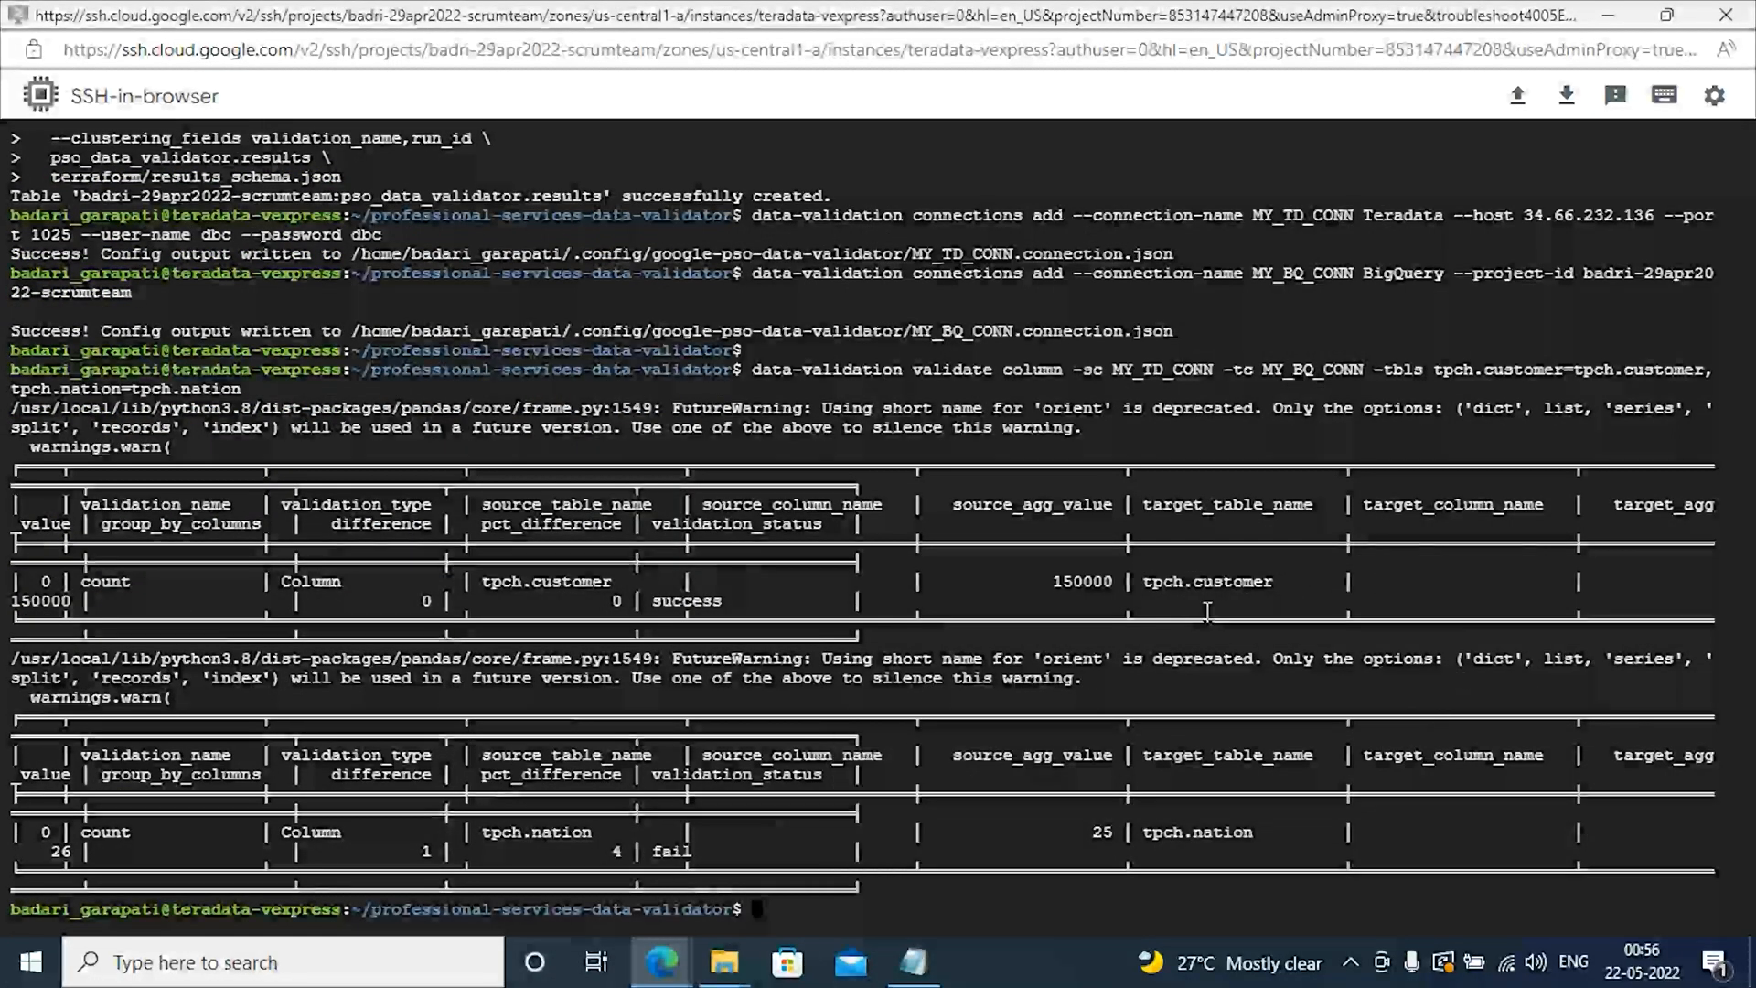
pyautogui.moveTo(1070, 635)
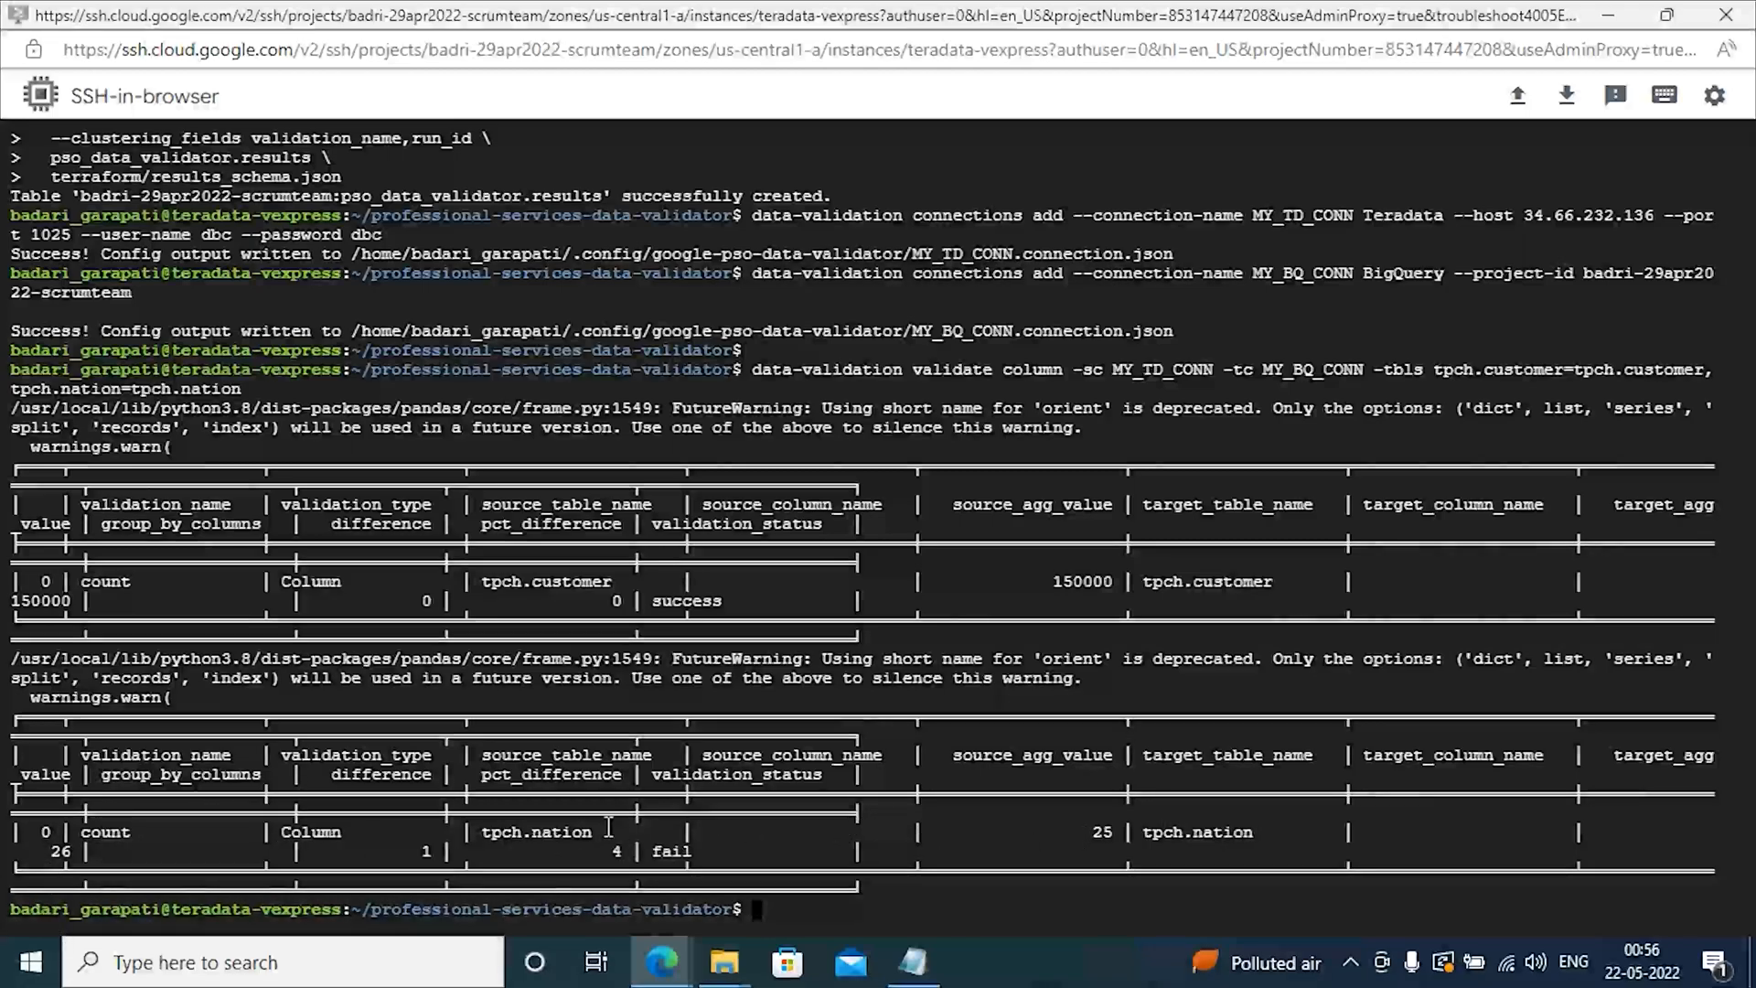
pyautogui.moveTo(980, 902)
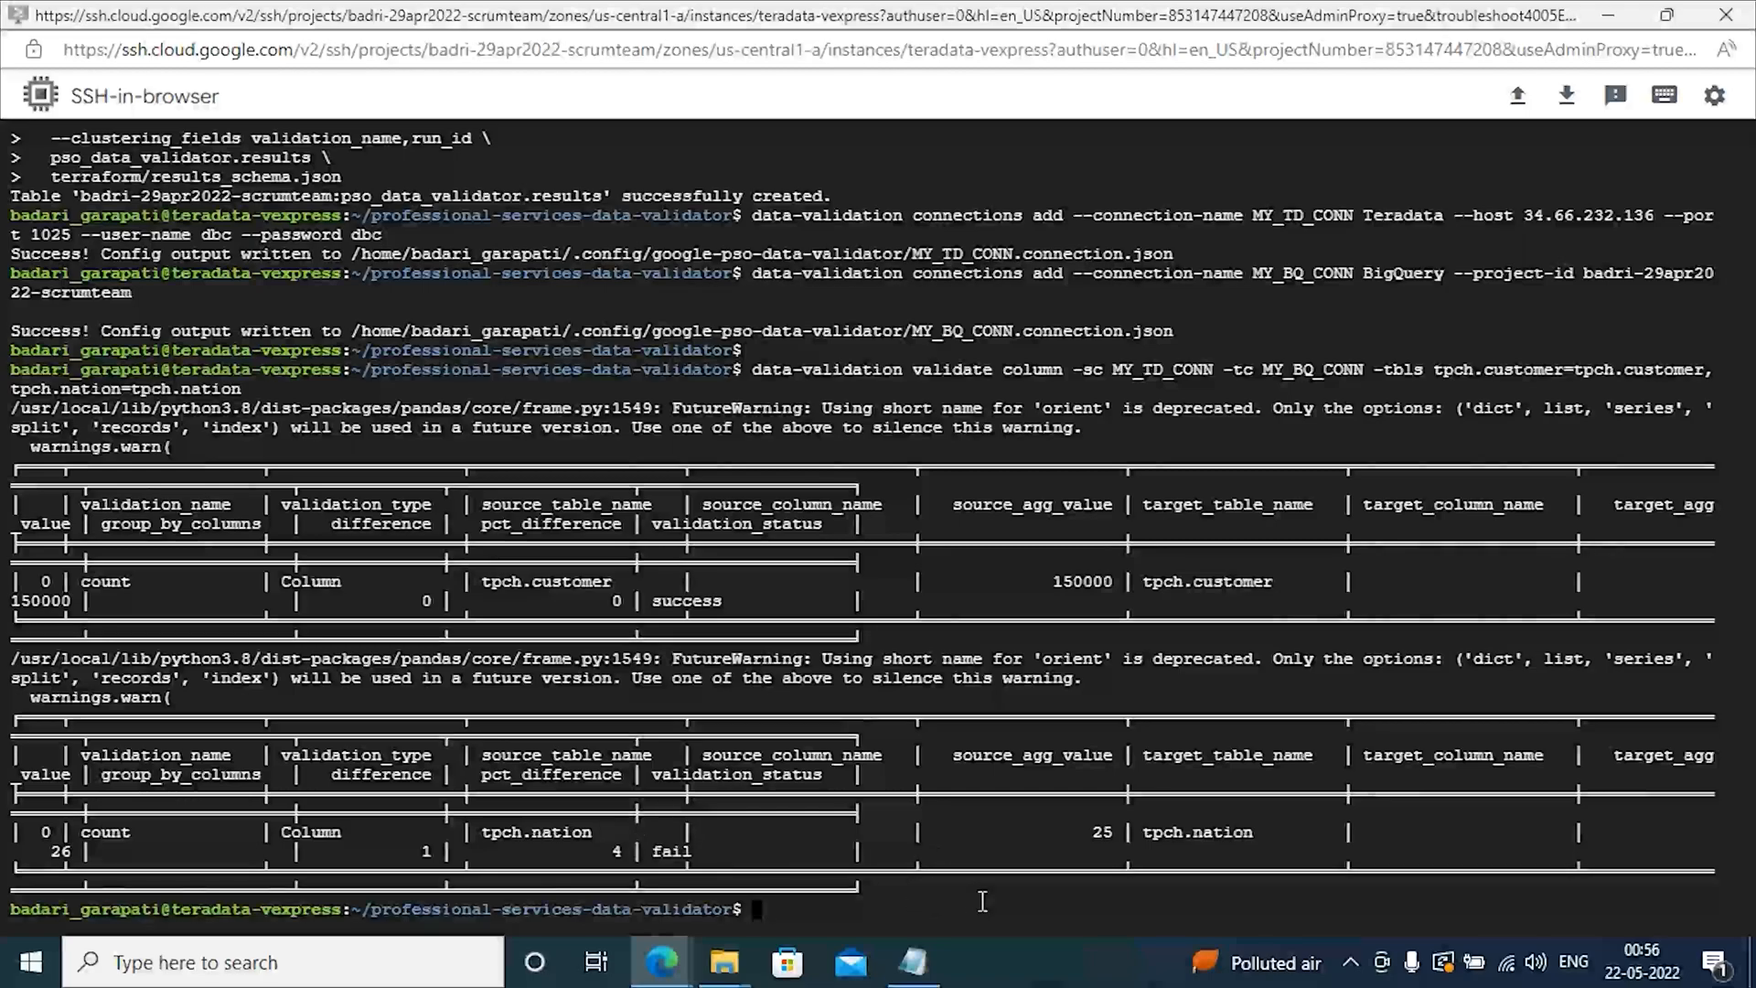
pyautogui.moveTo(991, 918)
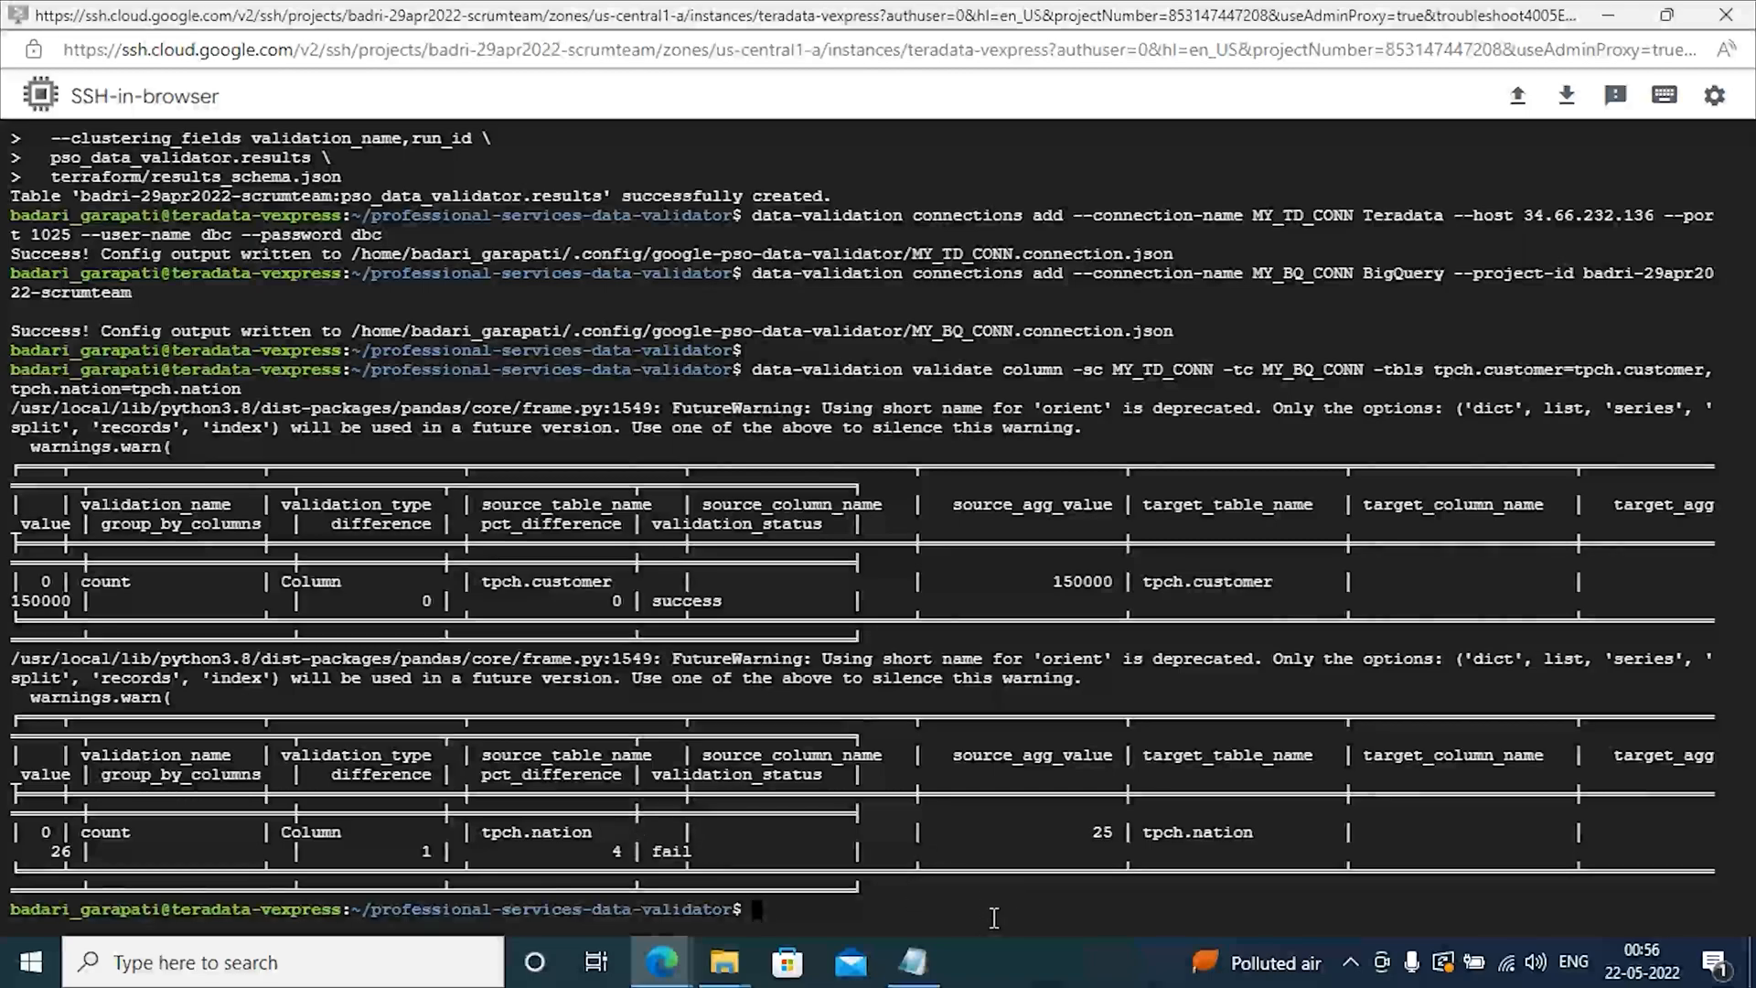
pyautogui.moveTo(1054, 917)
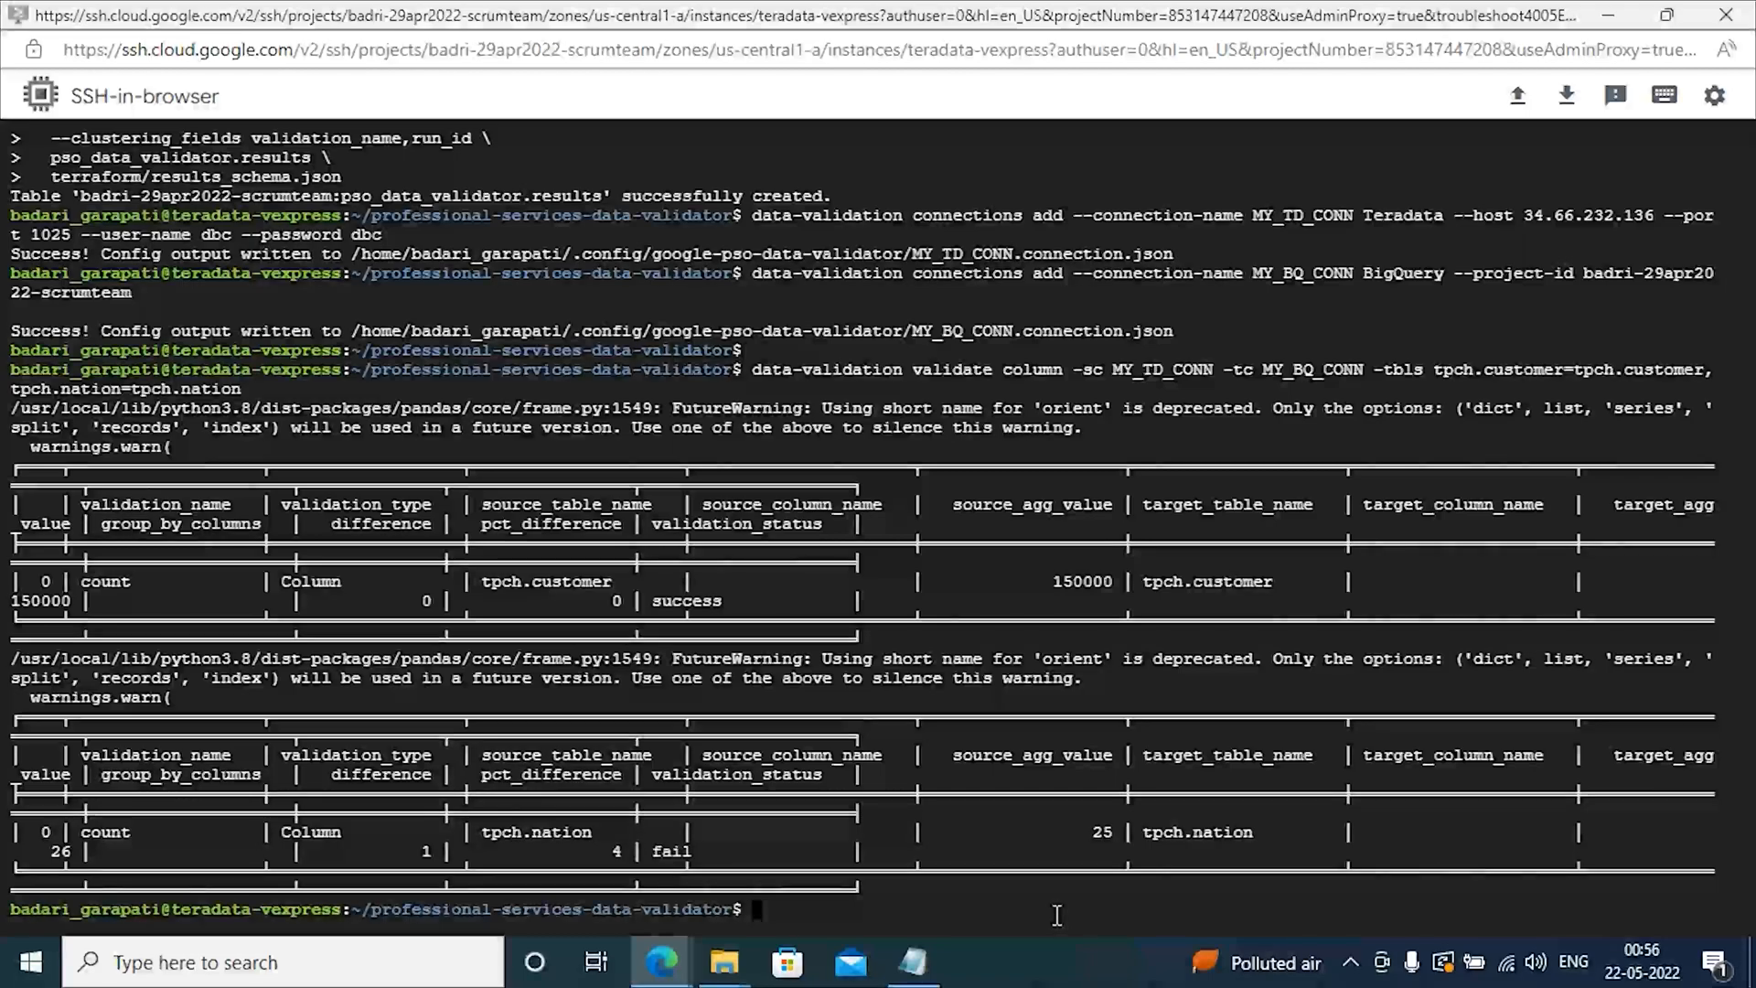
pyautogui.moveTo(1003, 919)
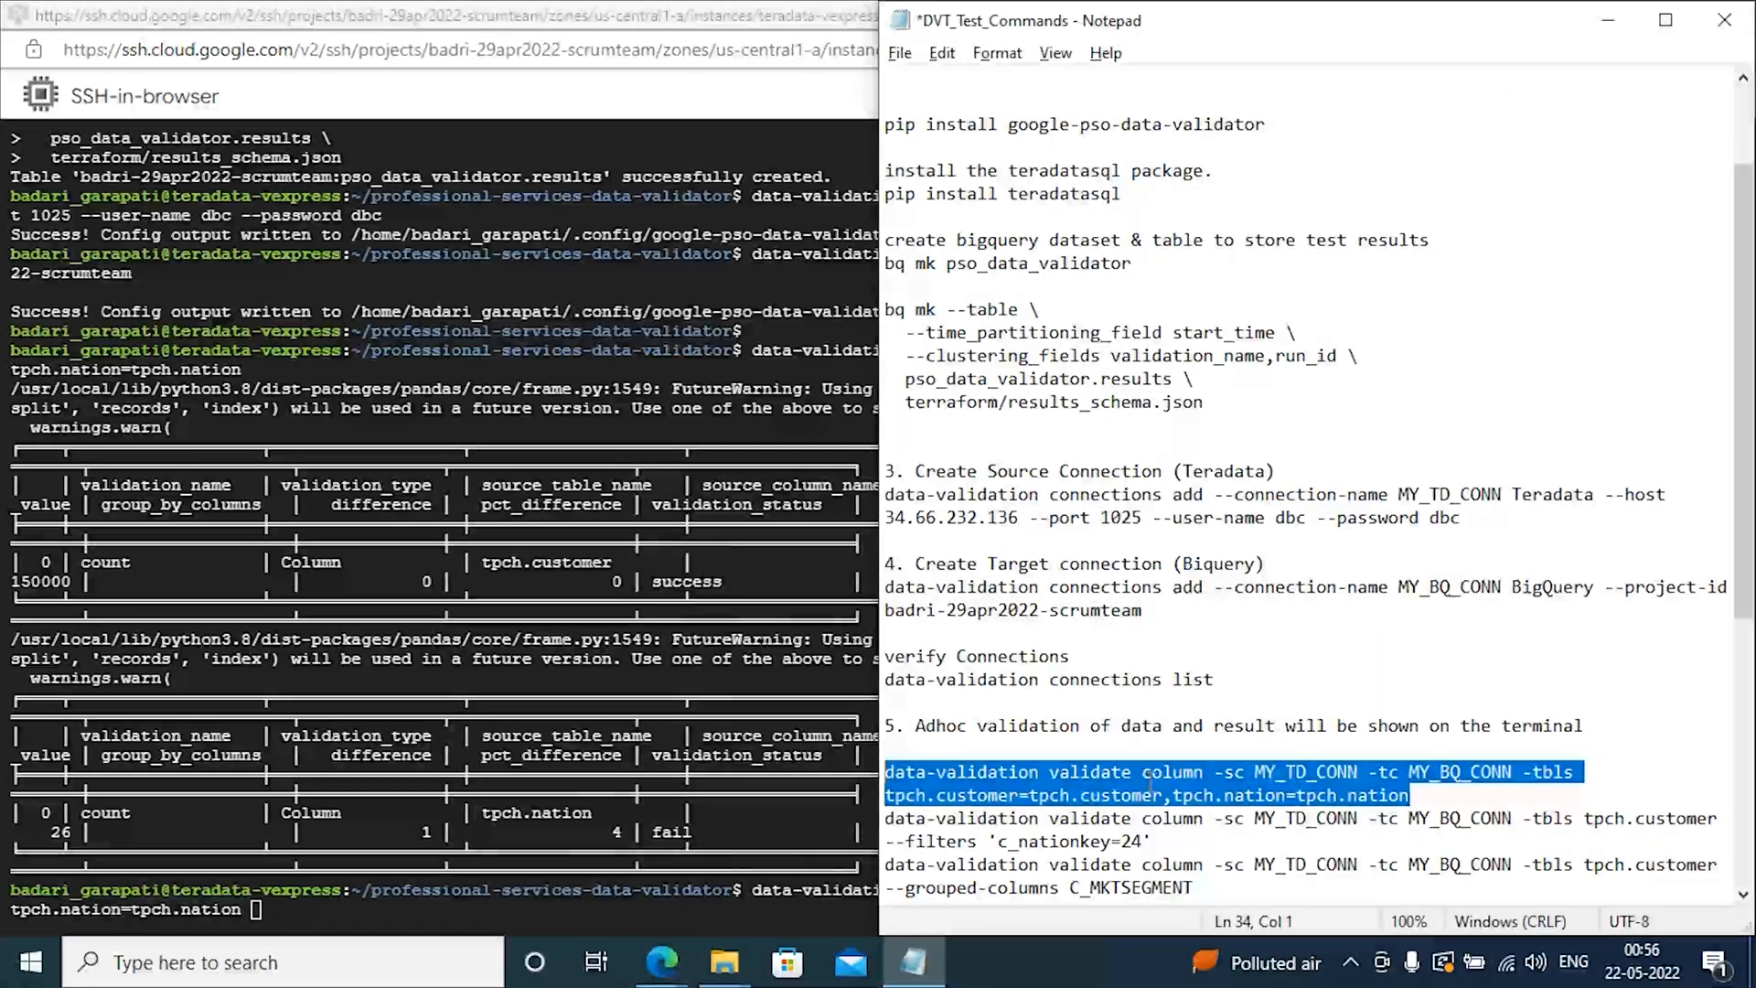
# Step: Rerun the column validation with -bqrh badri-29apr2022-scrumteam.pso_data_validator.results
pyautogui.scroll(-3)
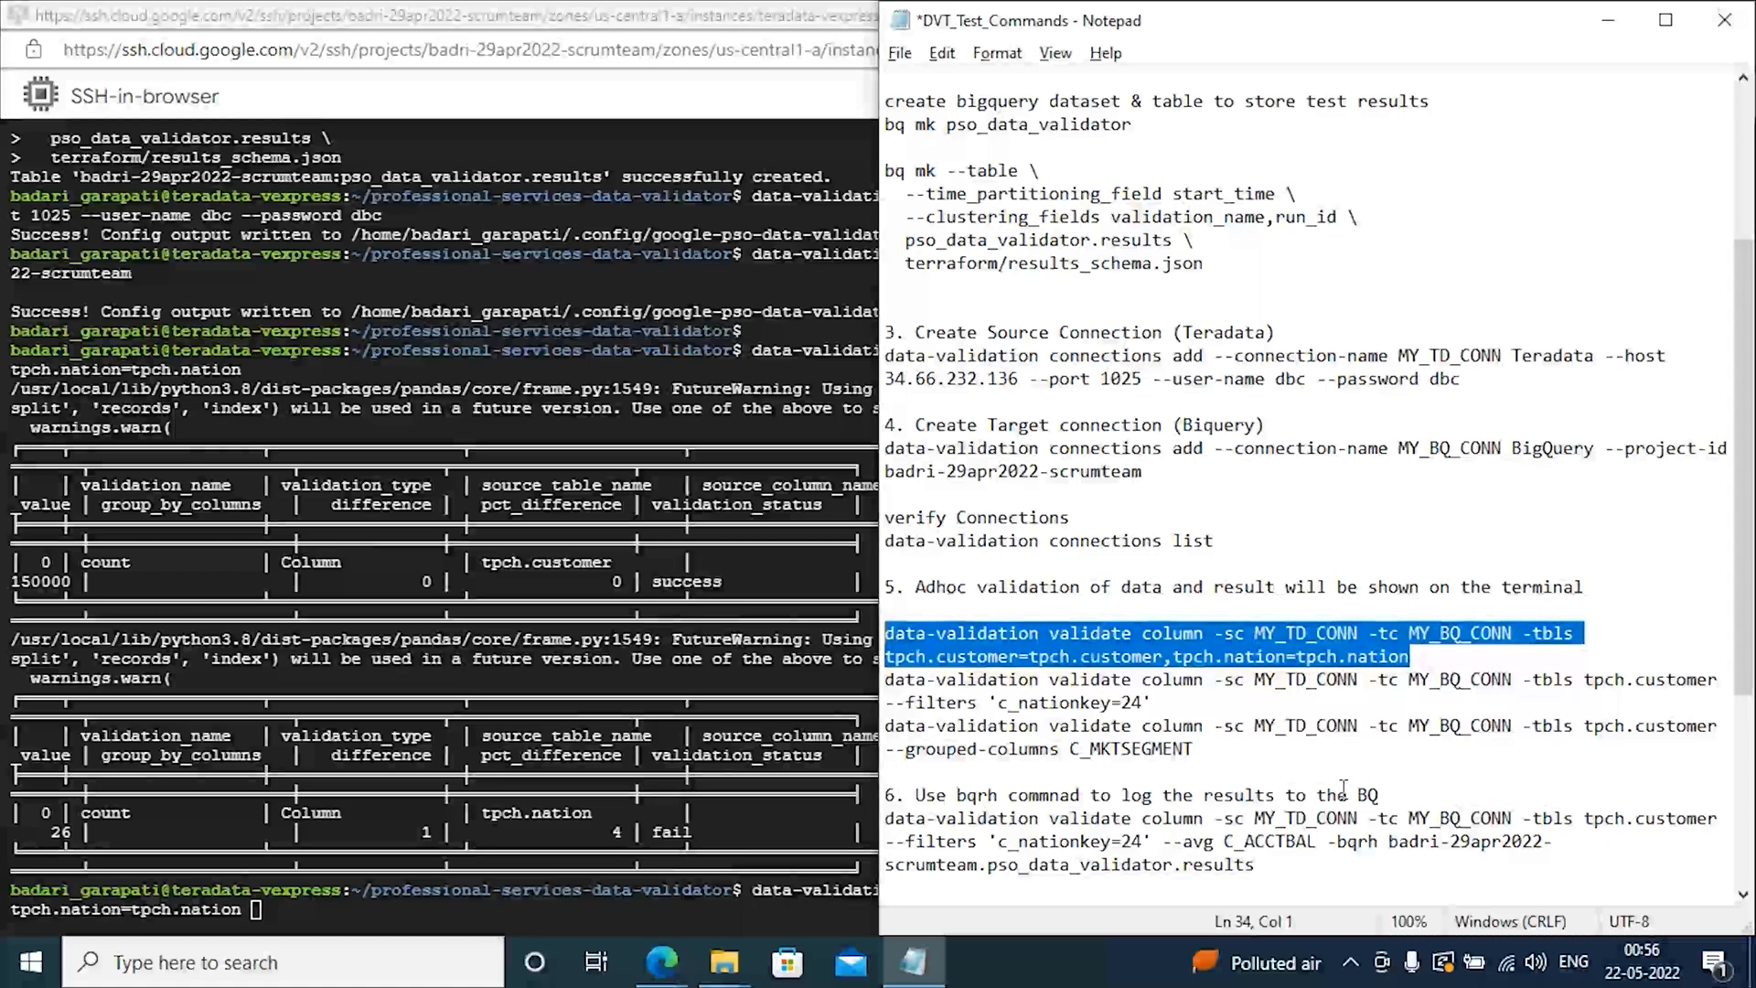
pyautogui.scroll(-3)
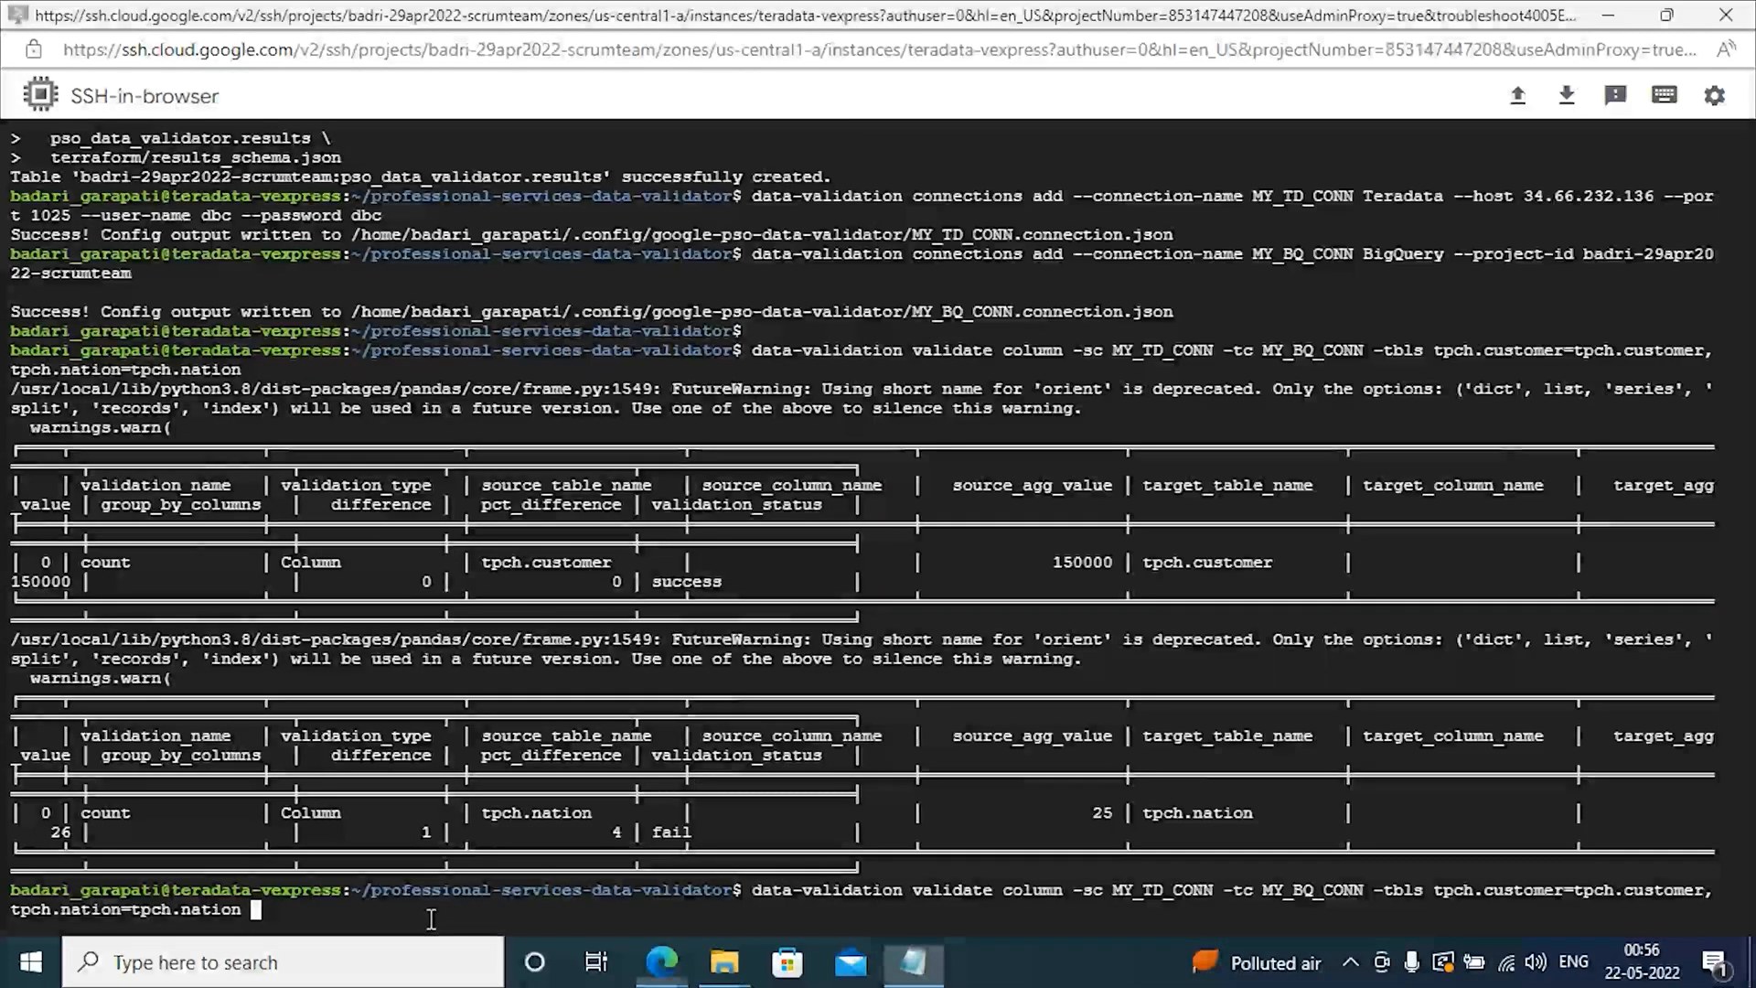
pyautogui.write('-bqrh badri-29apr2022-scrumteam.pso_data_validator.results')
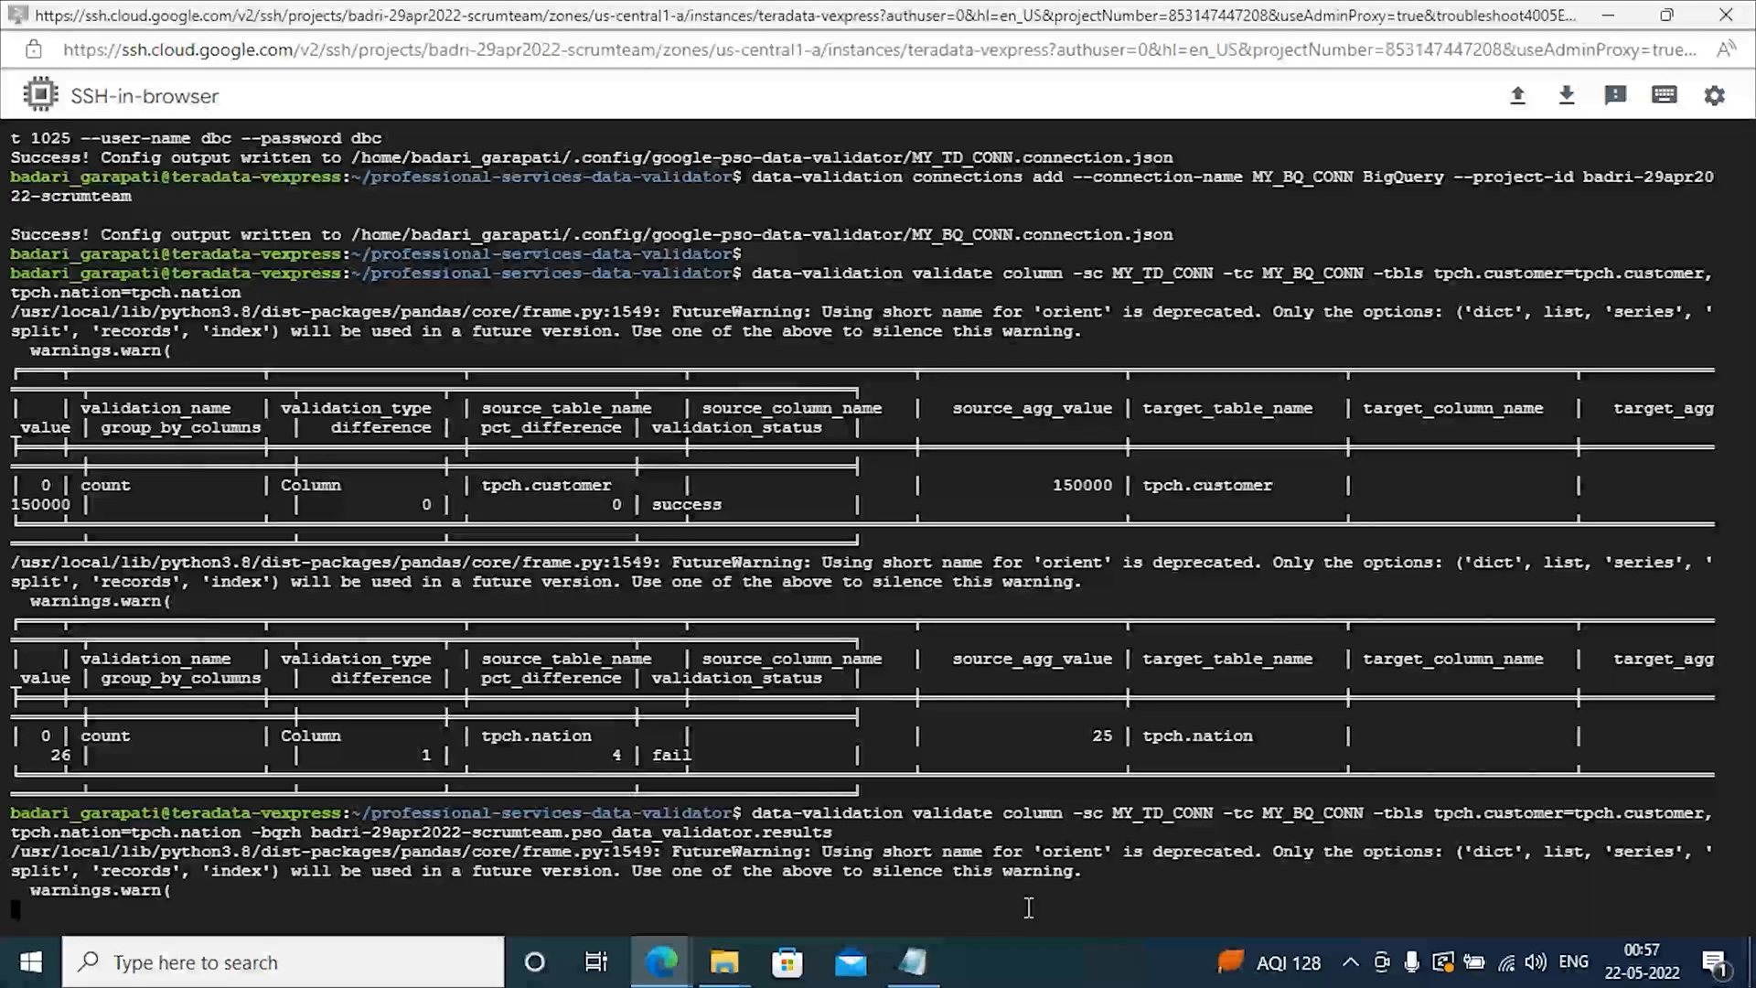
pyautogui.scroll(-3)
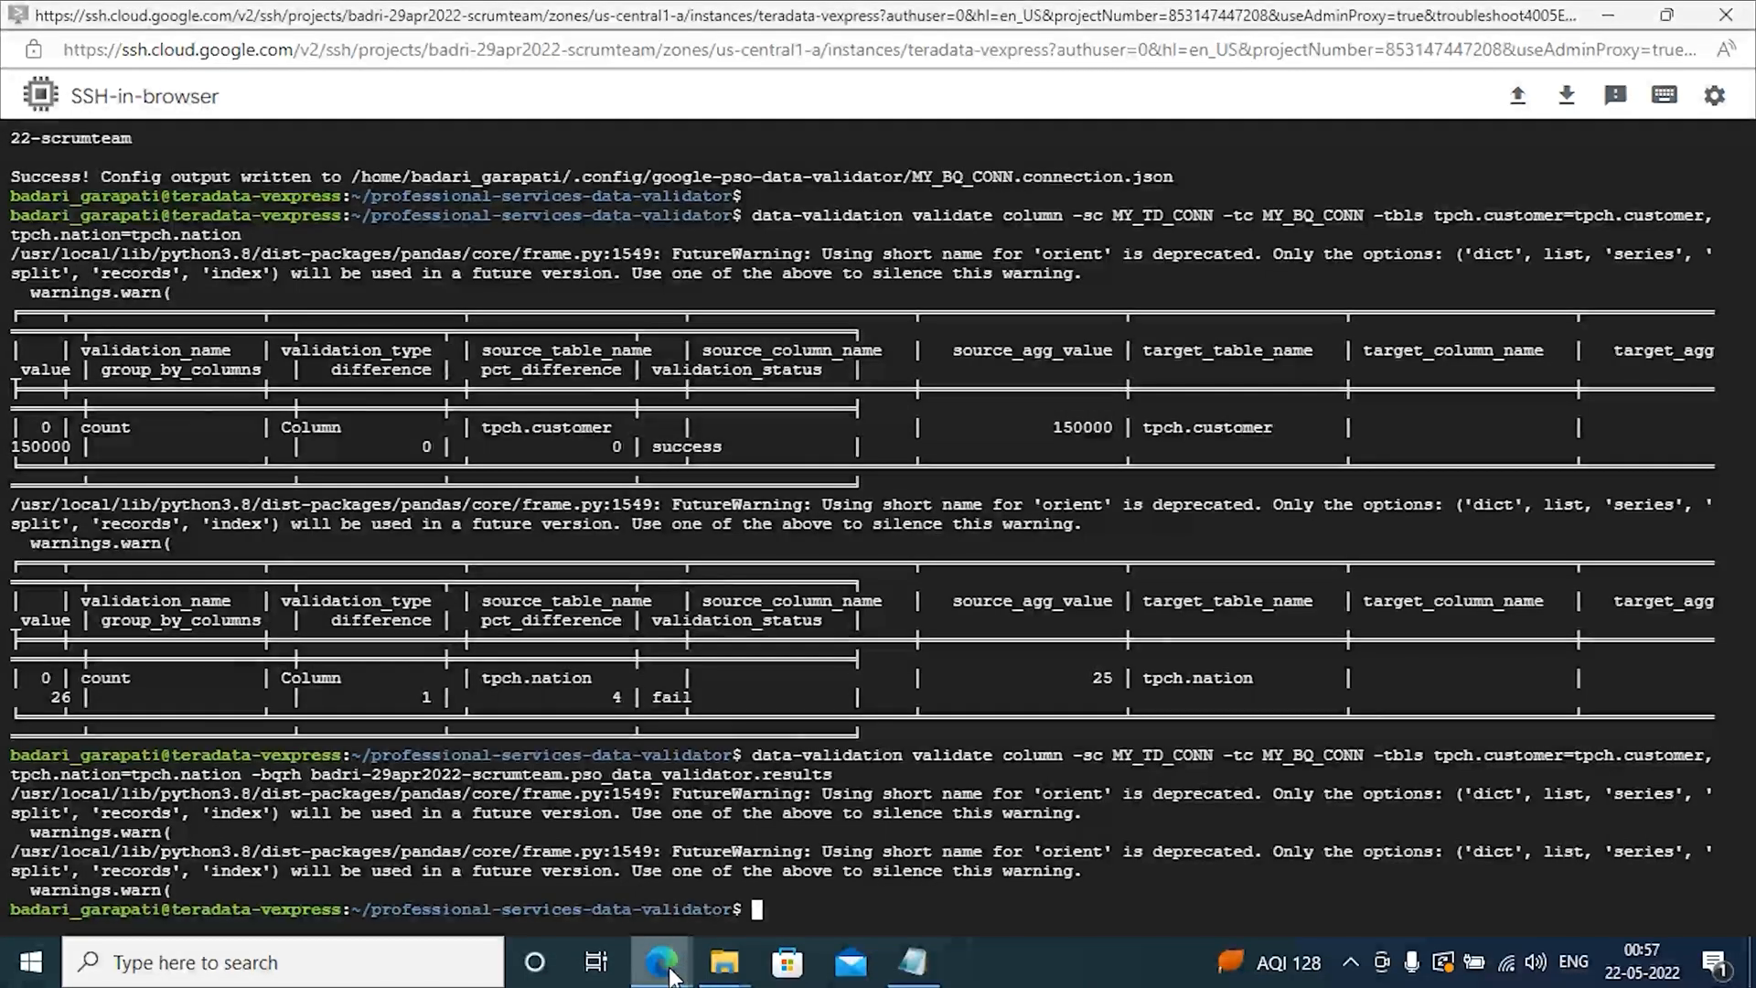
pyautogui.moveTo(662, 960)
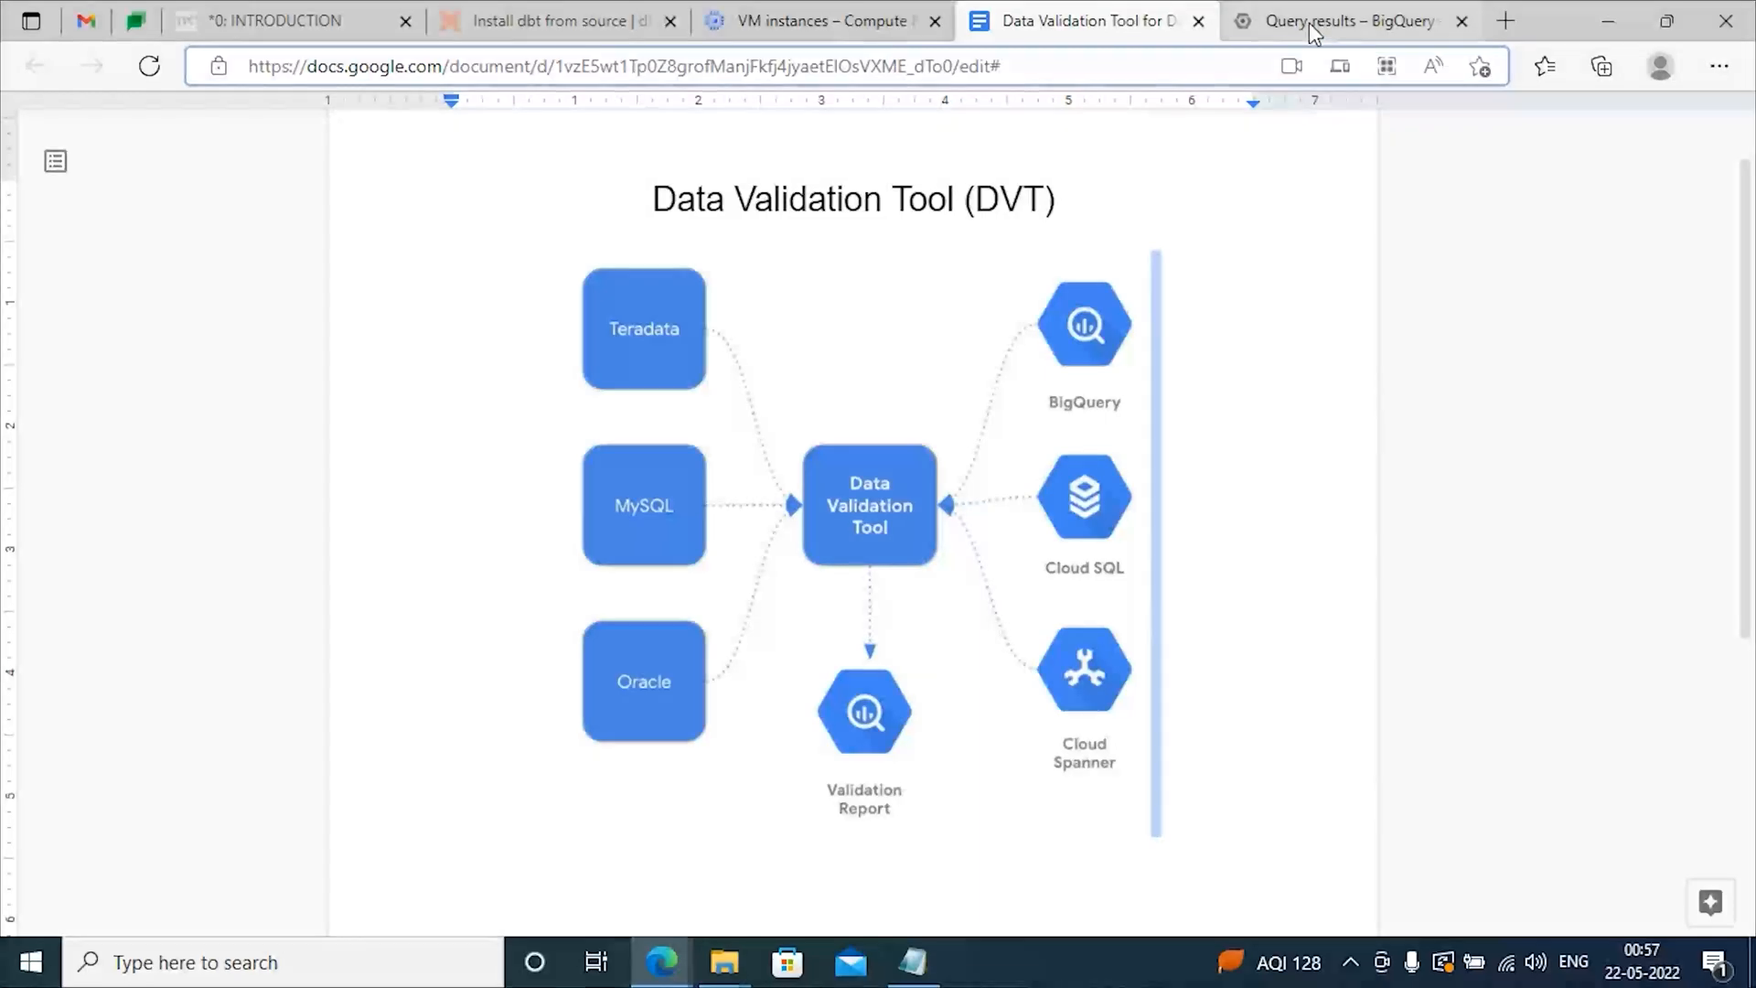
pyautogui.click(1345, 20)
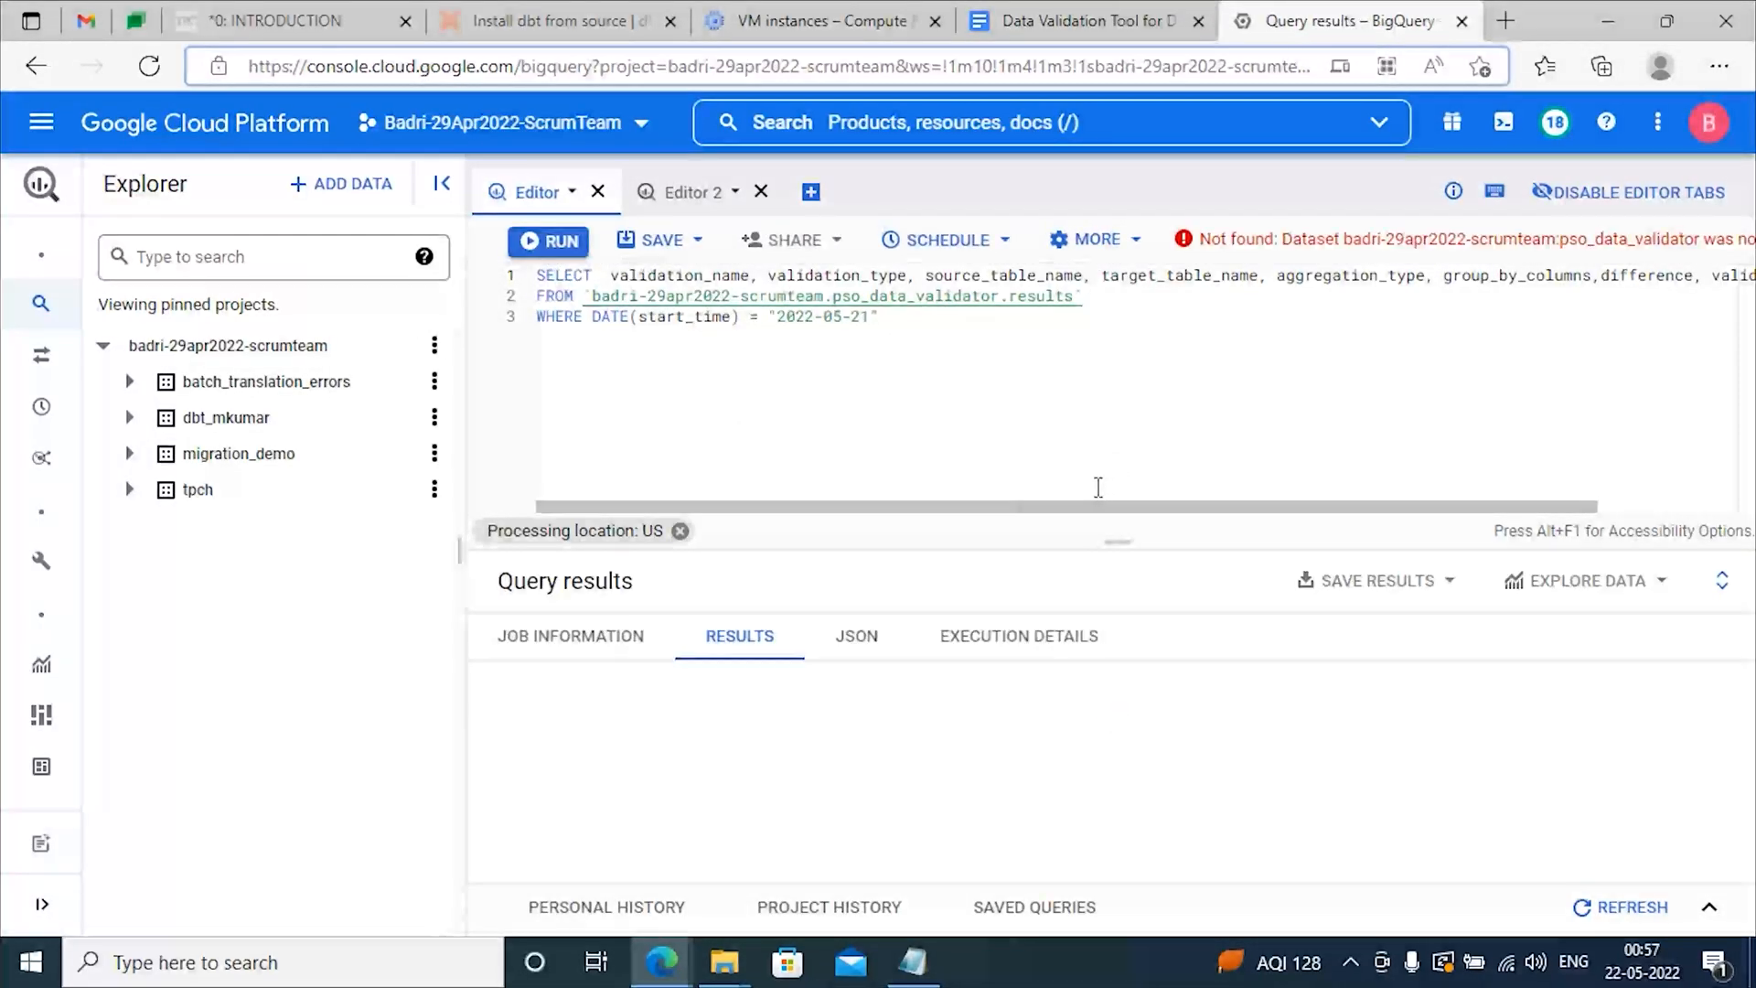
pyautogui.click(547, 239)
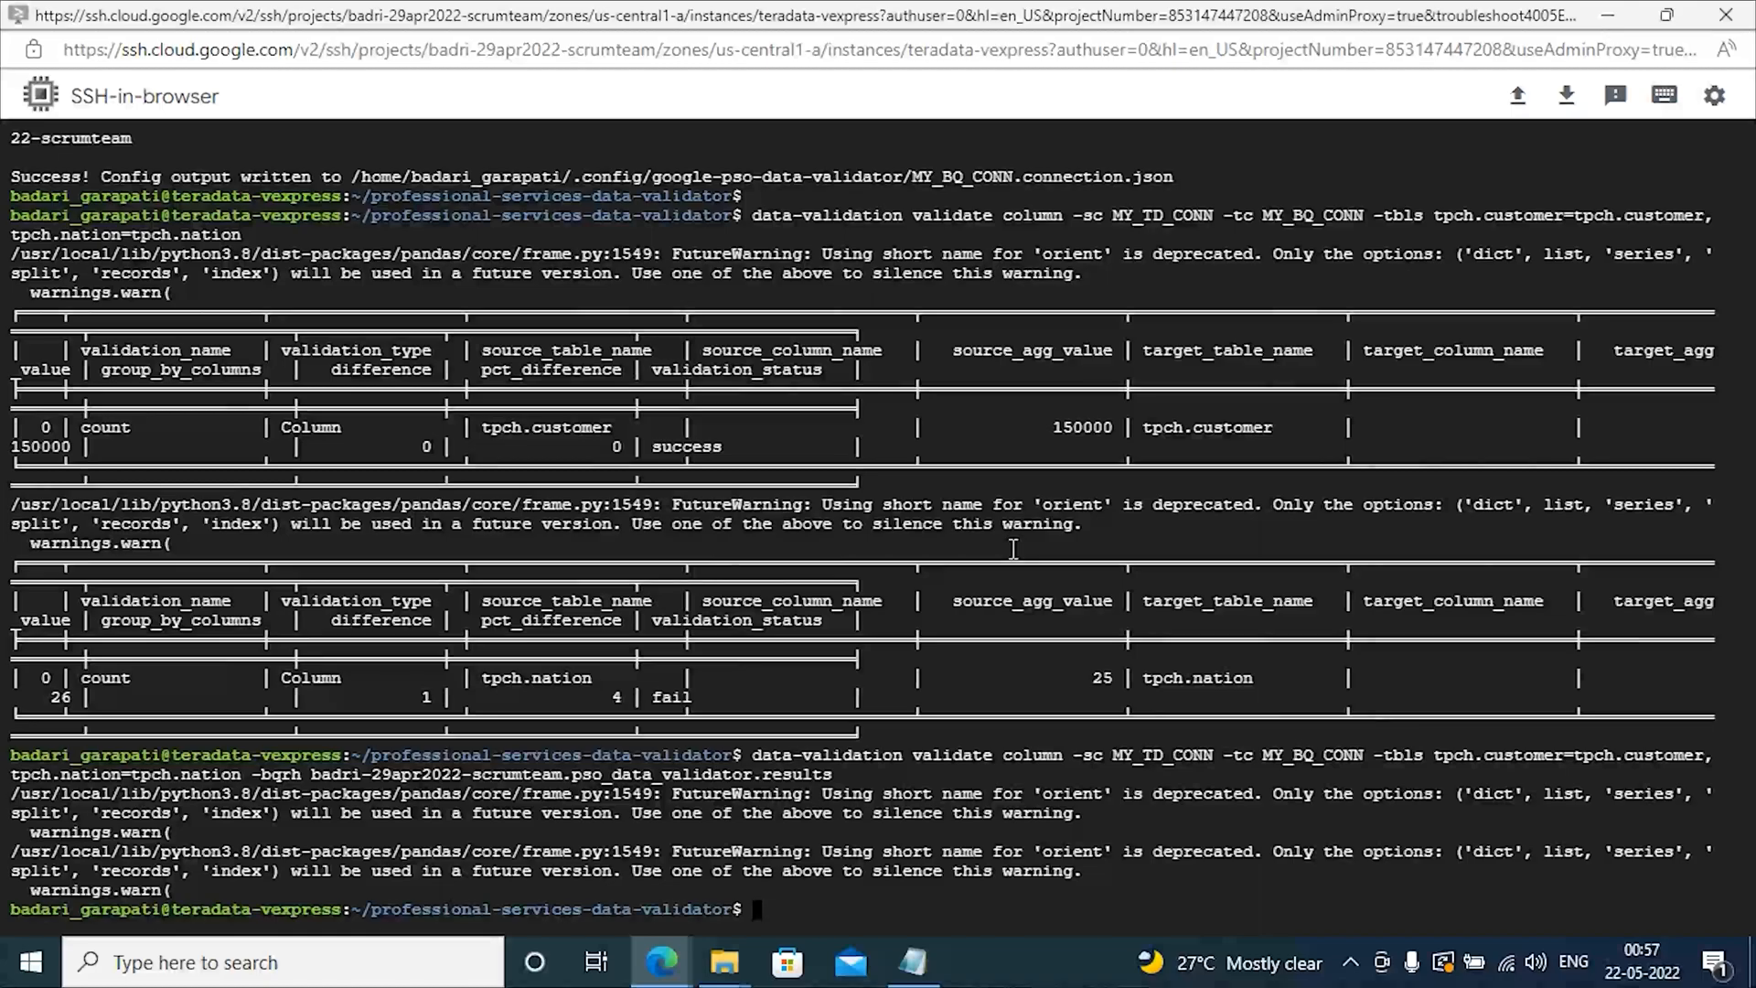
pyautogui.write('vi test')
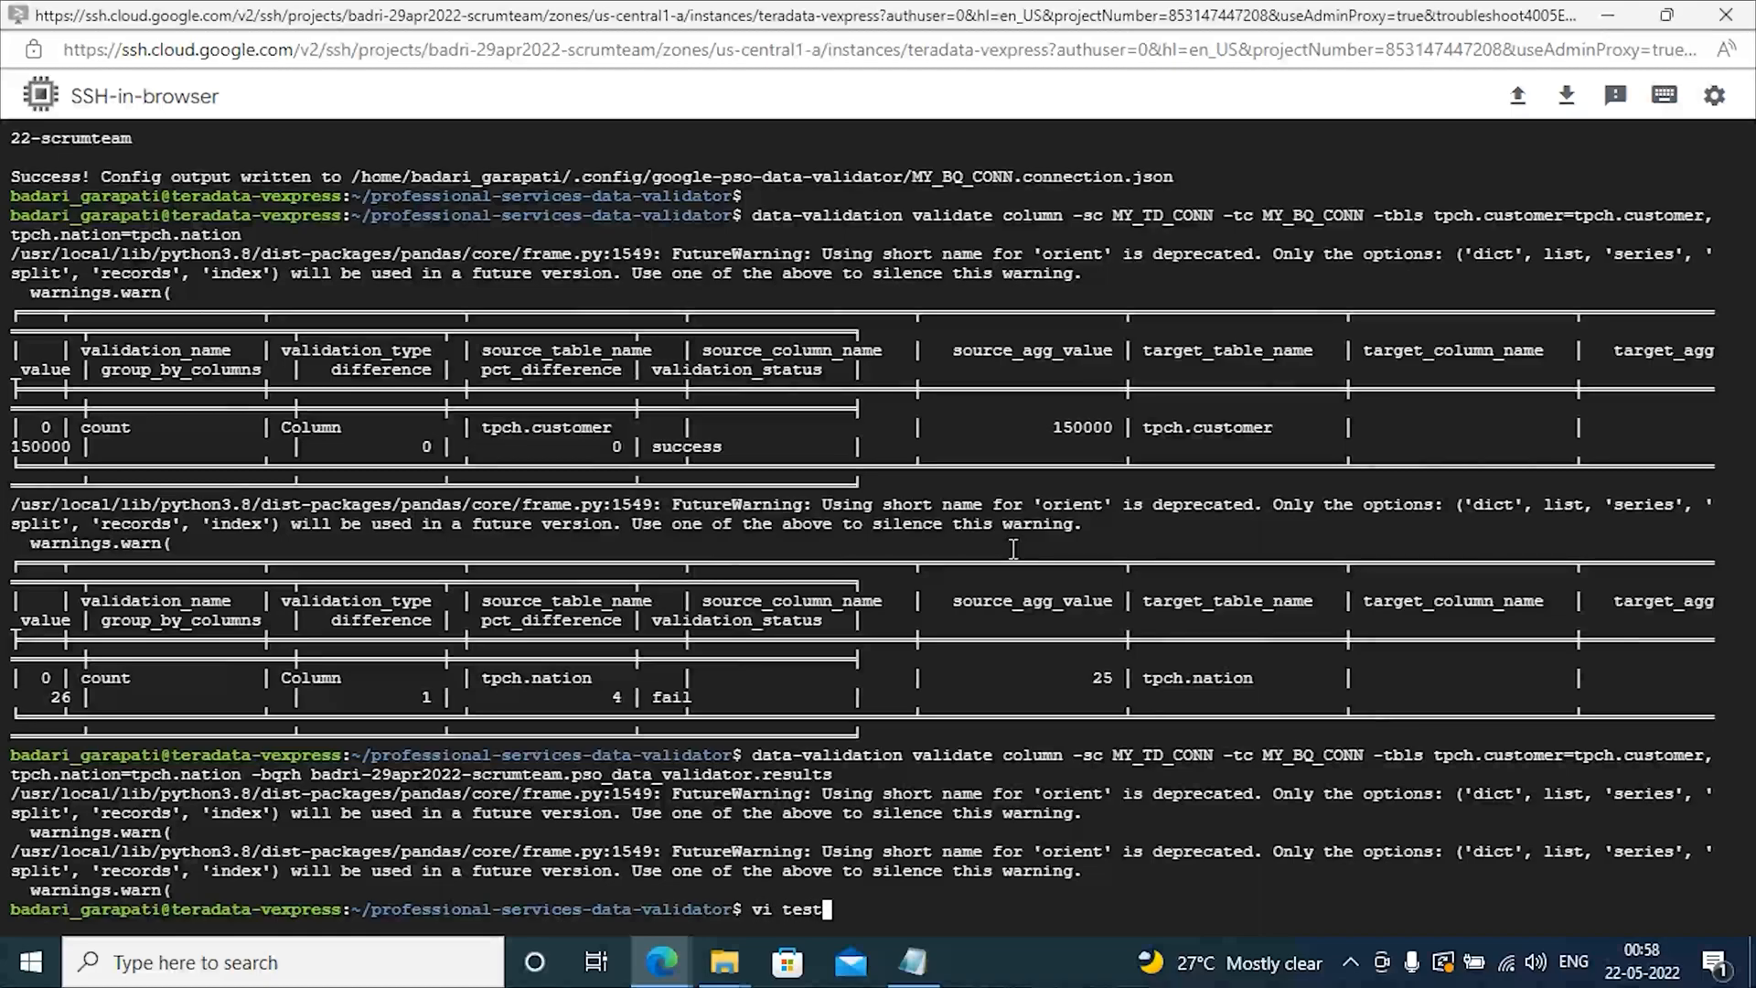
pyautogui.write('.yaml')
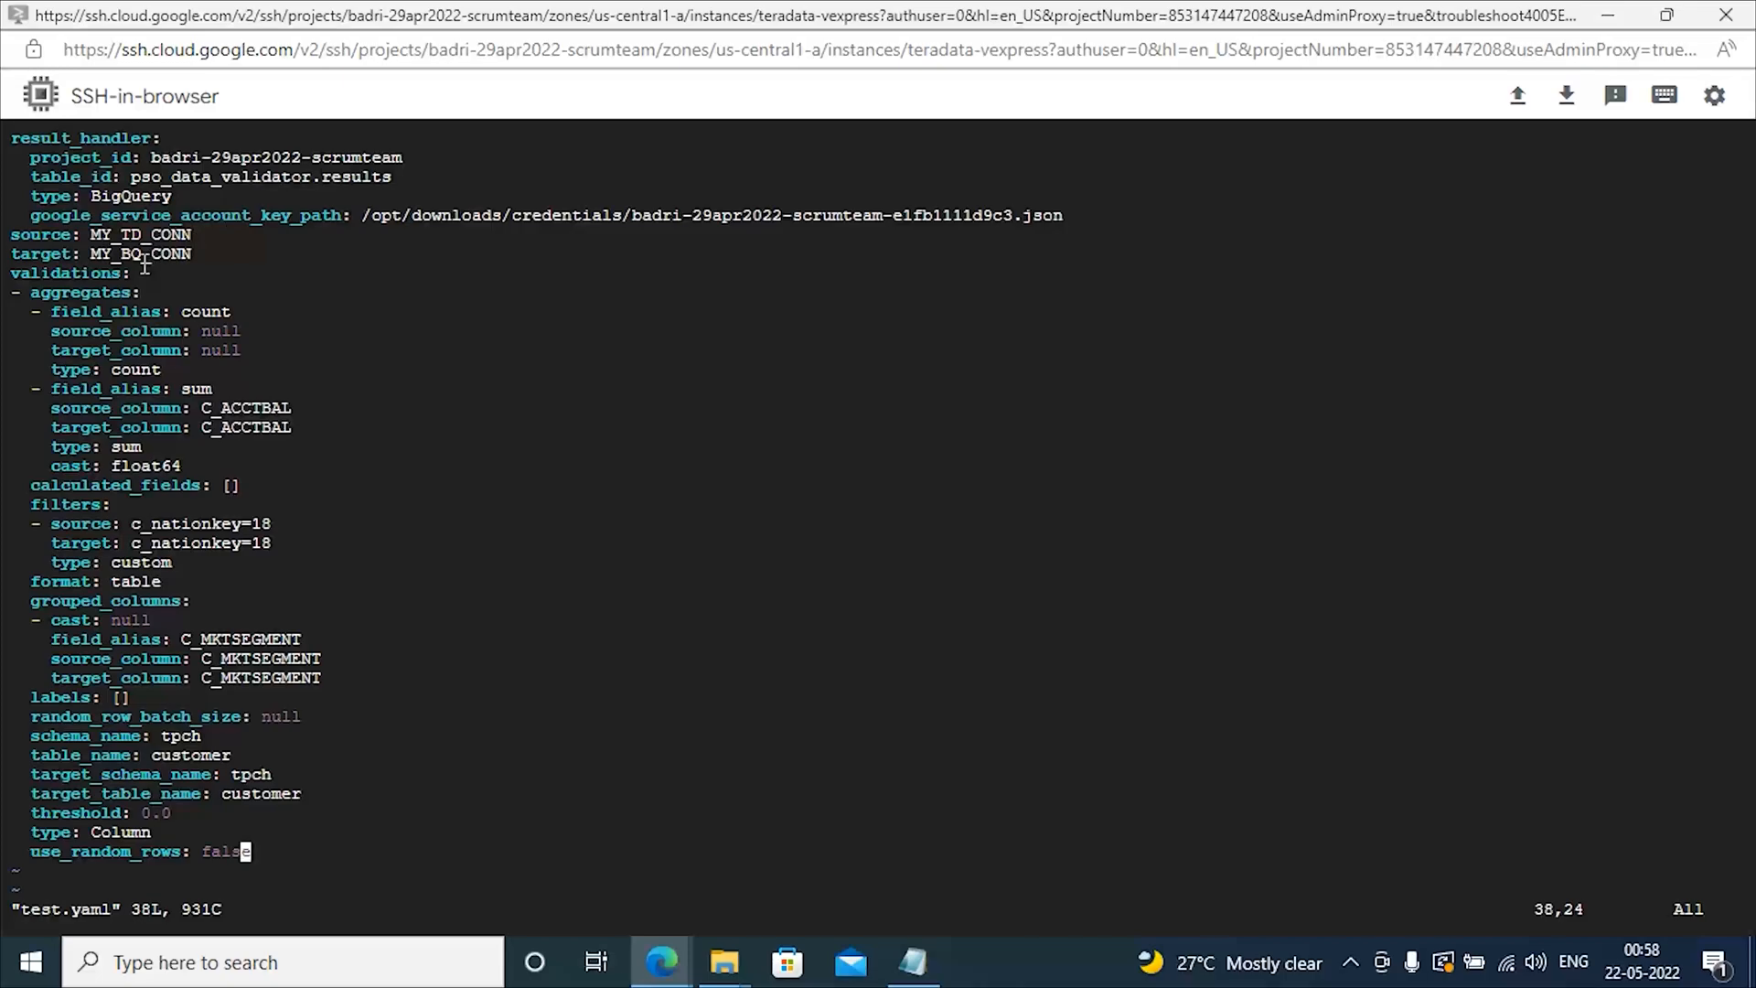
pyautogui.moveTo(132, 331)
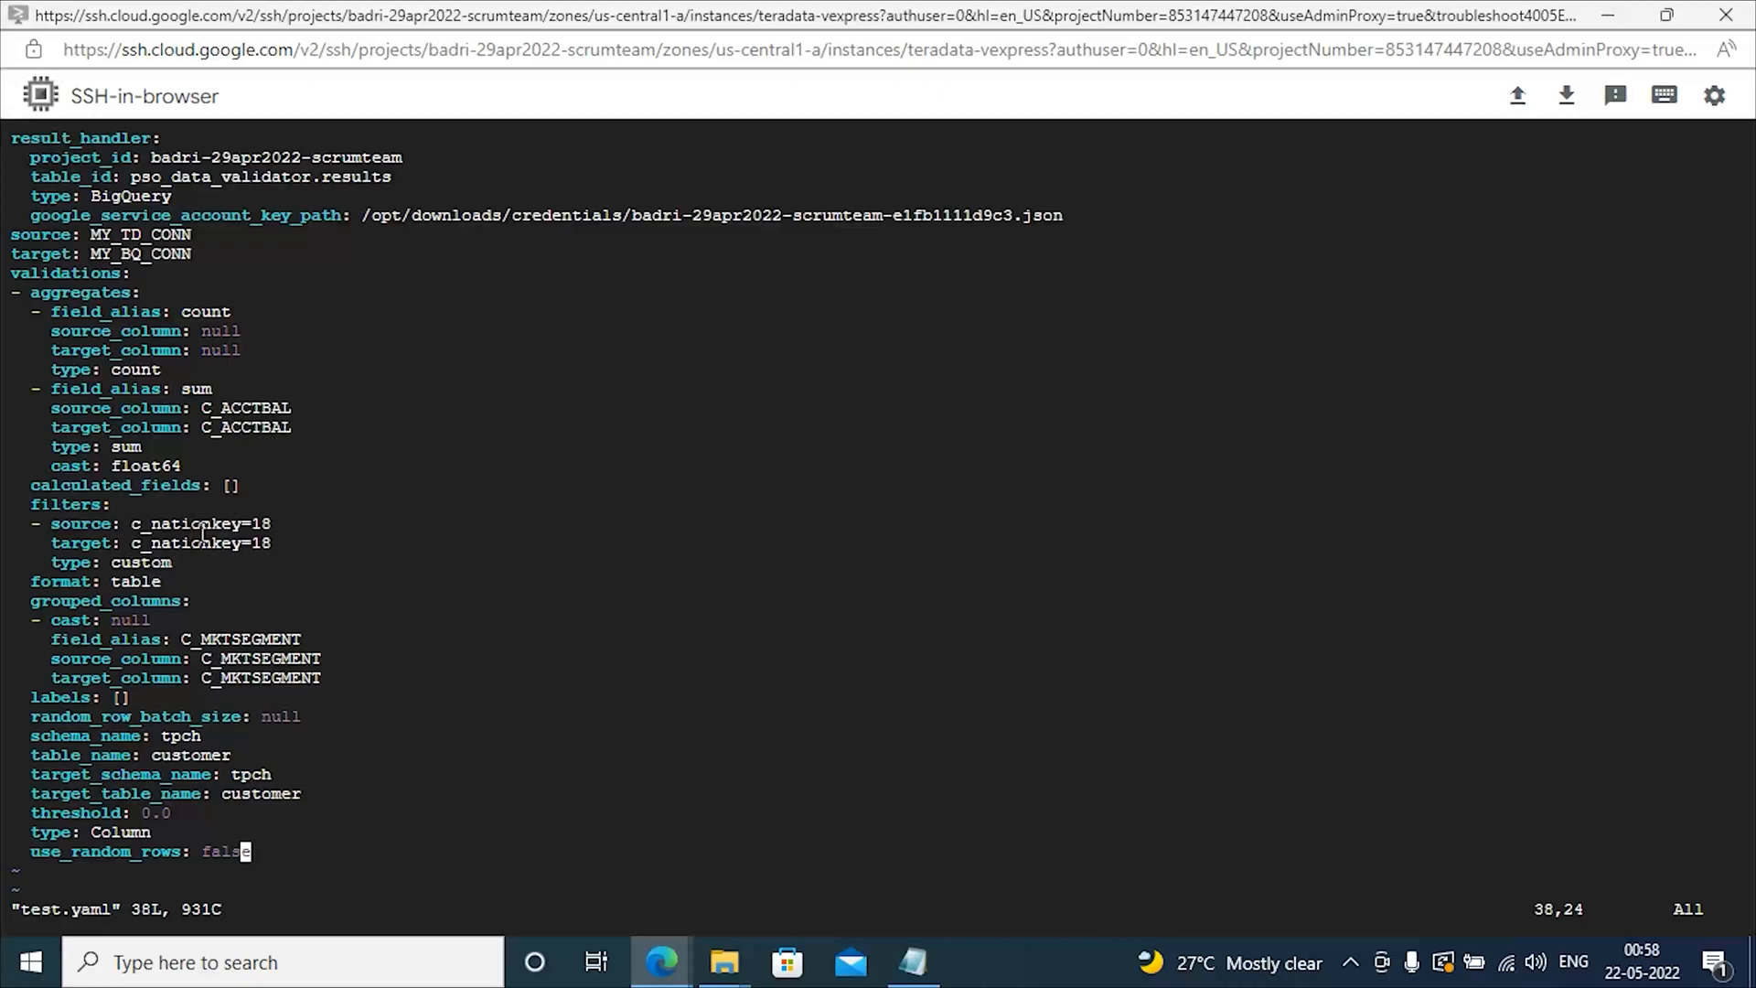
pyautogui.moveTo(289, 659)
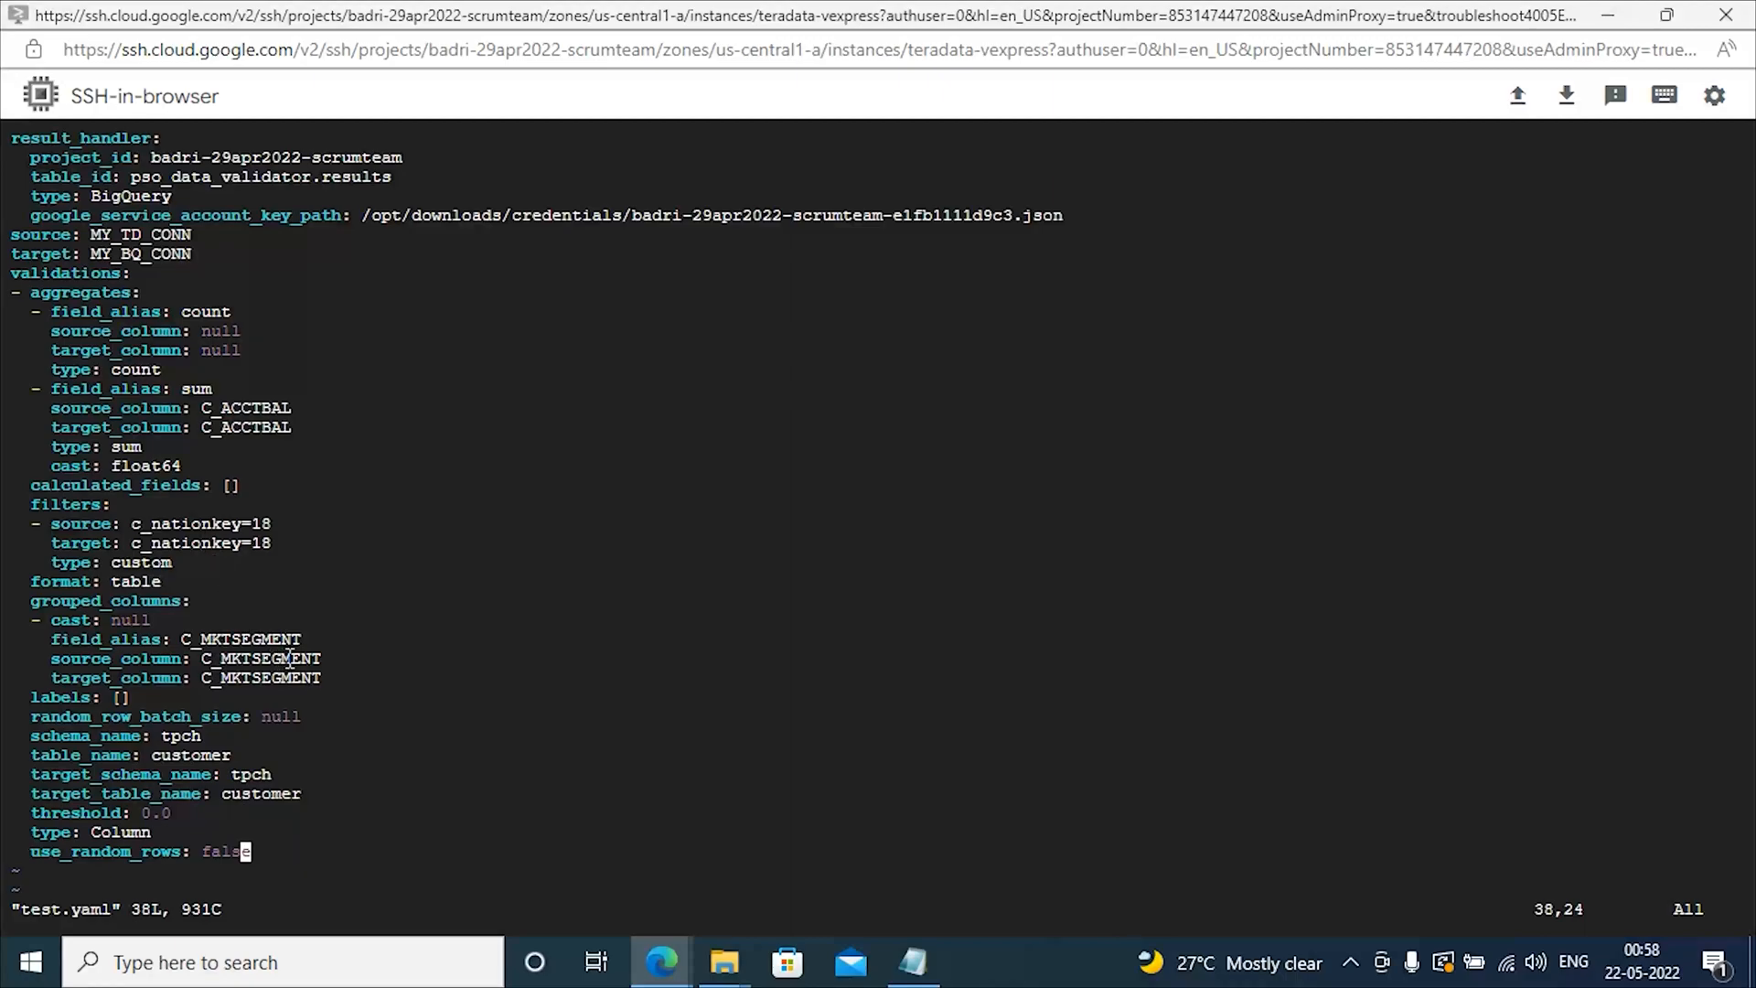
pyautogui.moveTo(542, 682)
pyautogui.write(':')
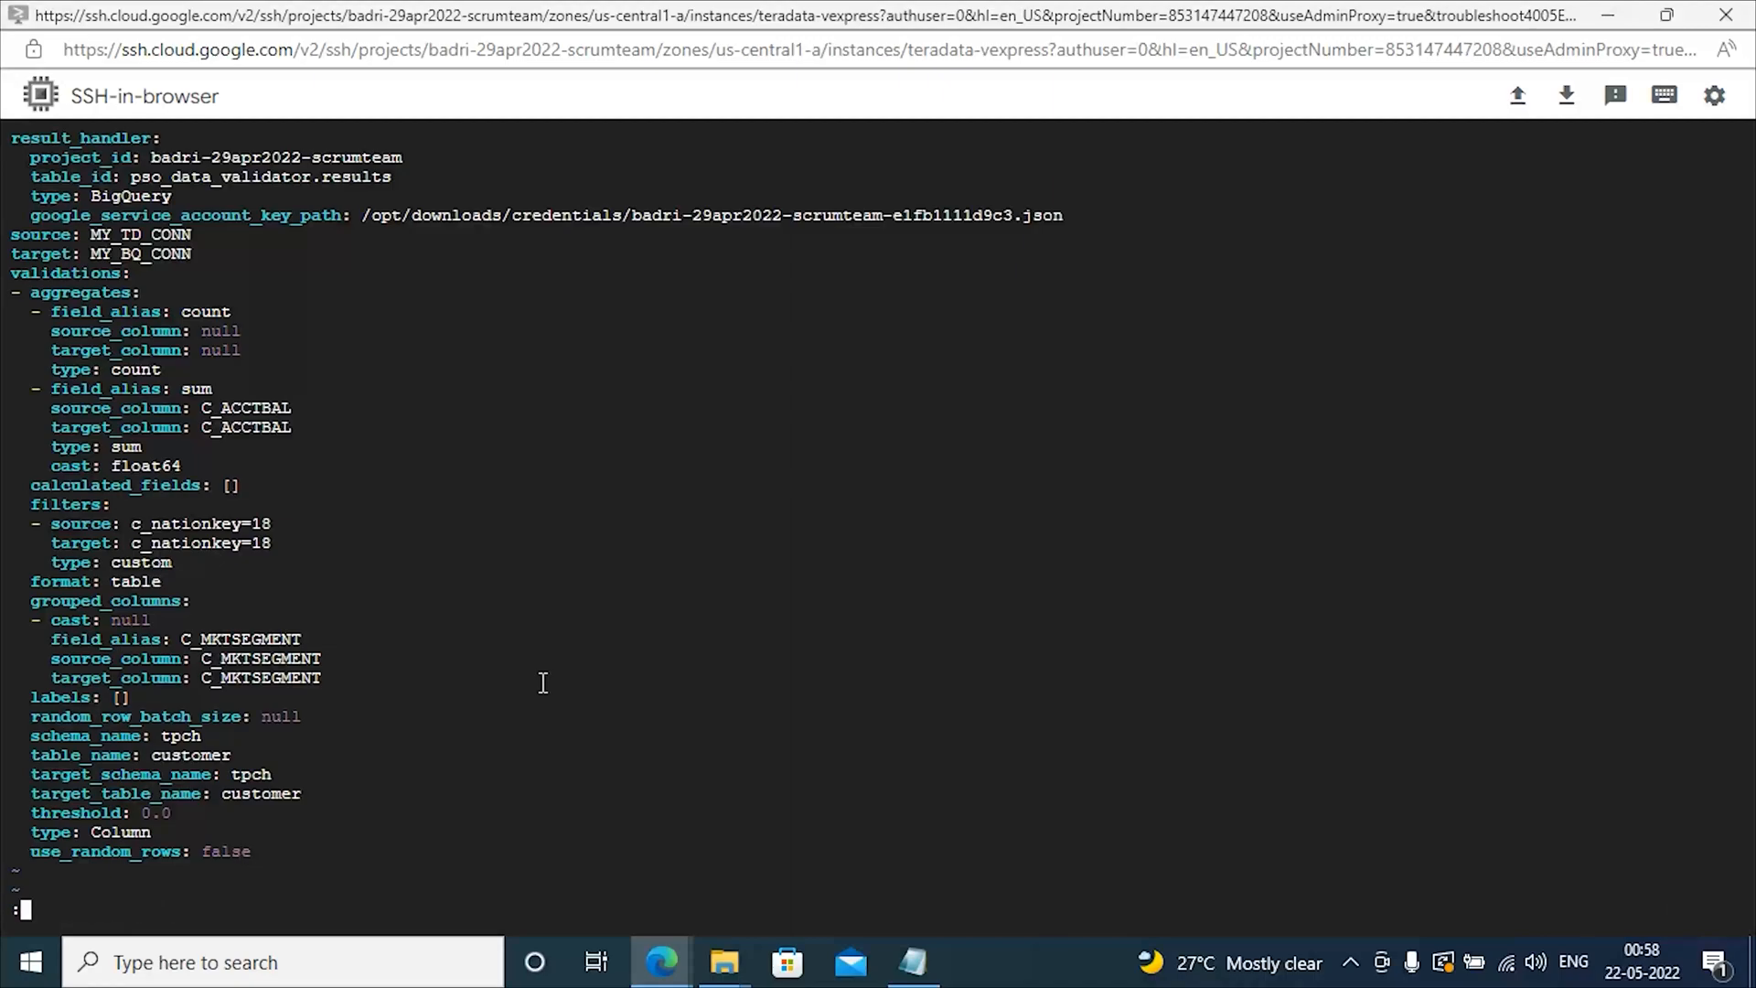
pyautogui.write('q!')
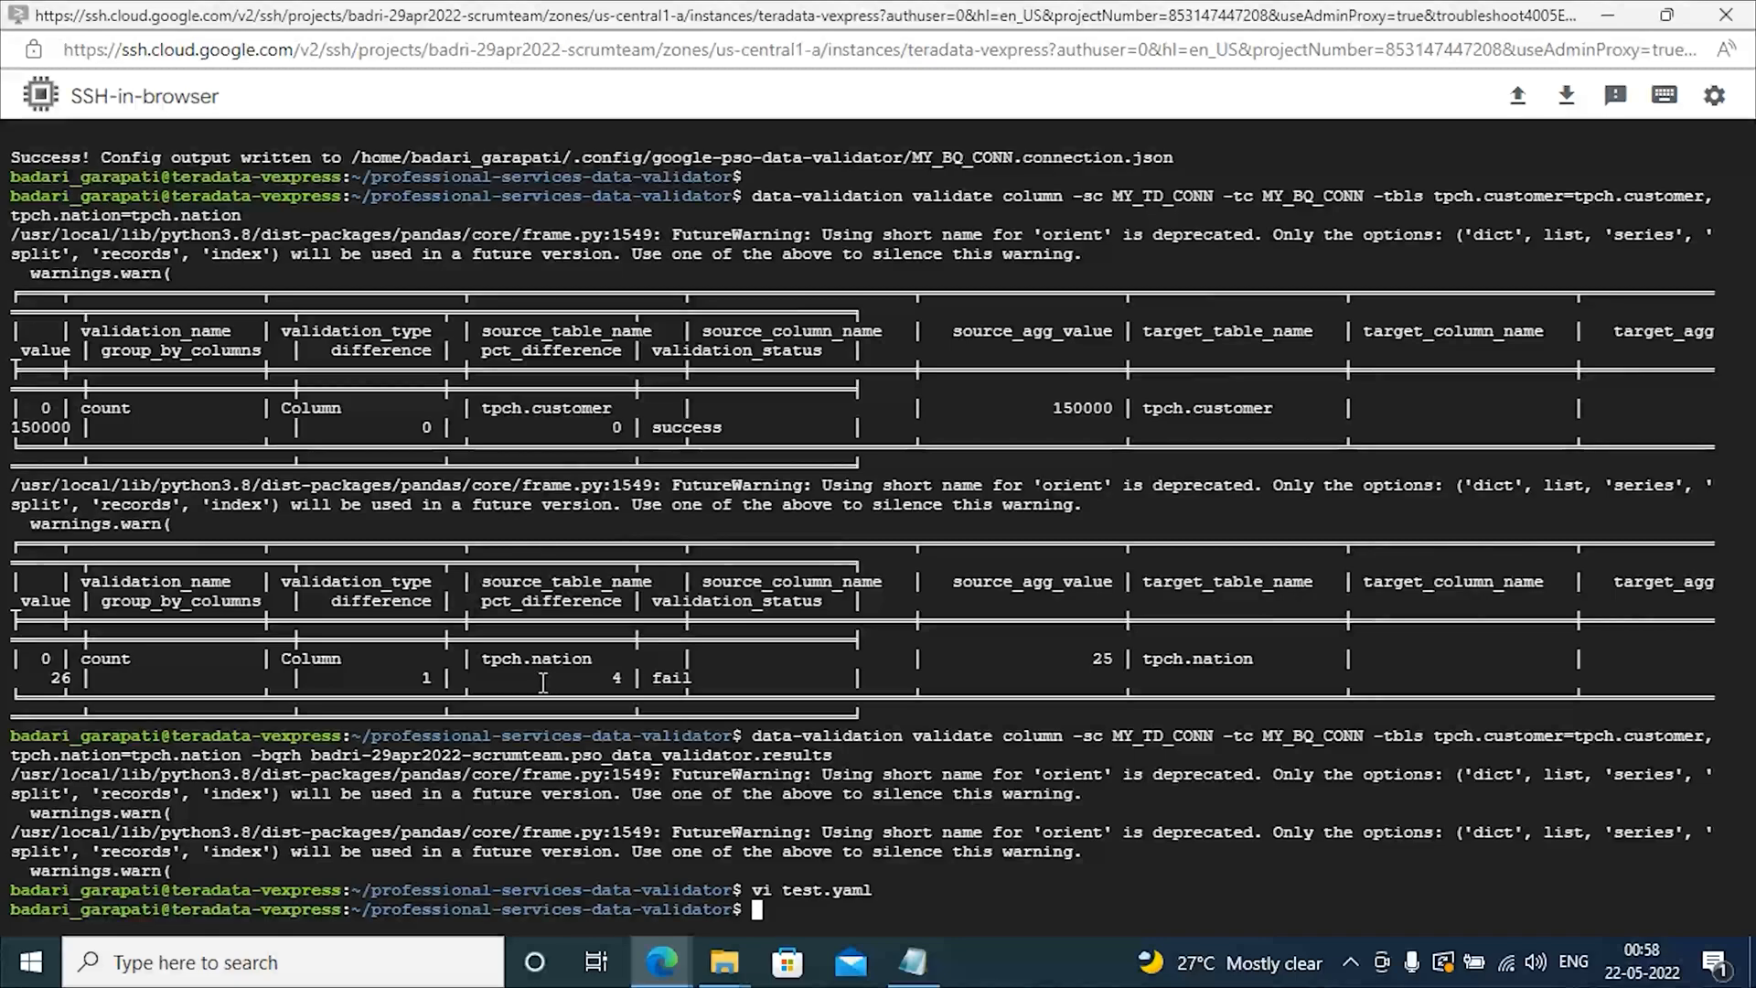
# Step: Run 'data-validation run-config -c test.yaml' so its validations log to BigQuery
pyautogui.write('data-')
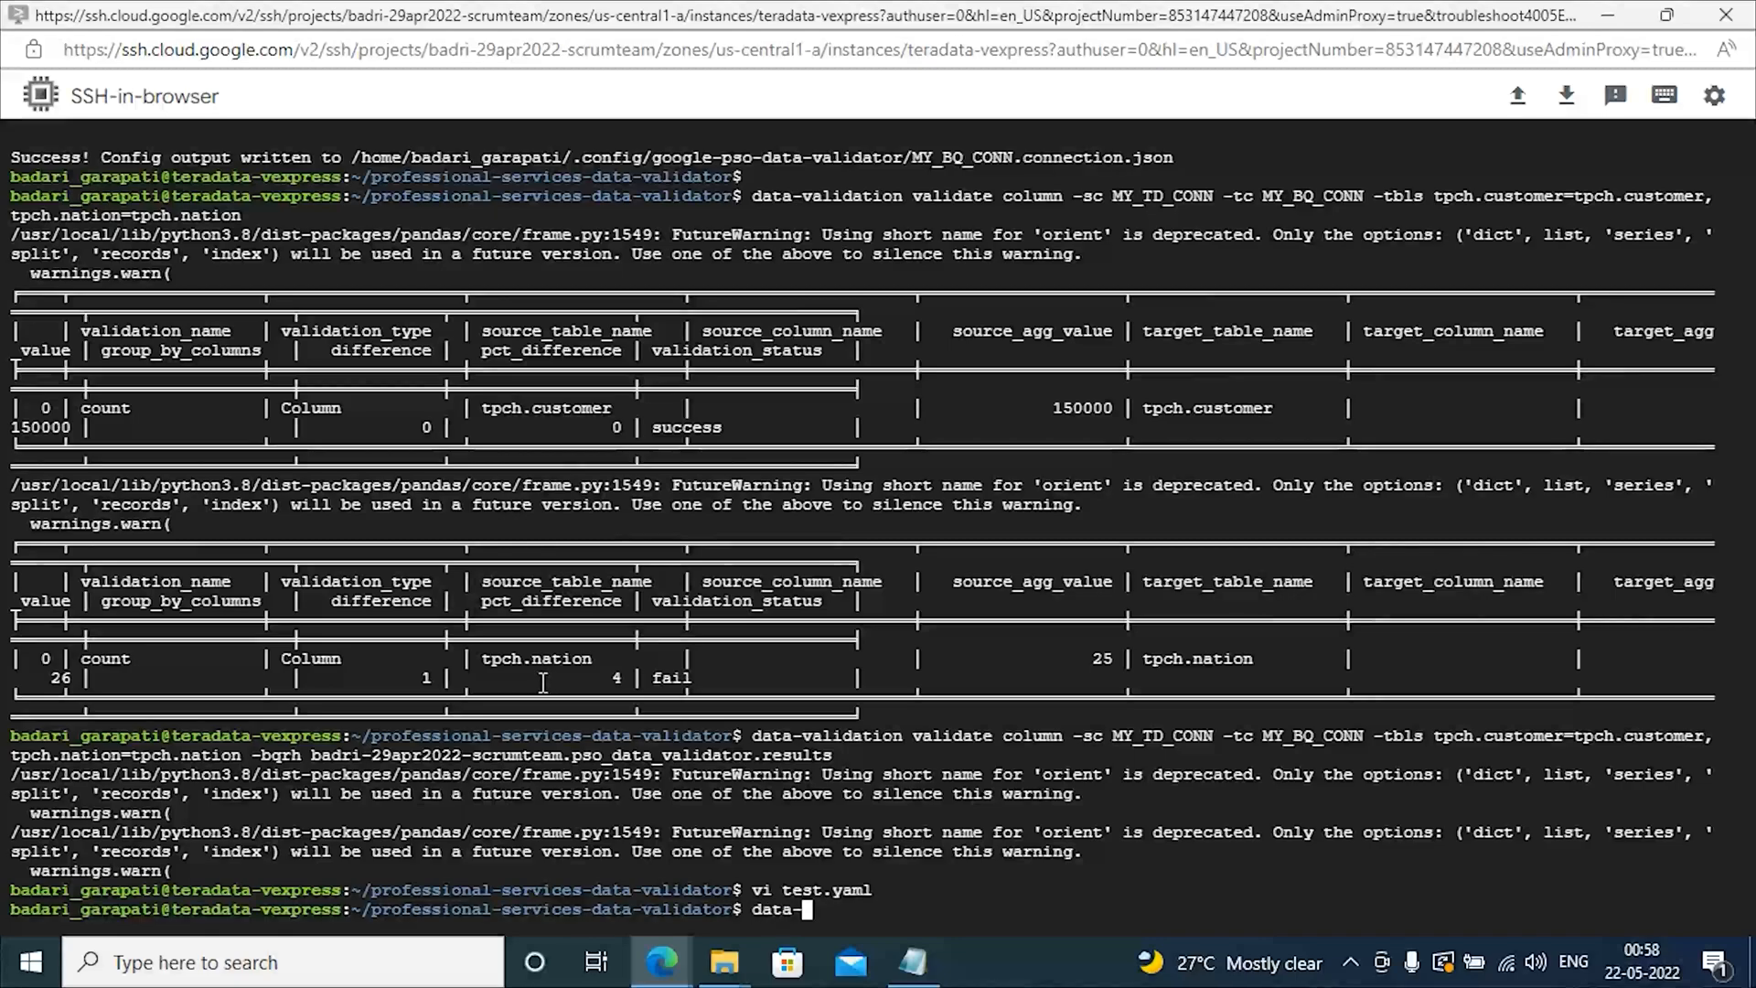
pyautogui.write('validation')
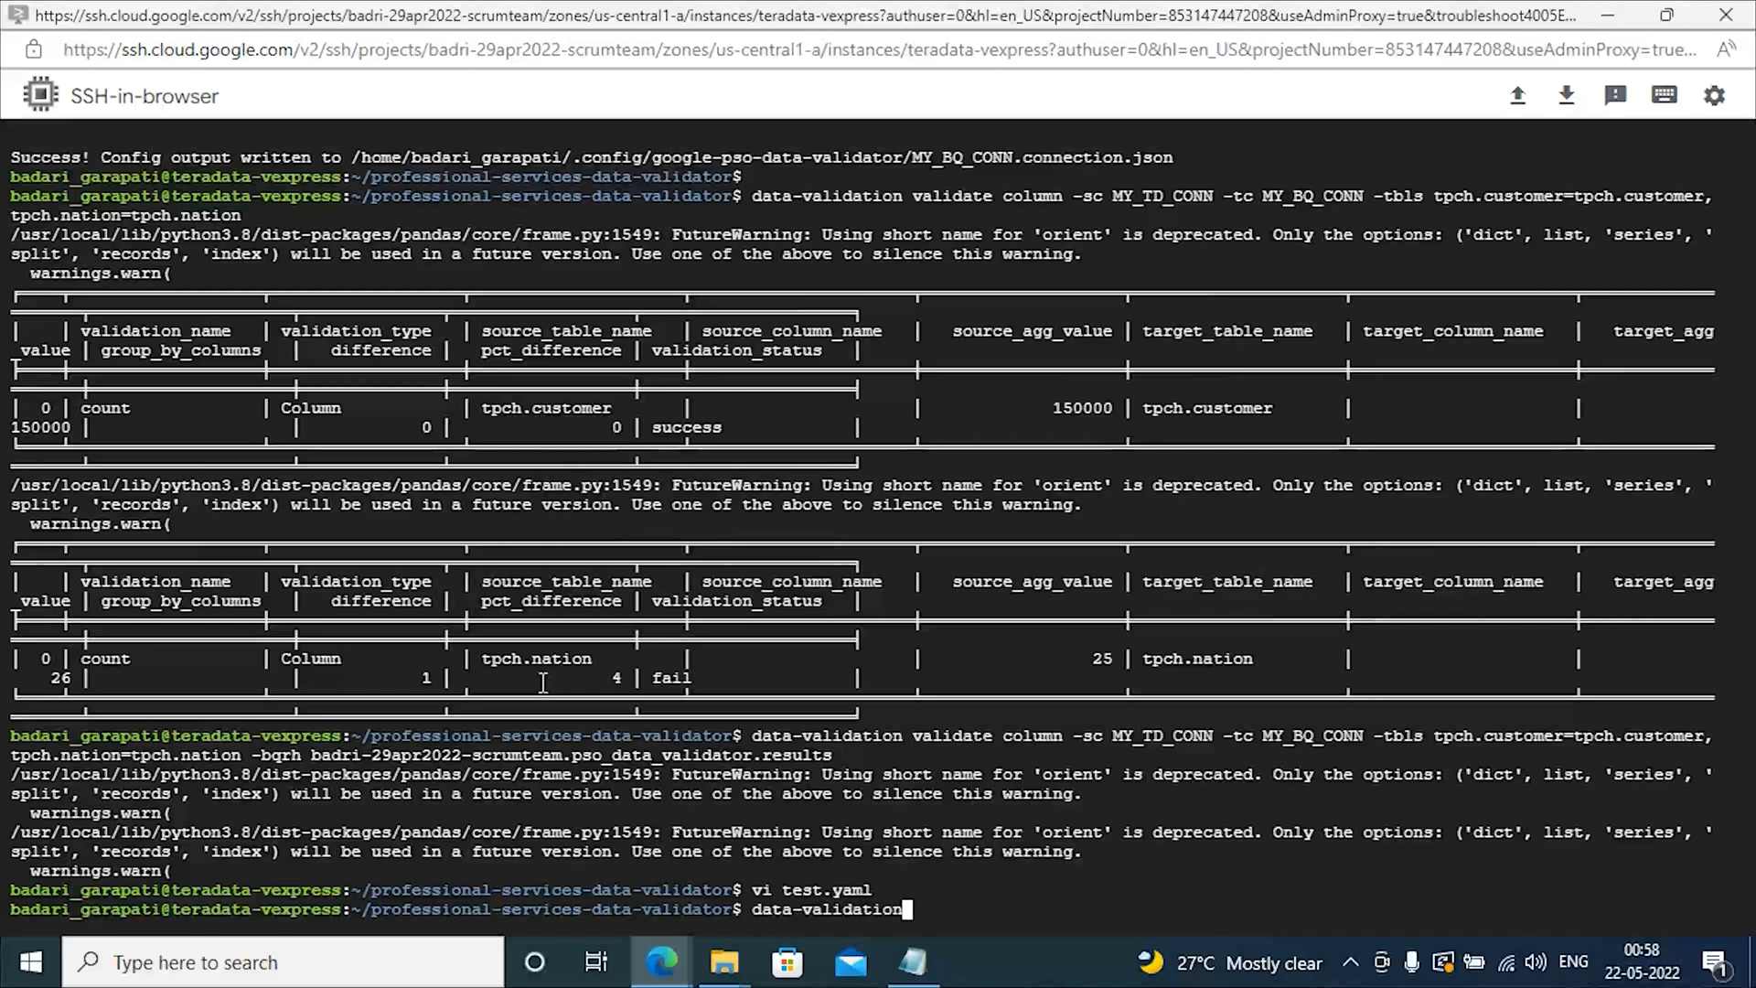
pyautogui.write('run')
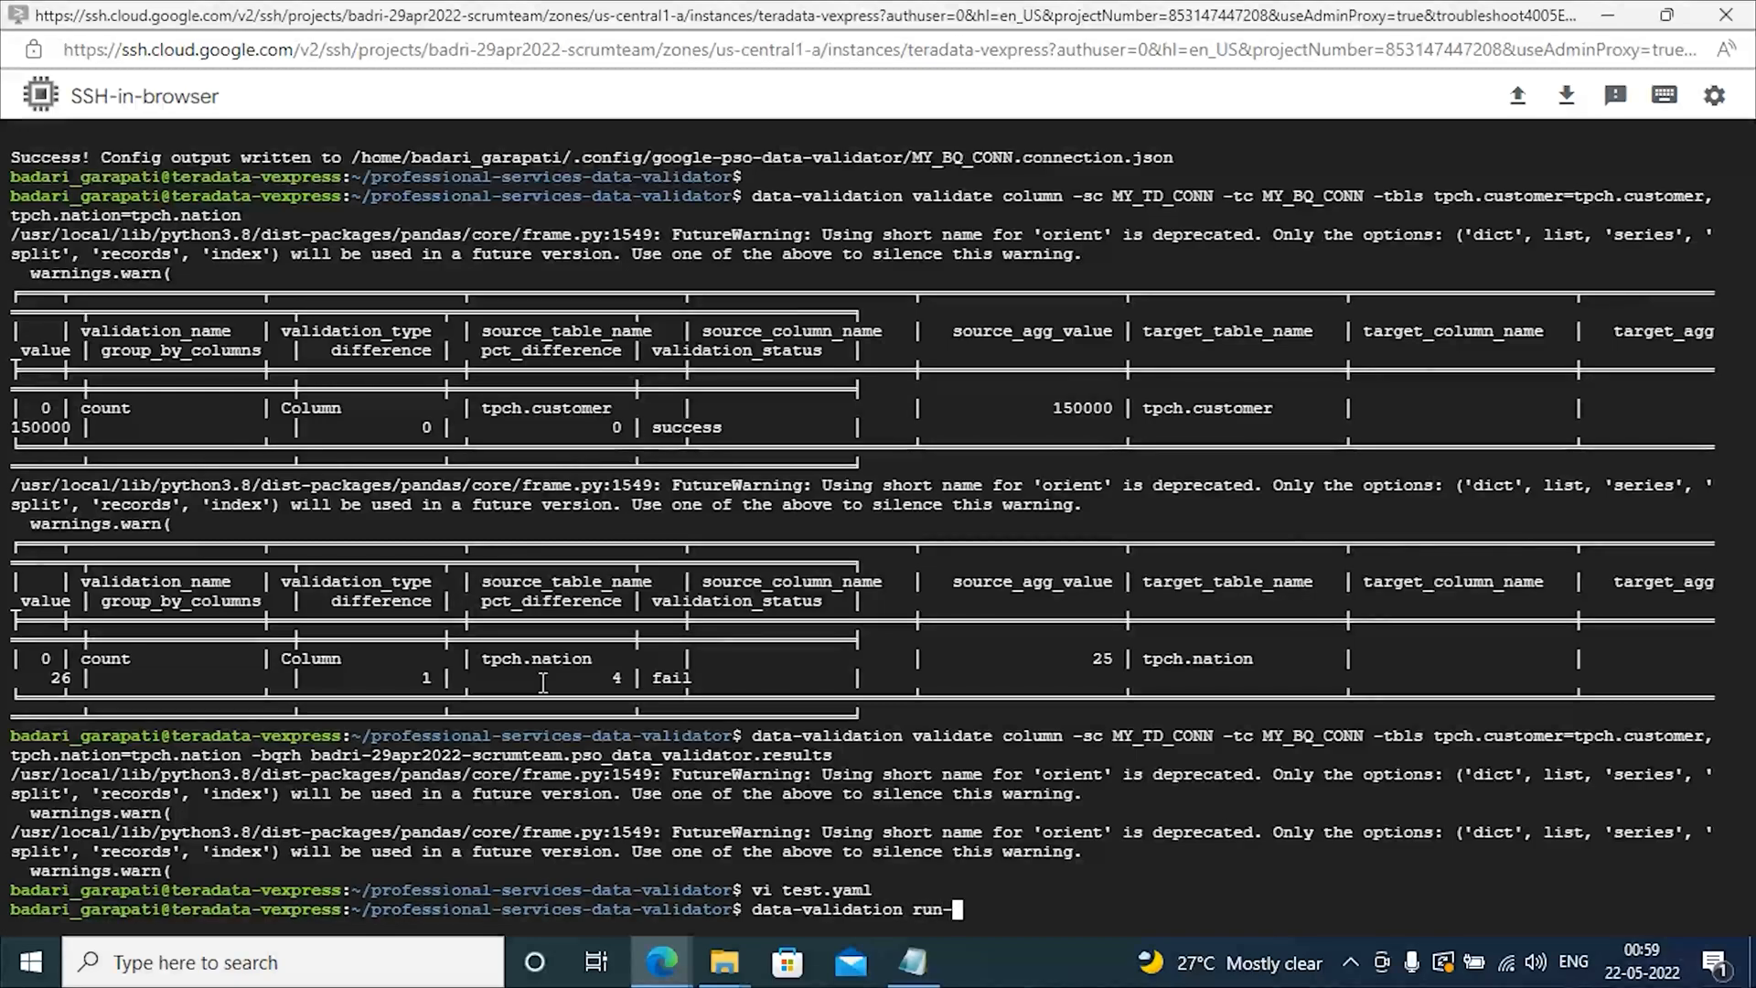
pyautogui.write('-config')
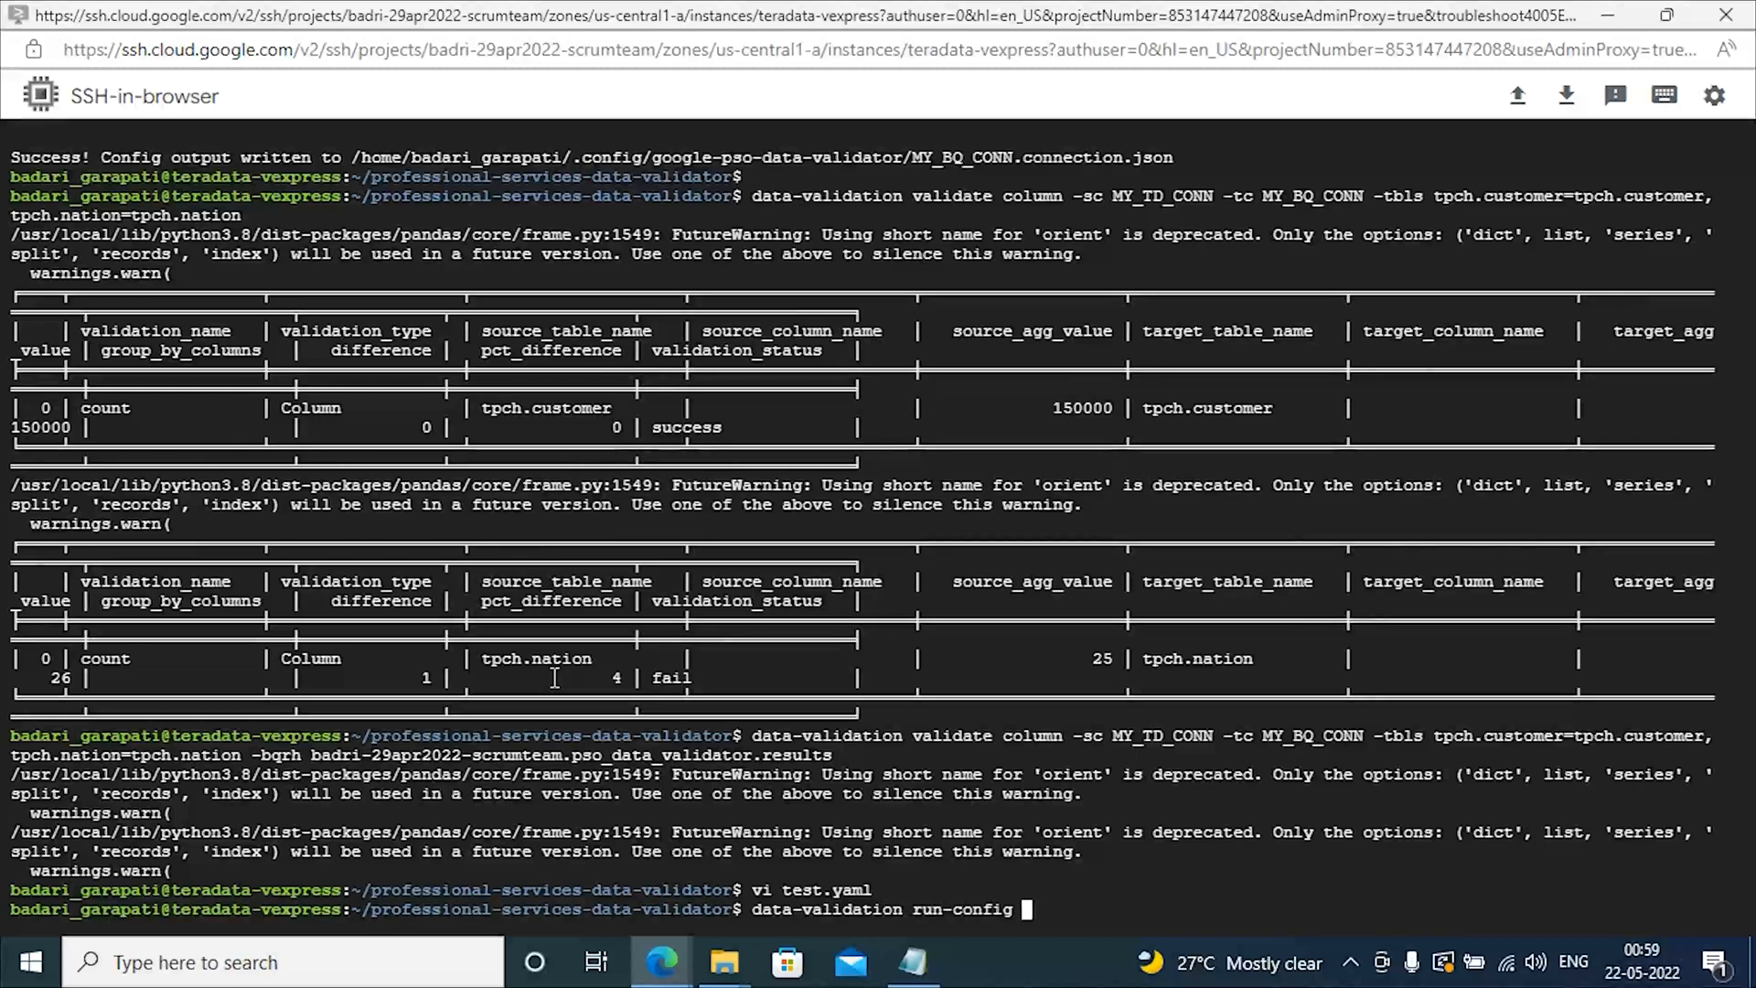
pyautogui.write('-c test.yaml')
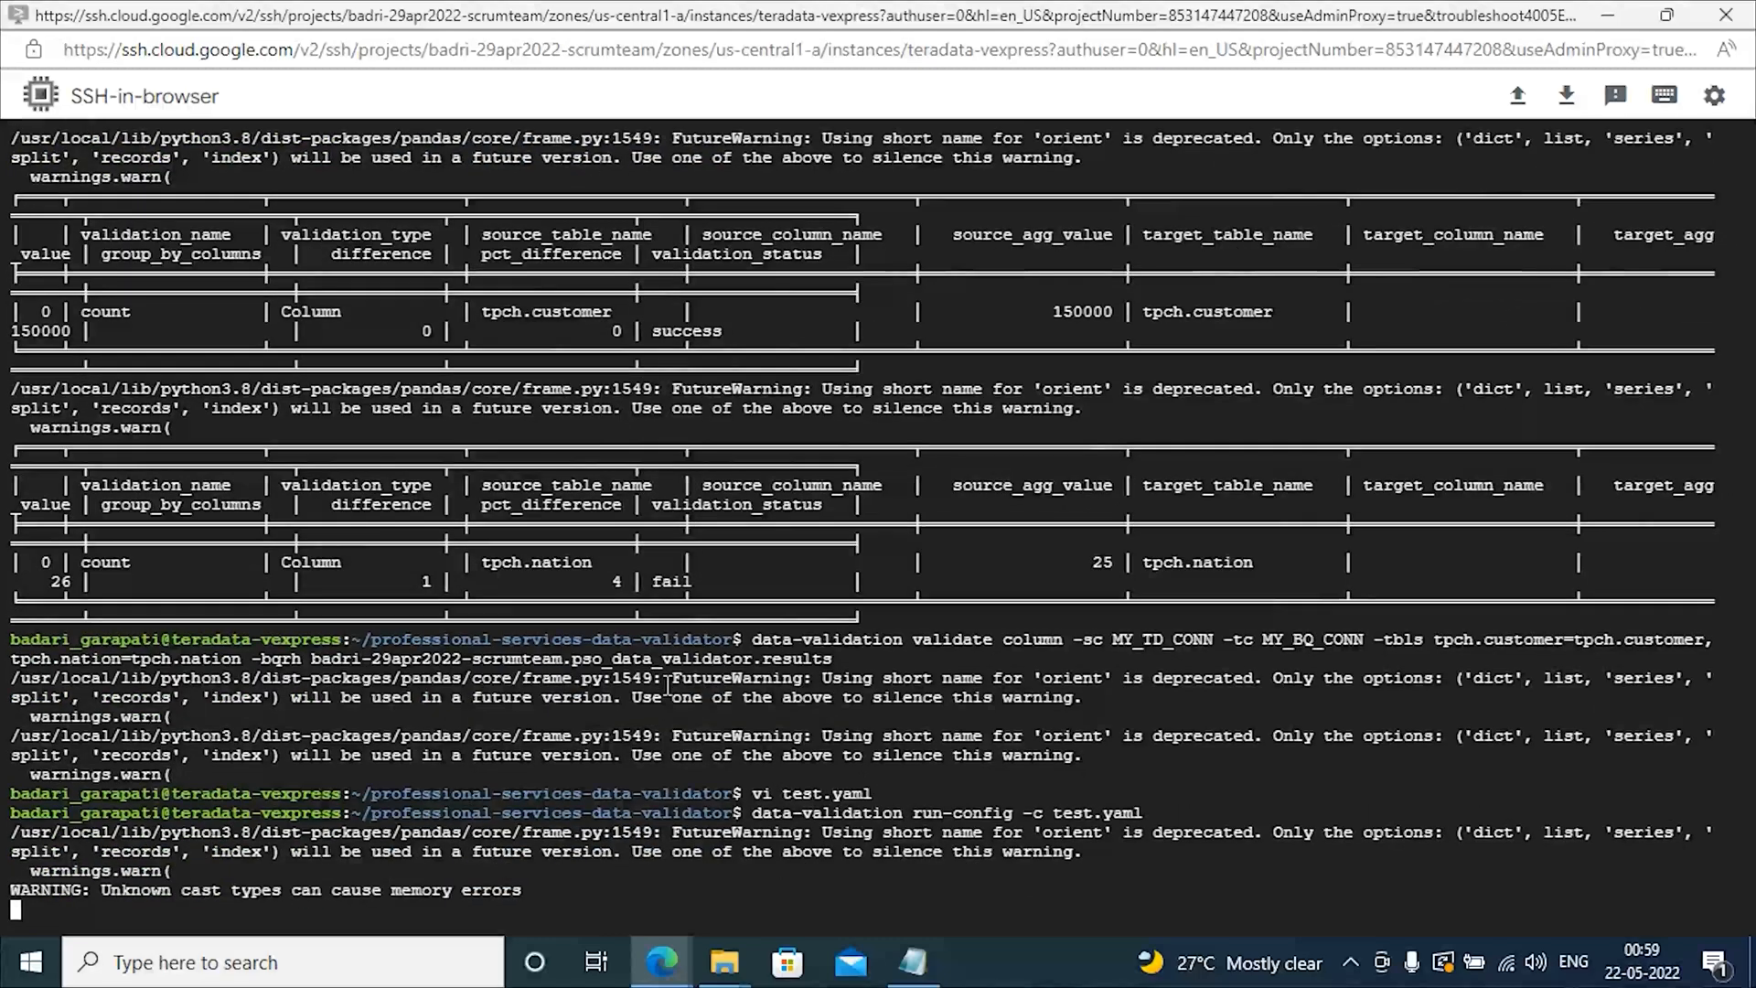
pyautogui.scroll(-3)
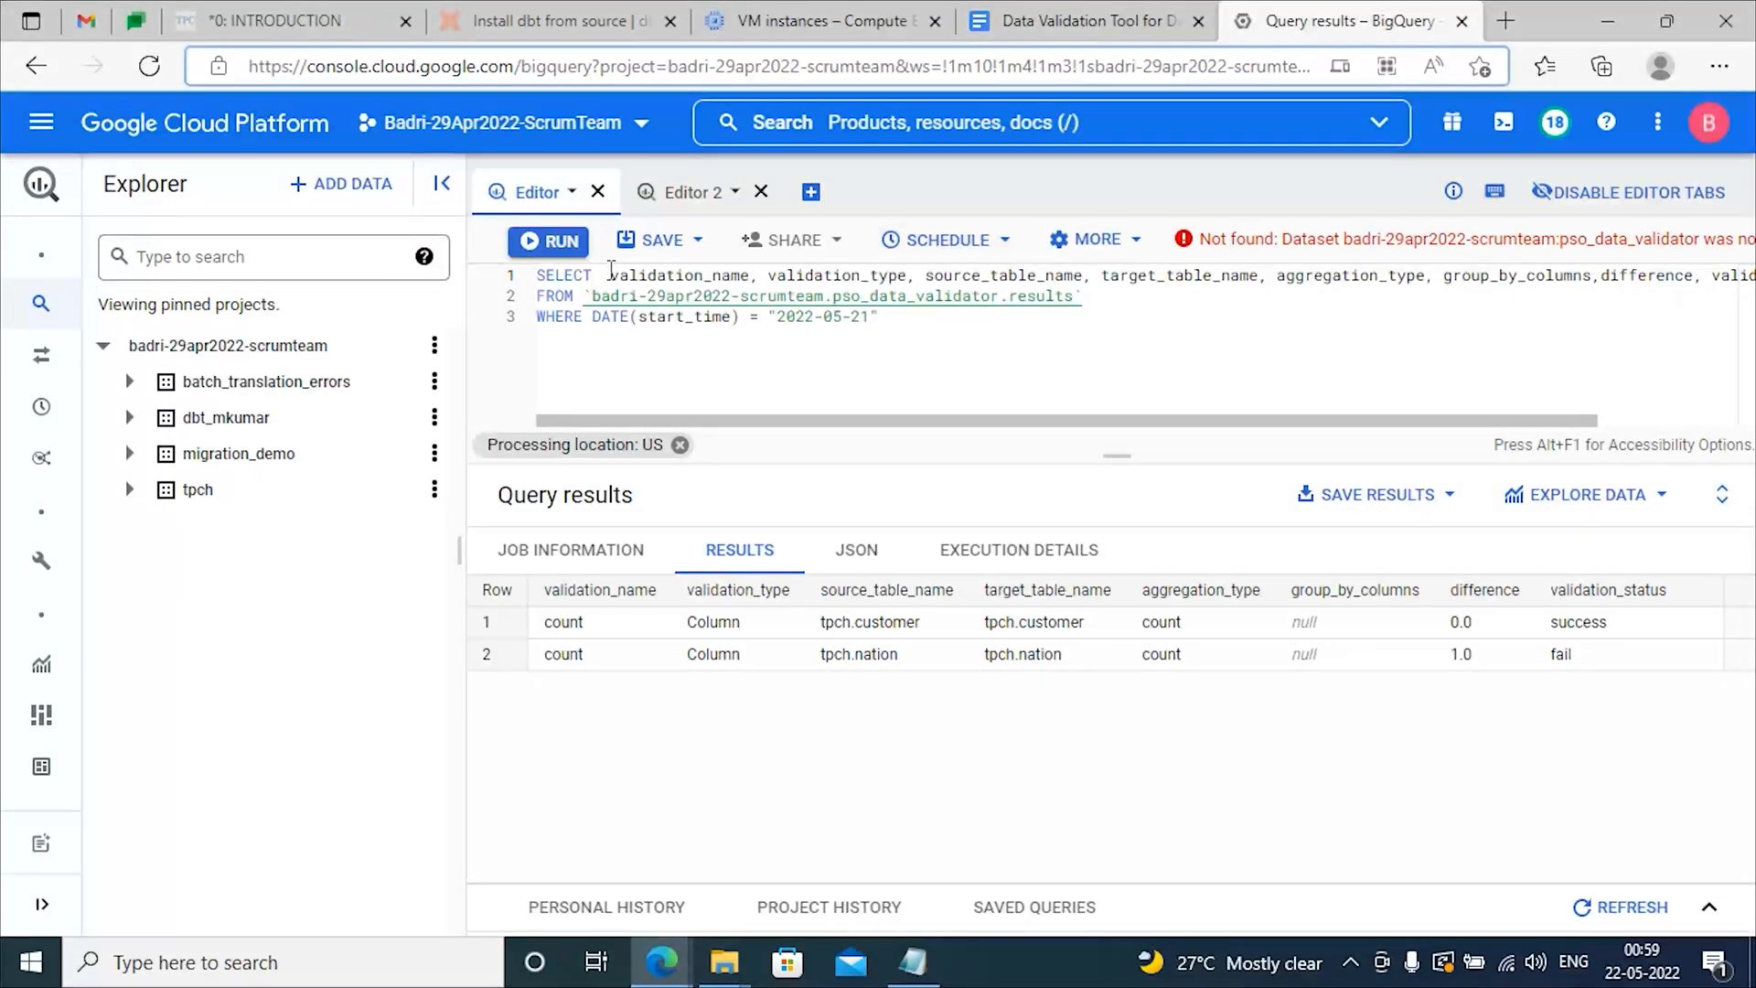
# Step: Rerun the results query and review the 12 rows, including count and sum by C_MKTSEGMENT
pyautogui.click(547, 241)
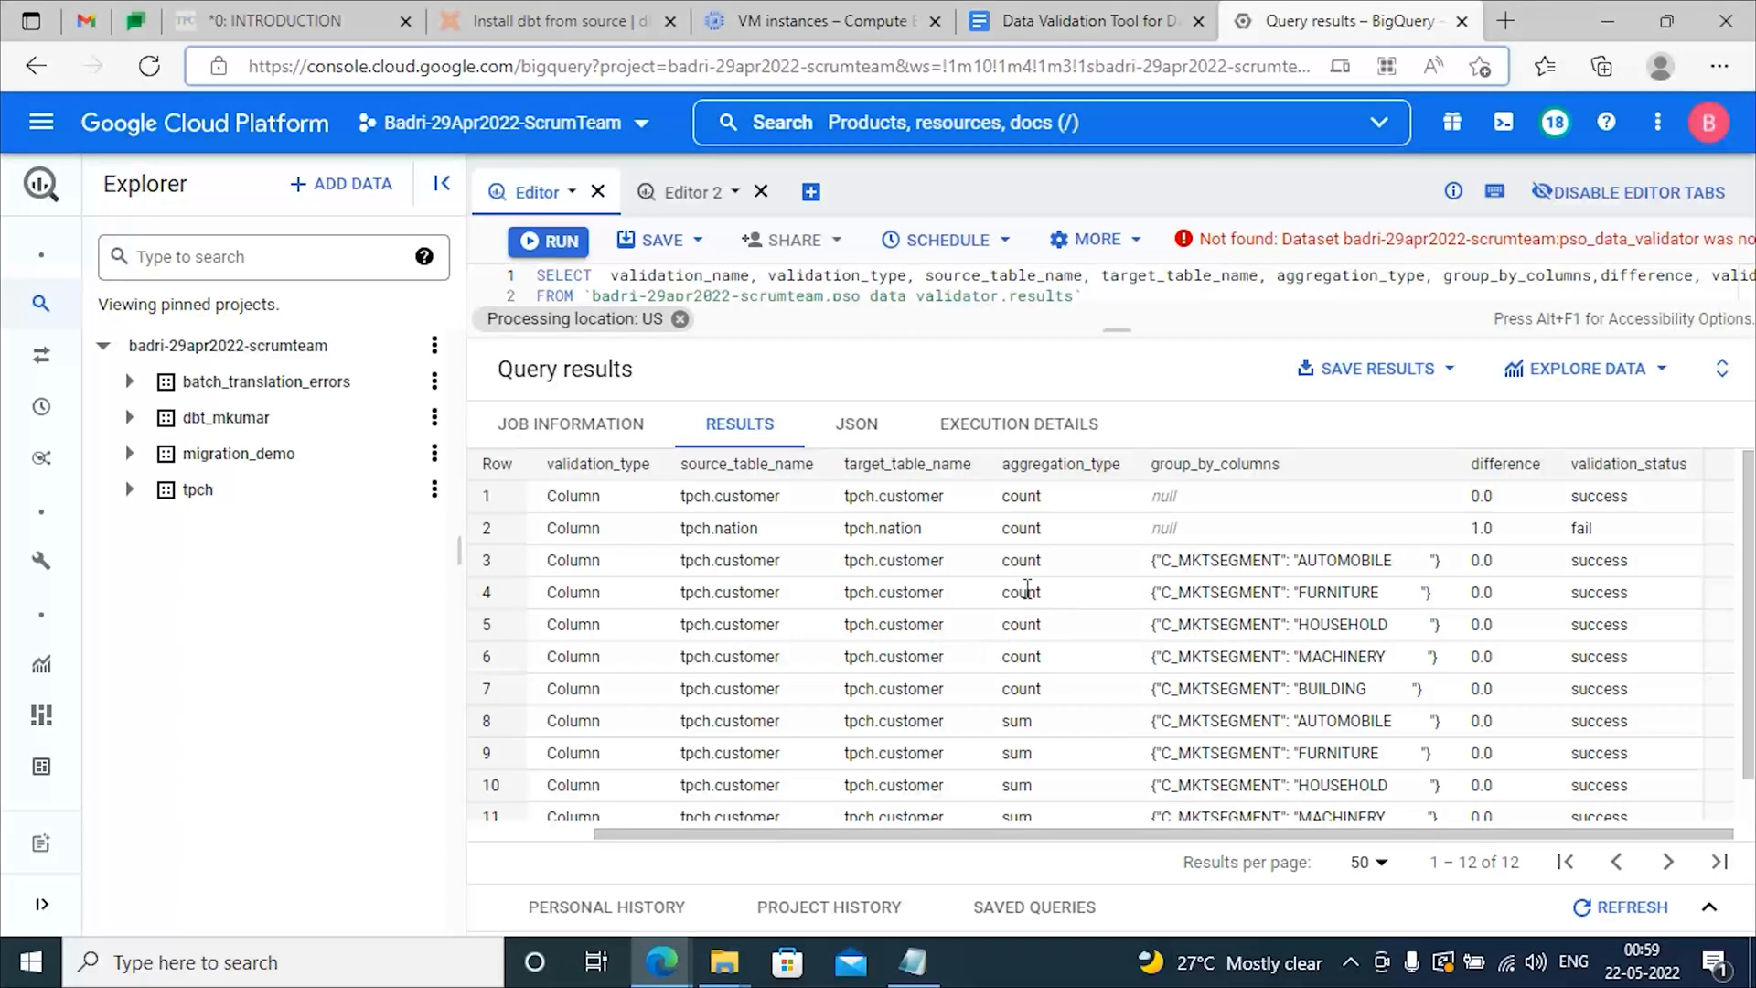
pyautogui.moveTo(1050, 576)
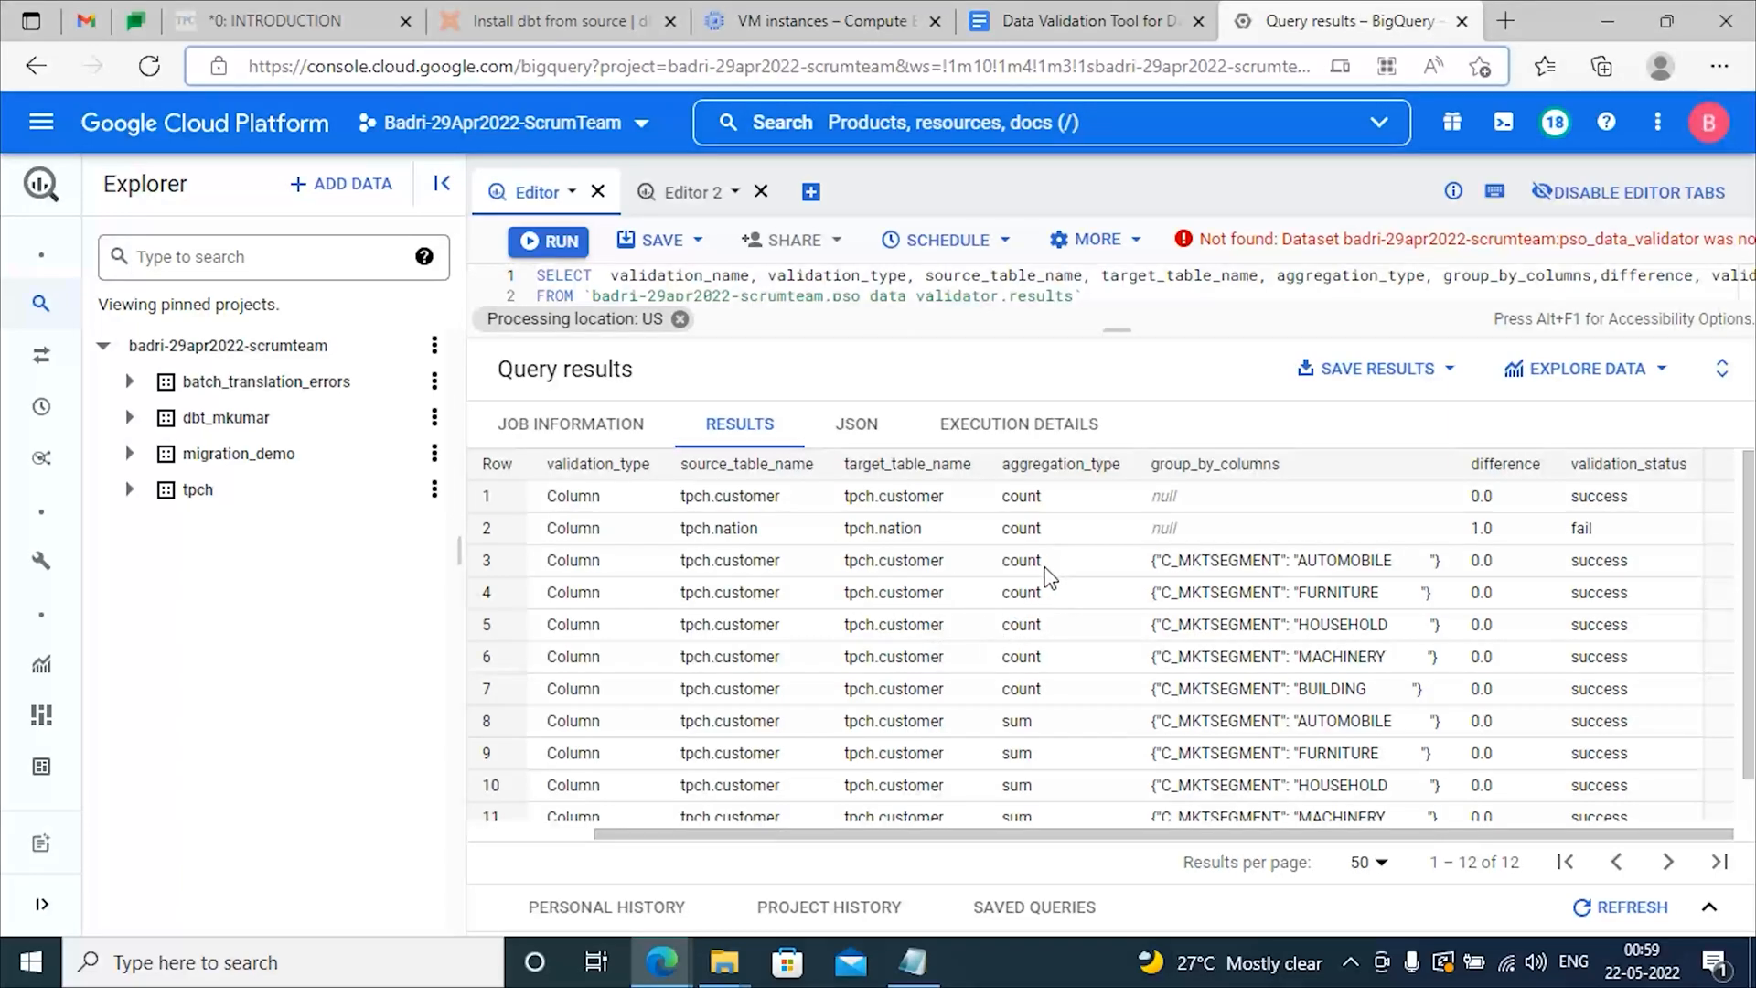
pyautogui.moveTo(1057, 639)
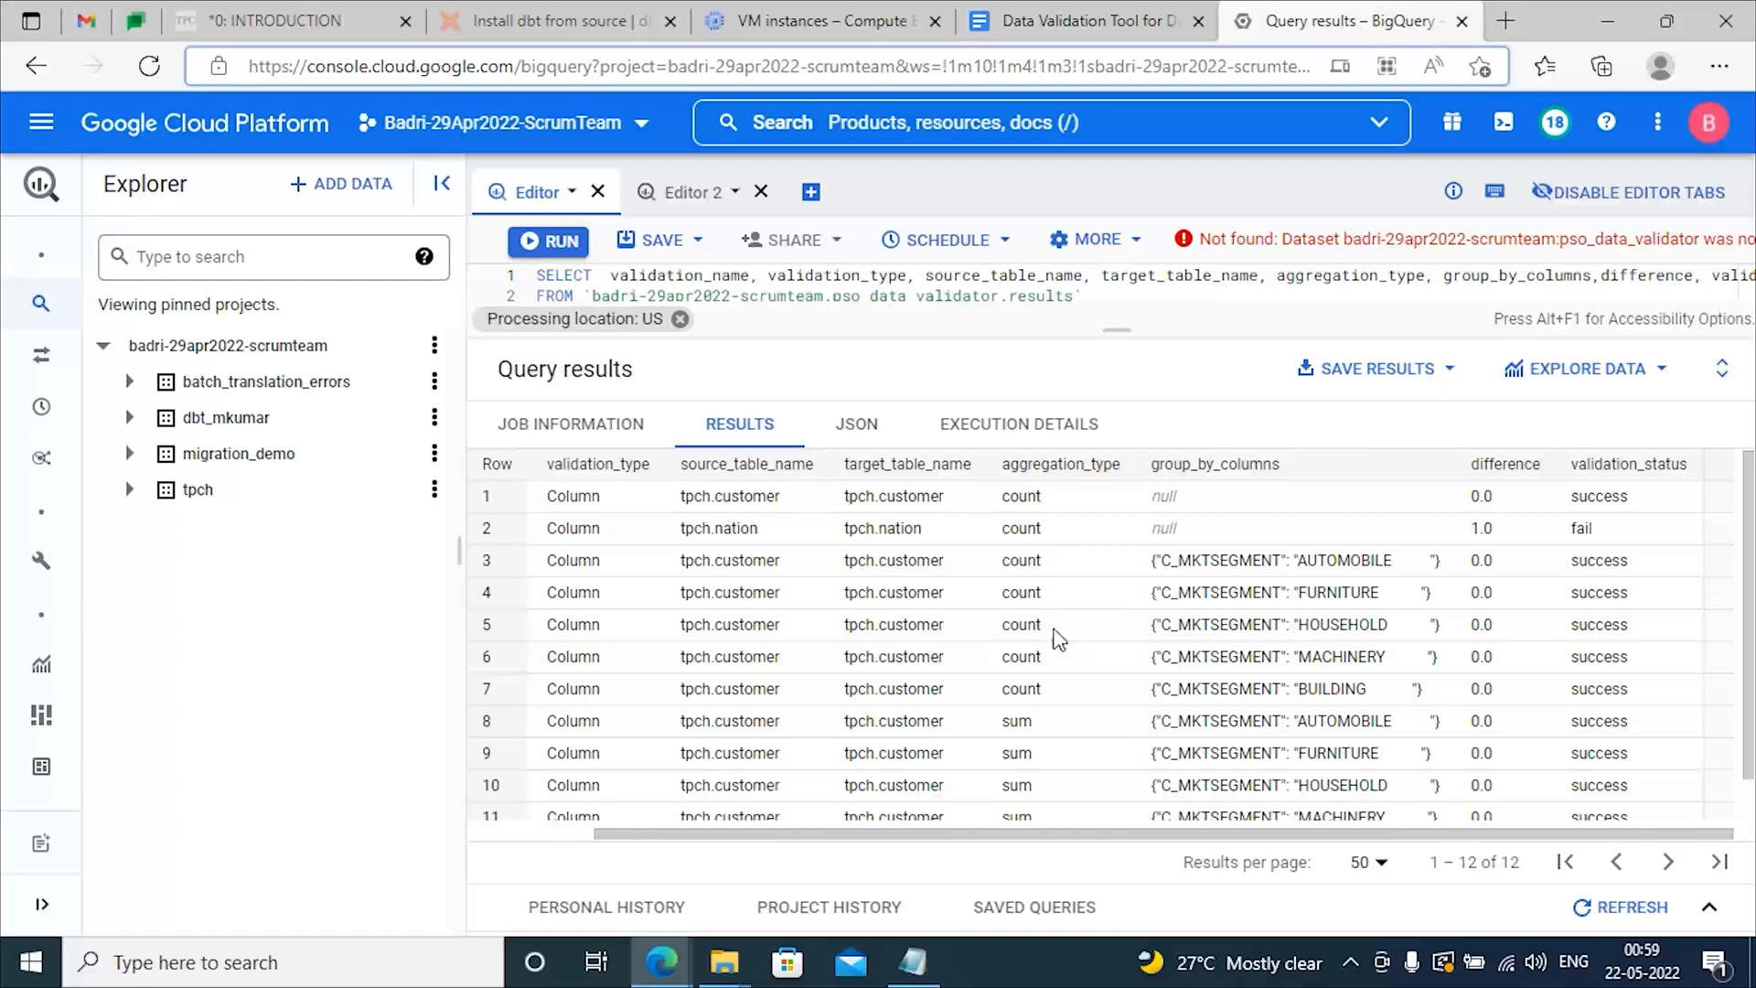
pyautogui.scroll(-3)
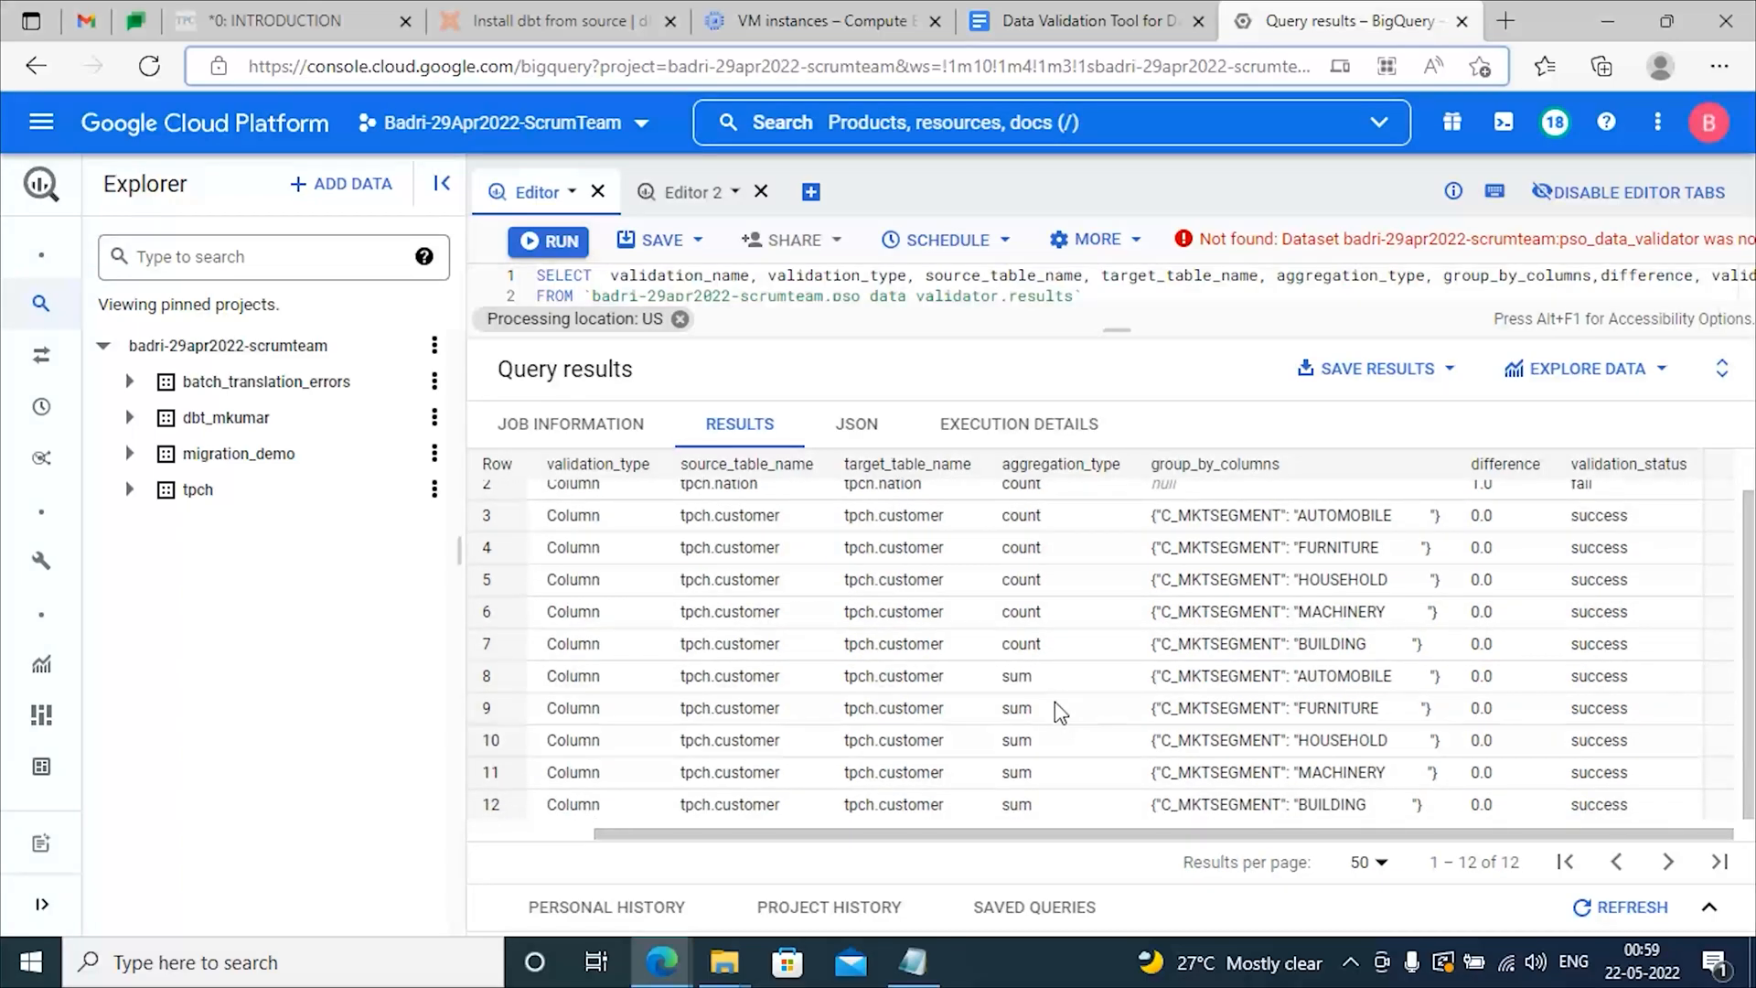
pyautogui.moveTo(1105, 805)
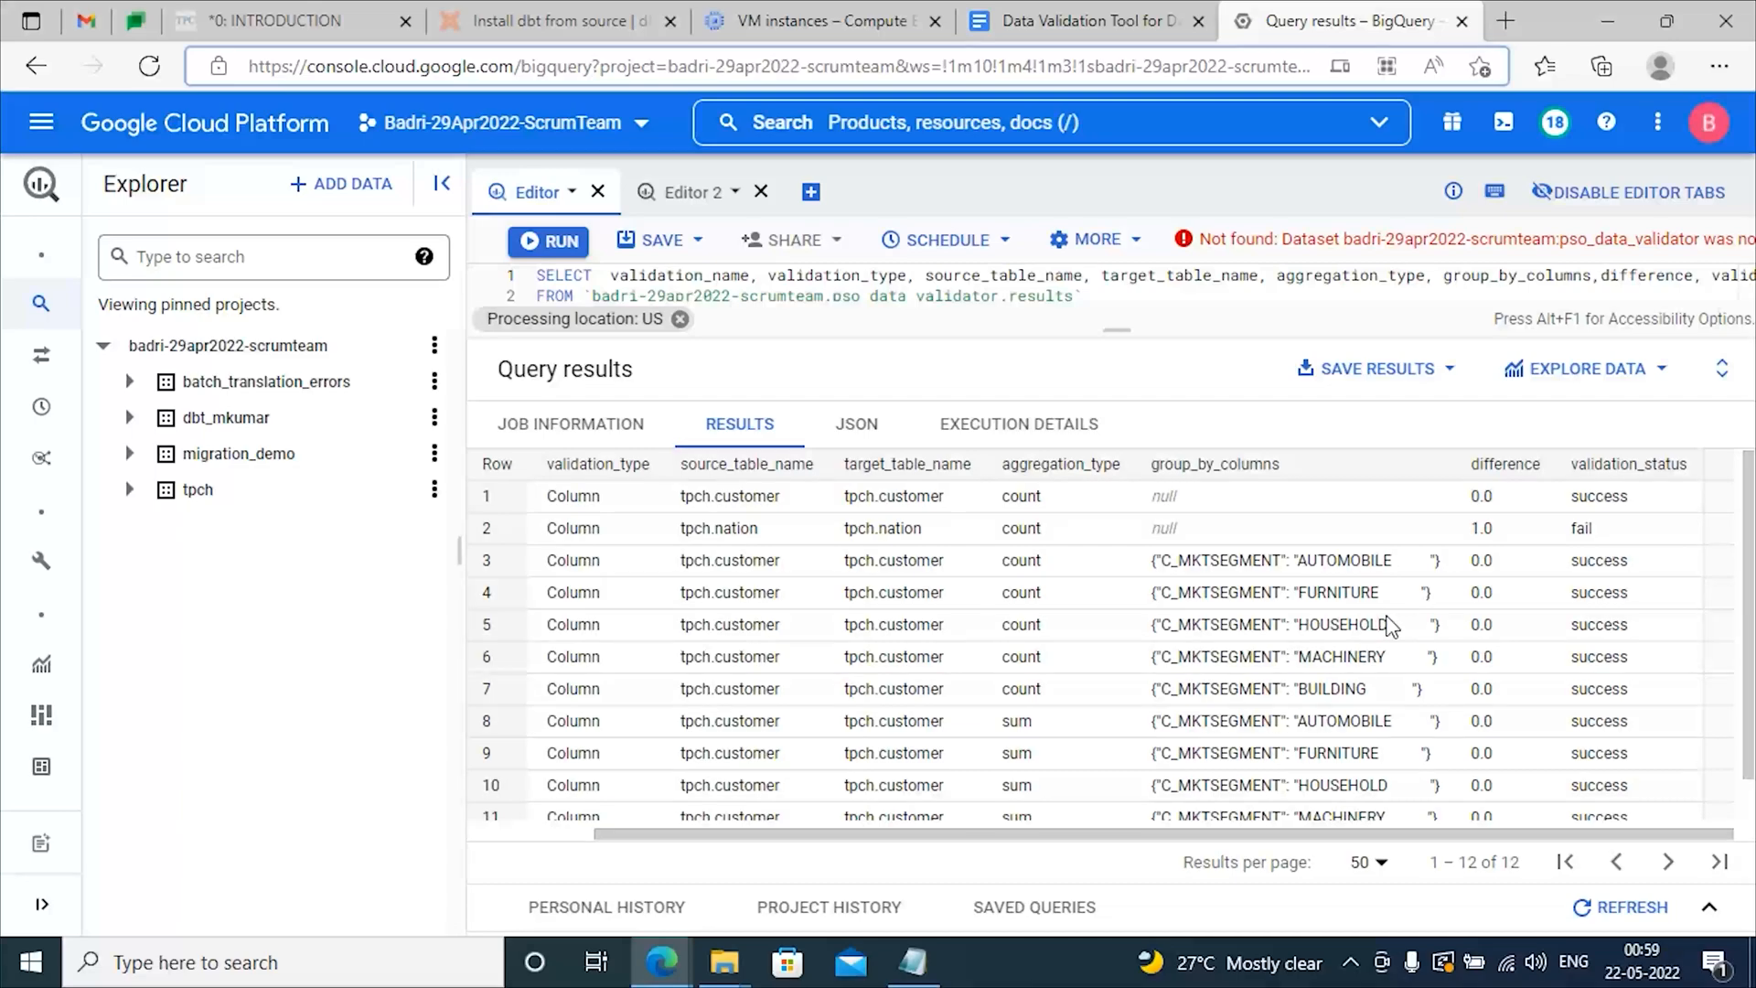
pyautogui.moveTo(1366, 566)
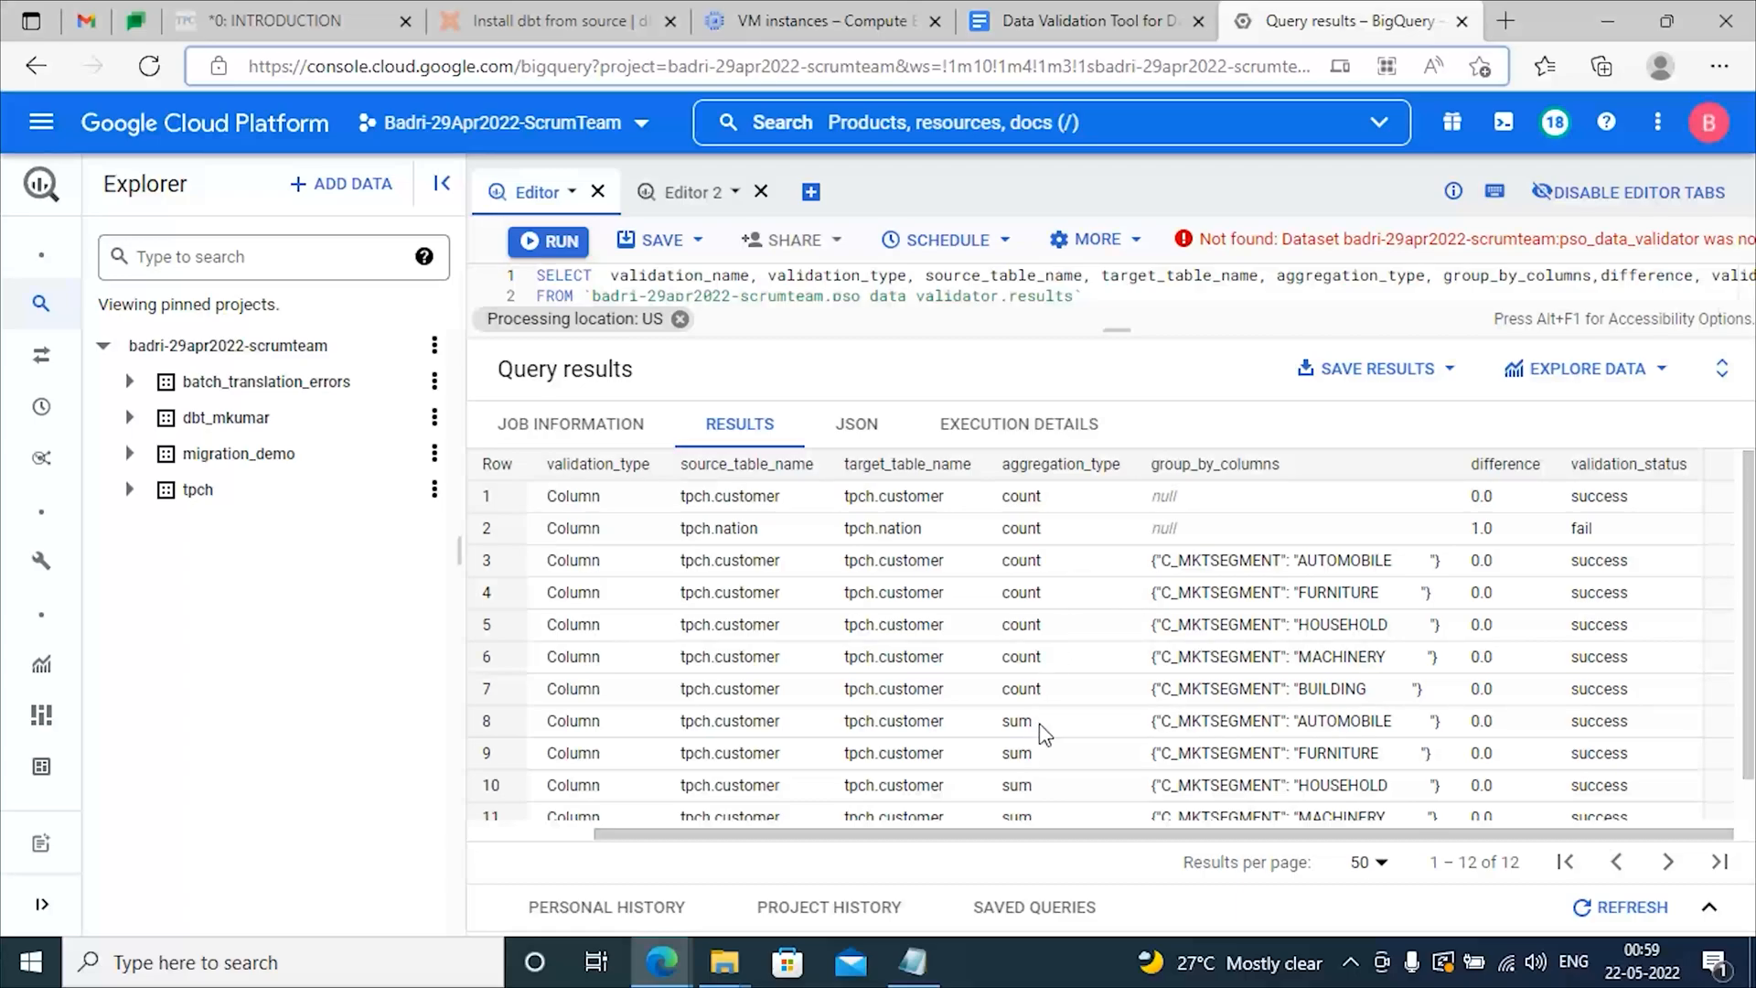
pyautogui.scroll(-3)
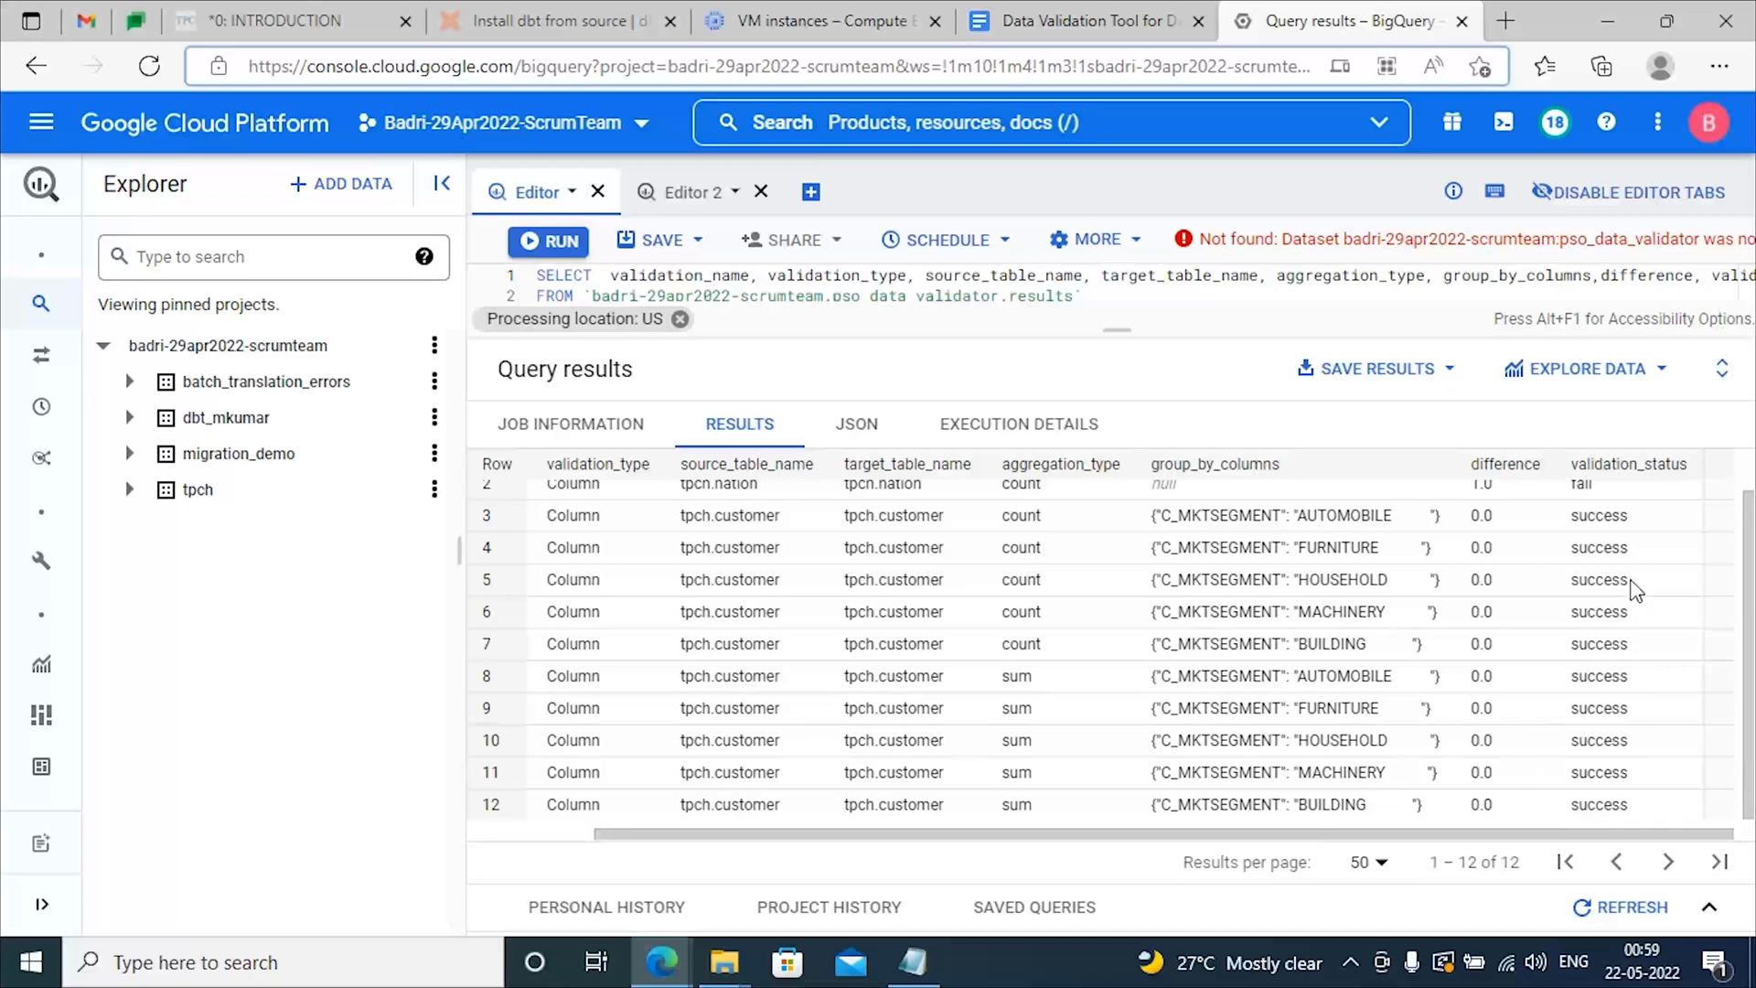
pyautogui.moveTo(1615, 797)
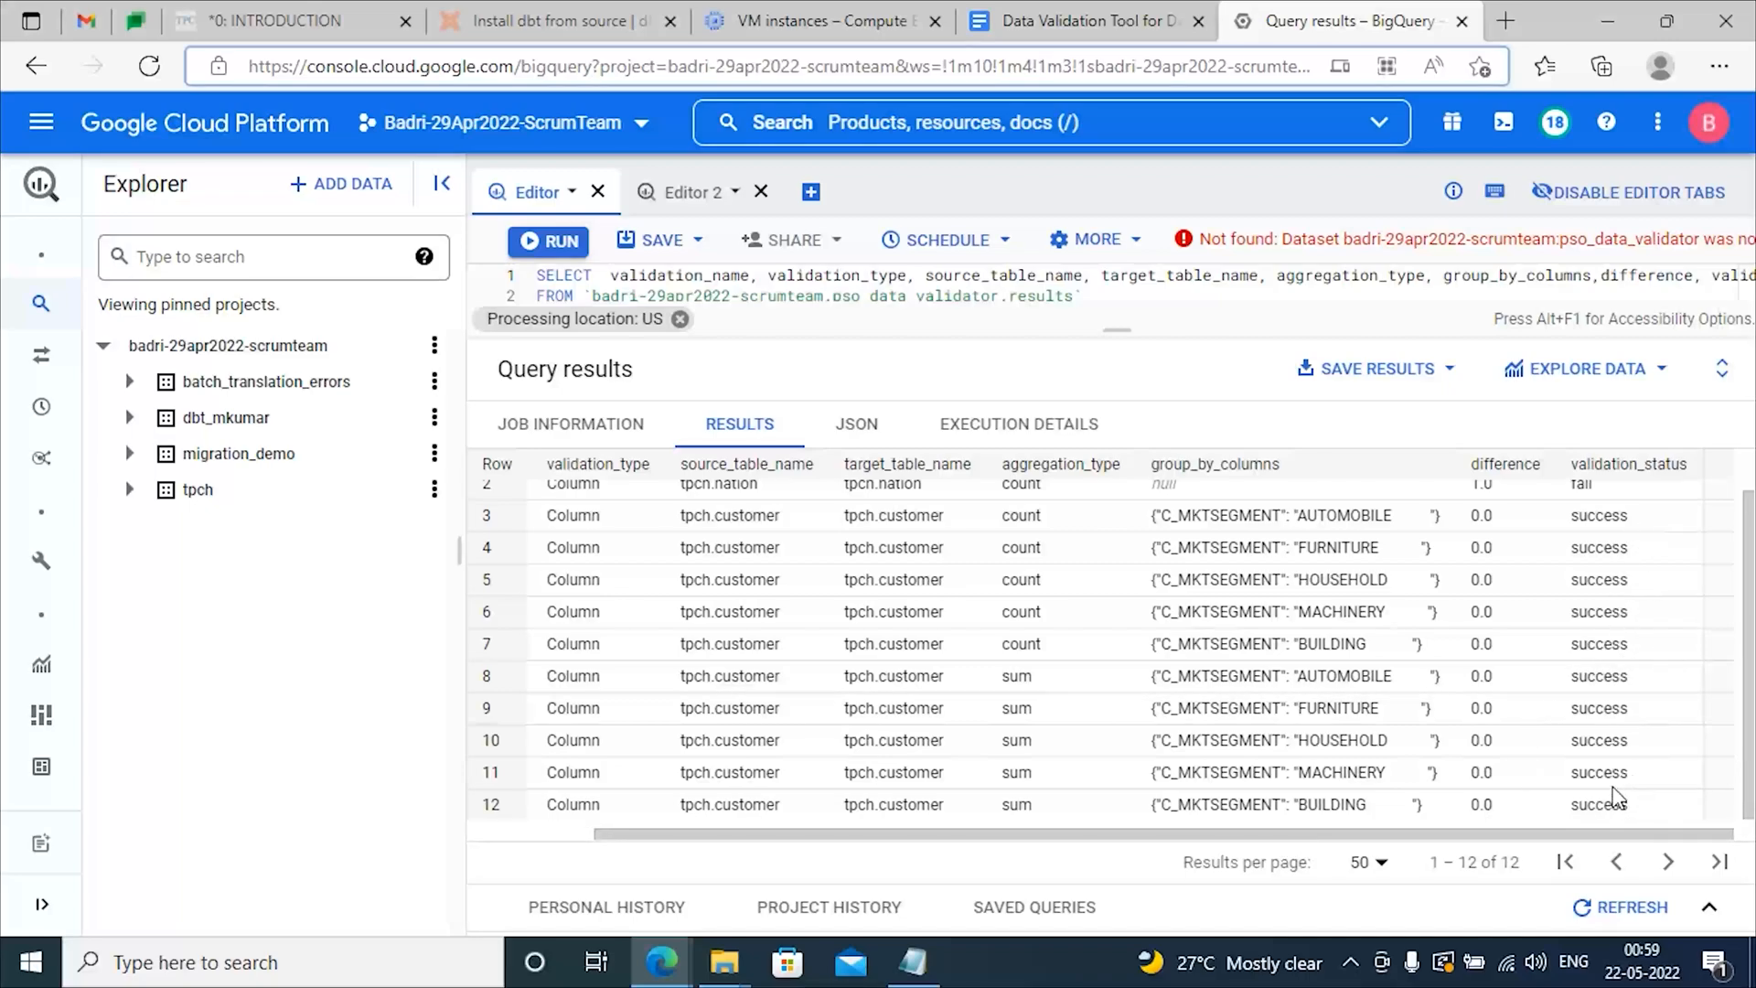